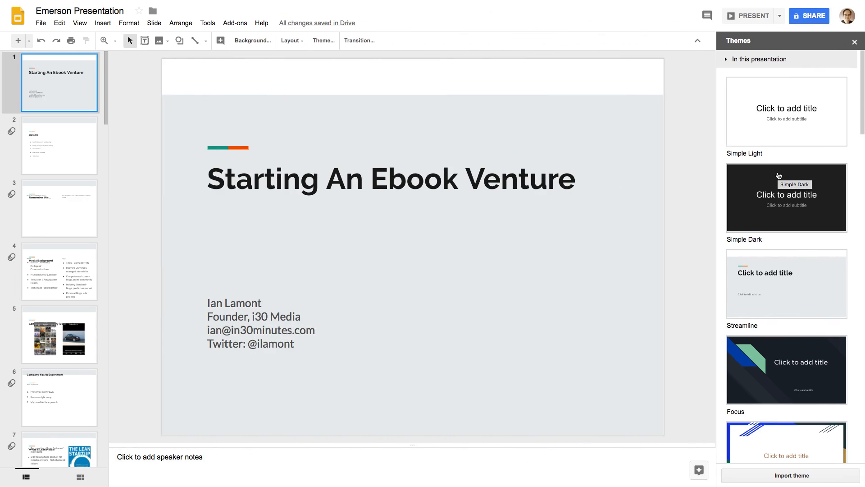
mouse_move(684, 134)
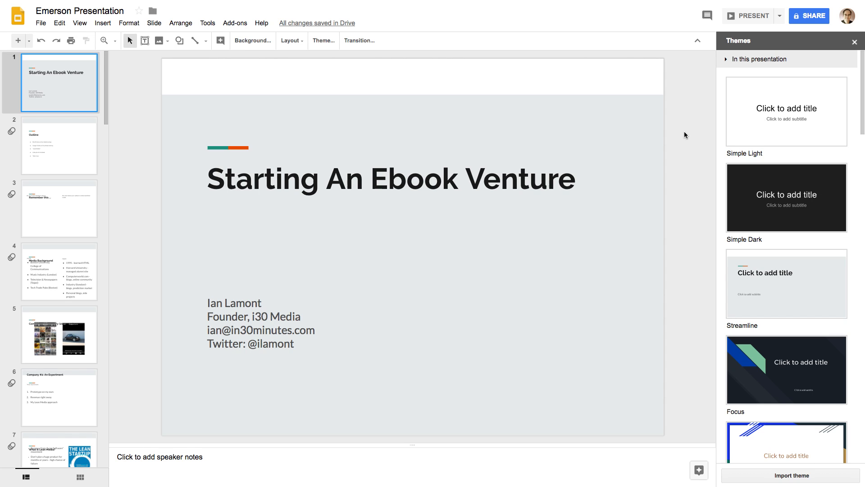
mouse_move(40, 23)
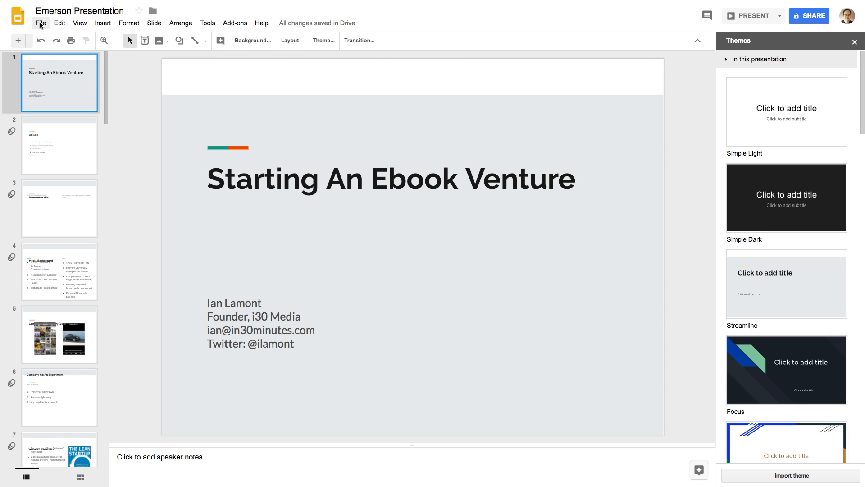
mouse_move(169, 46)
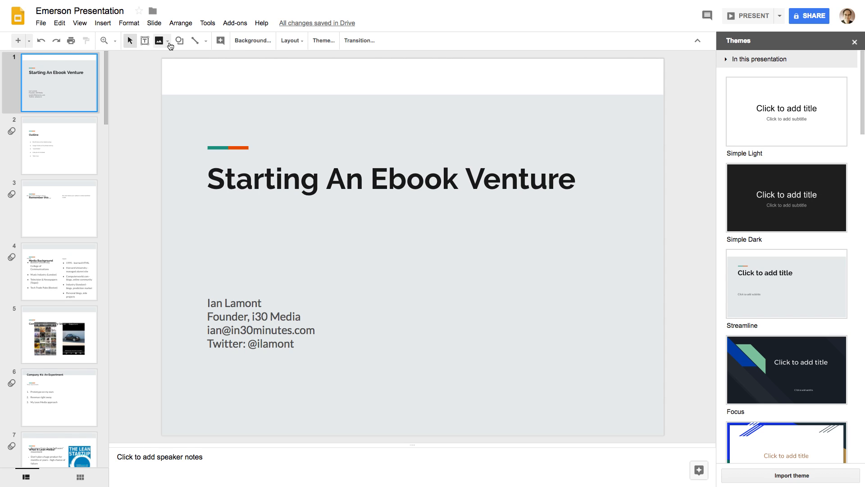
mouse_move(324, 40)
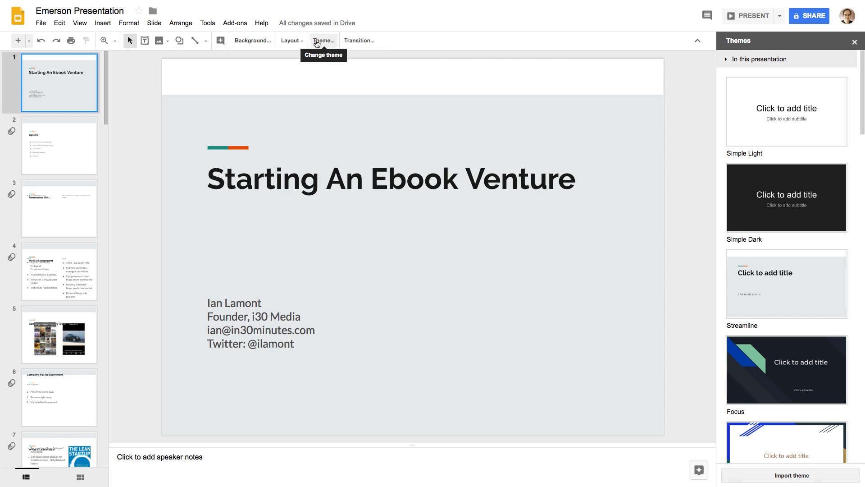
mouse_move(159, 40)
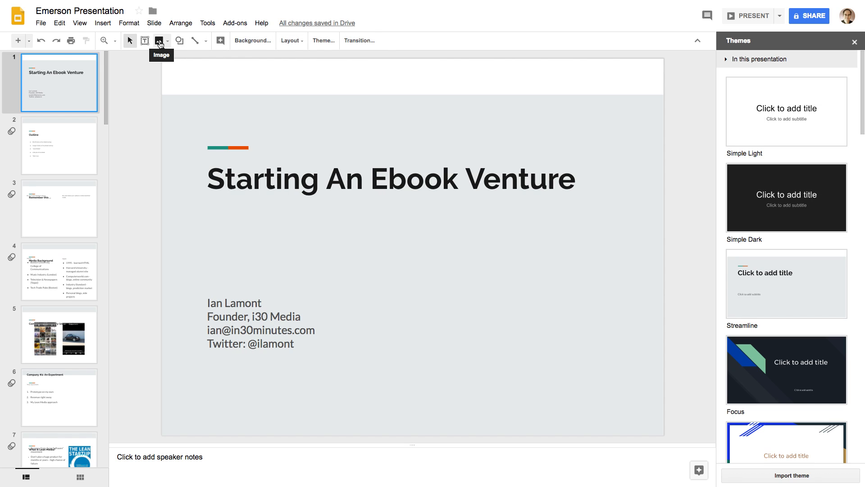
mouse_move(144, 41)
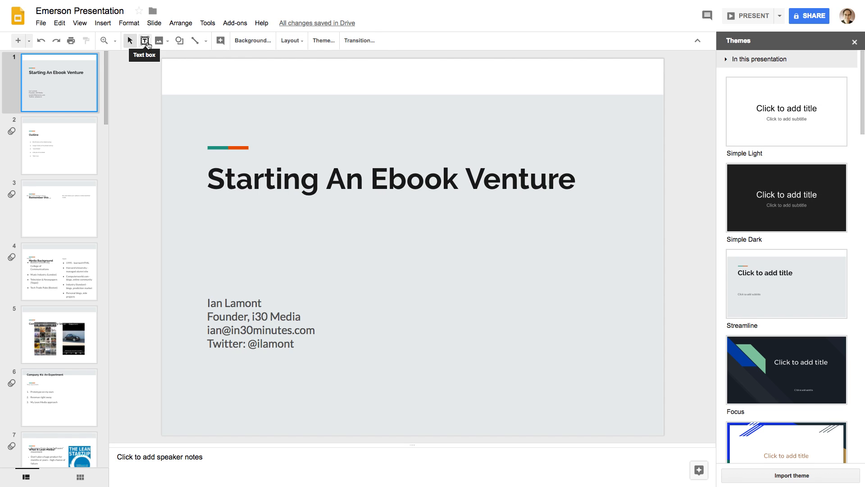
mouse_move(159, 41)
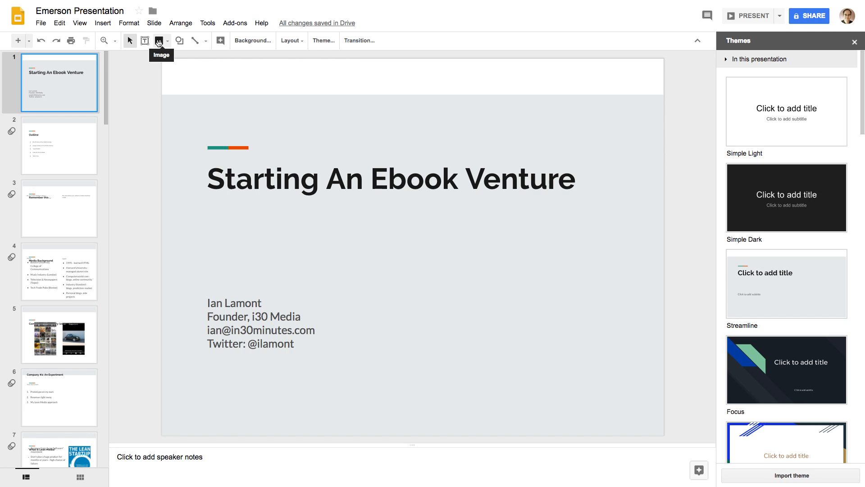
mouse_move(179, 40)
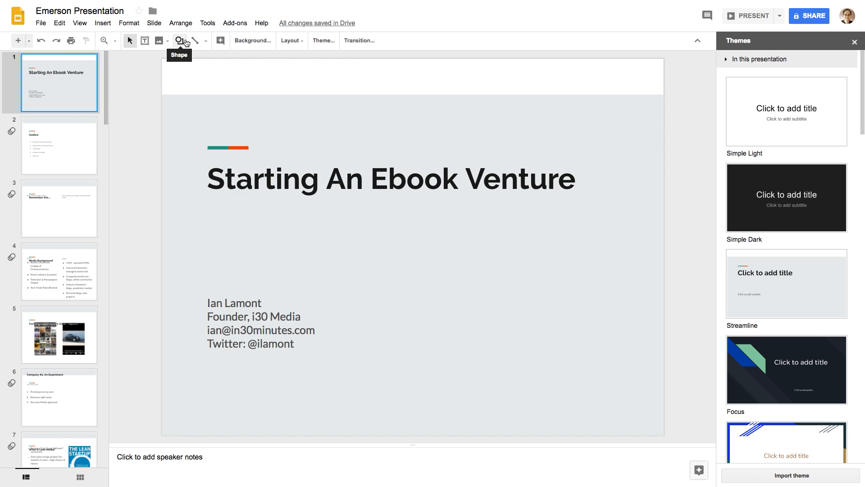
Step: Reveal Google Slides' line types: lines, arrows, connectors, curves, polylines and scribbles
left_click(205, 41)
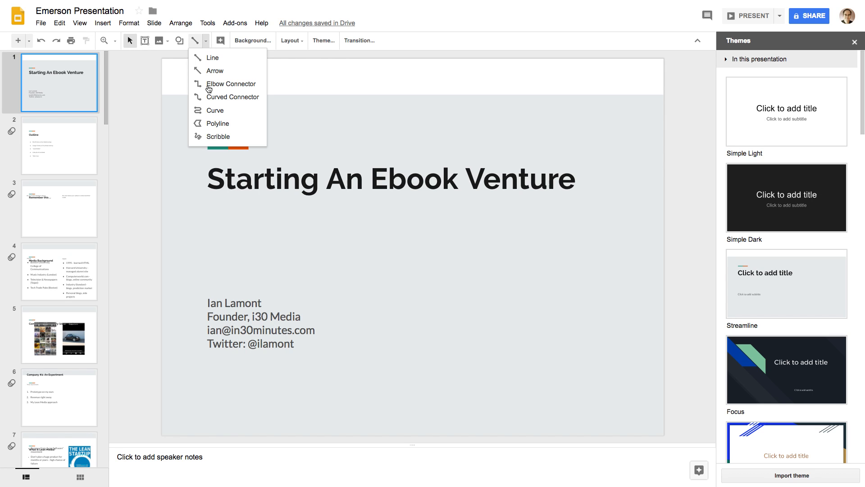
mouse_move(323, 39)
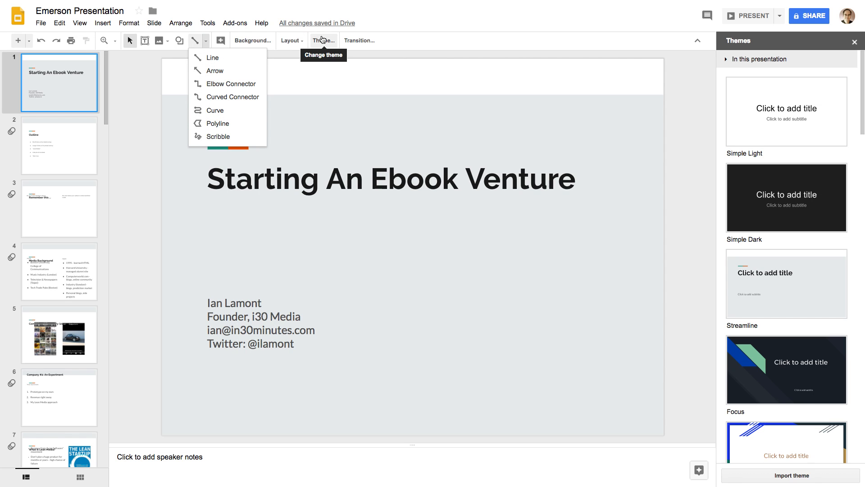
mouse_move(360, 41)
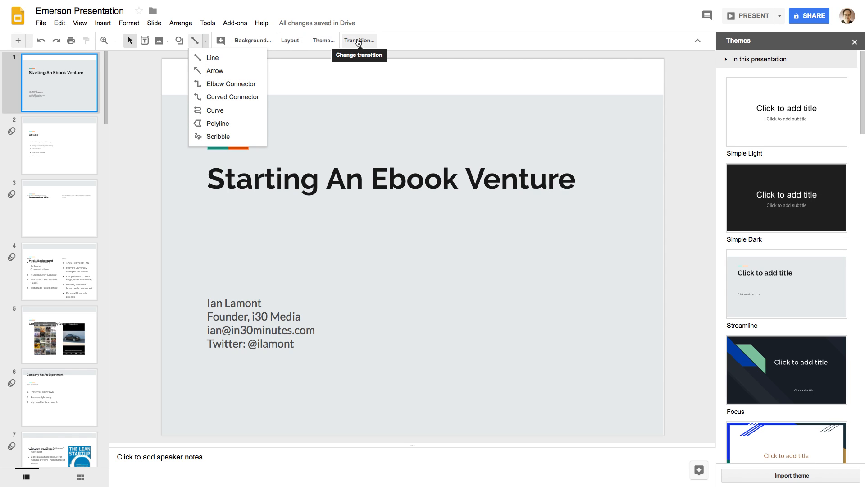
Step: Show the title slide's transition (none) and browse the Tools menu utilities like Explore and Script editor
left_click(359, 40)
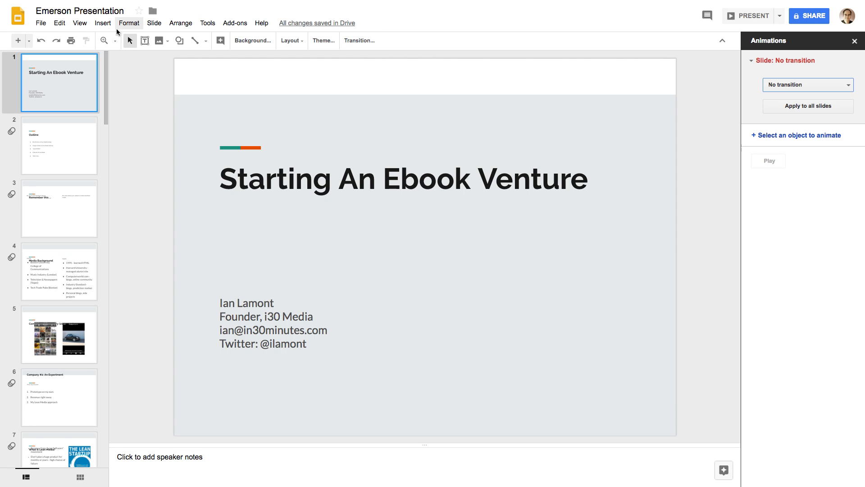
mouse_move(131, 23)
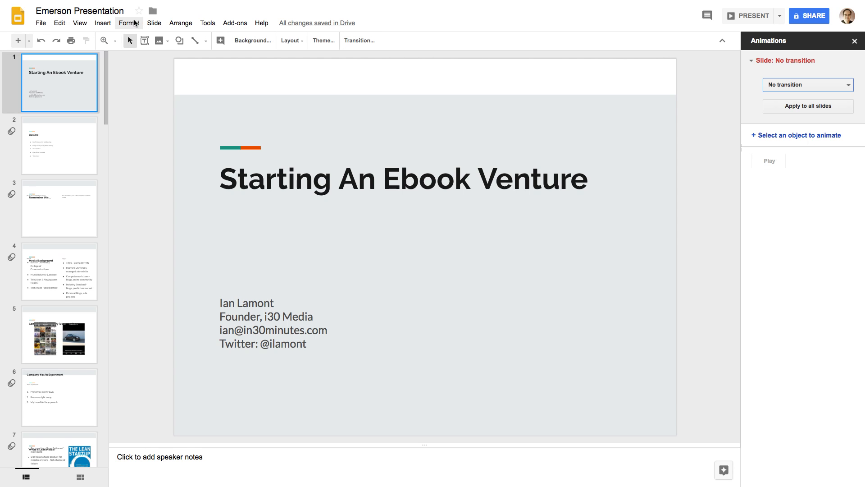
mouse_move(207, 23)
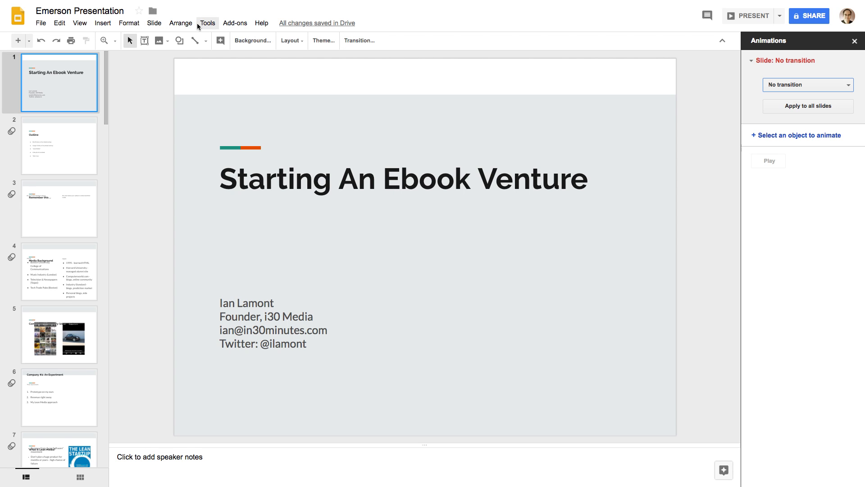
left_click(207, 22)
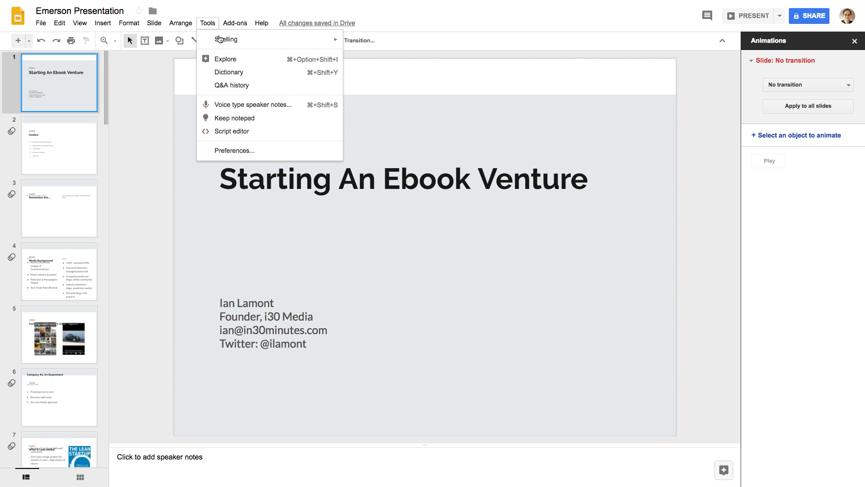
mouse_move(261, 60)
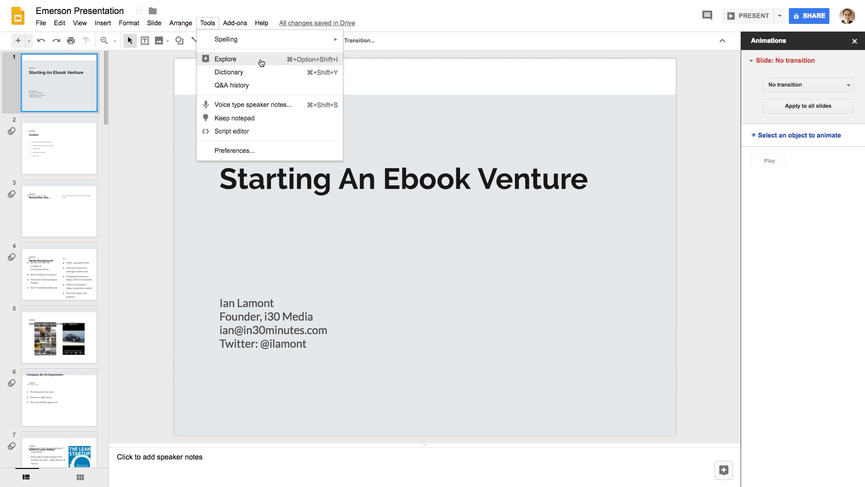
mouse_move(257, 59)
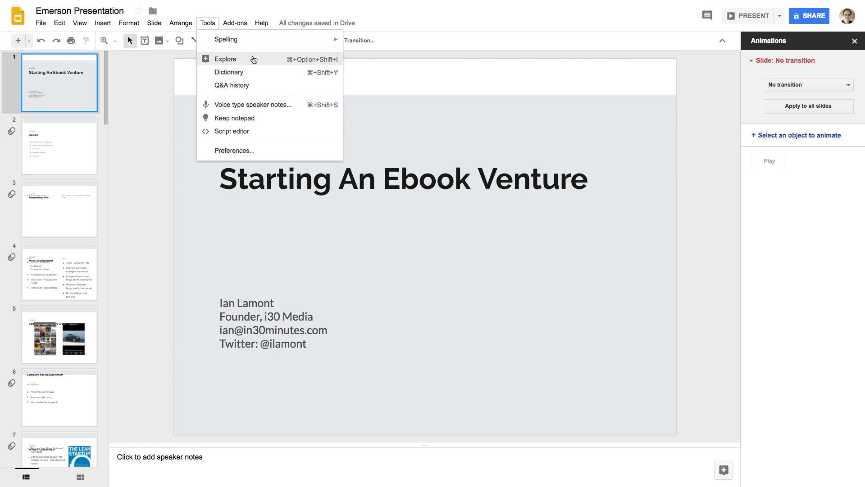
mouse_move(231, 131)
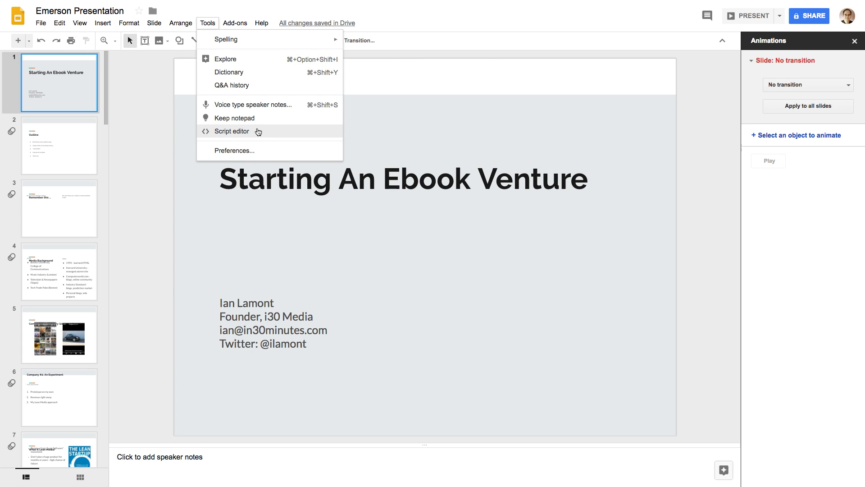
mouse_move(254, 130)
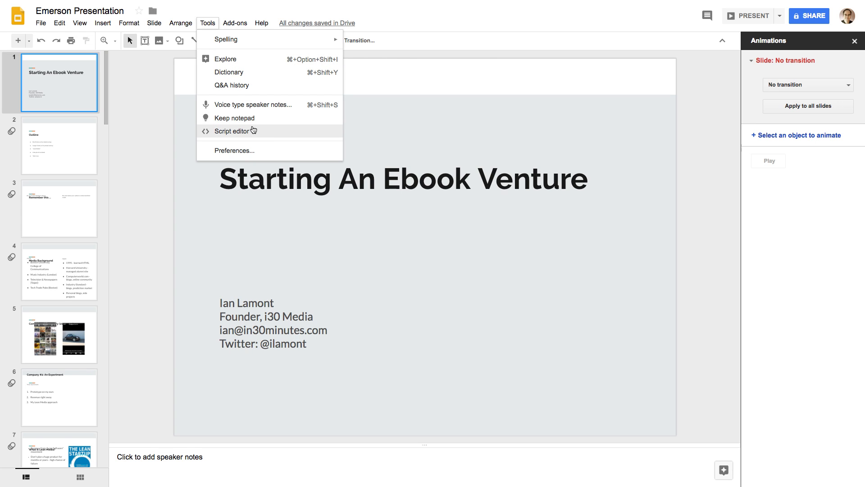
Step: Switch to the indie publisher presentation in PowerPoint and show the Home ribbon commands
left_click(130, 97)
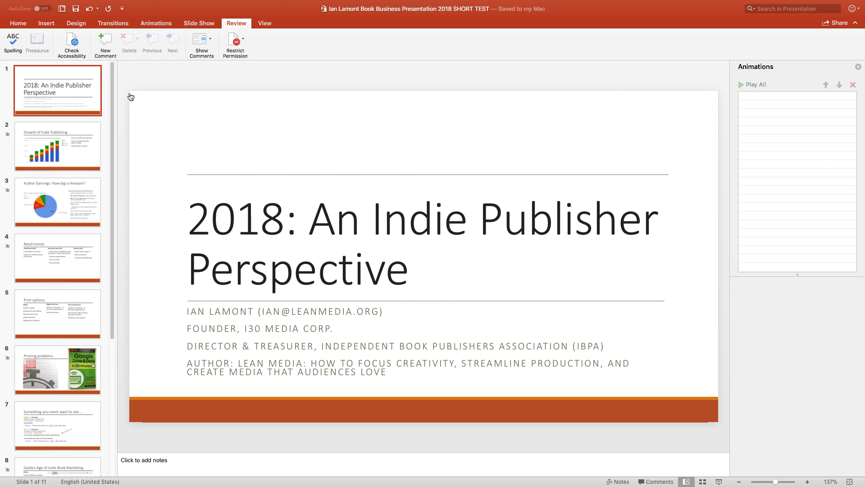
left_click(18, 23)
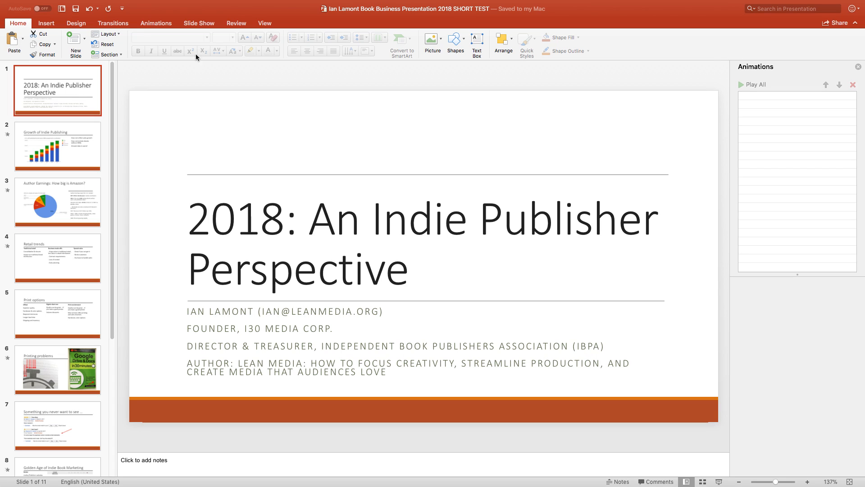
mouse_move(203, 72)
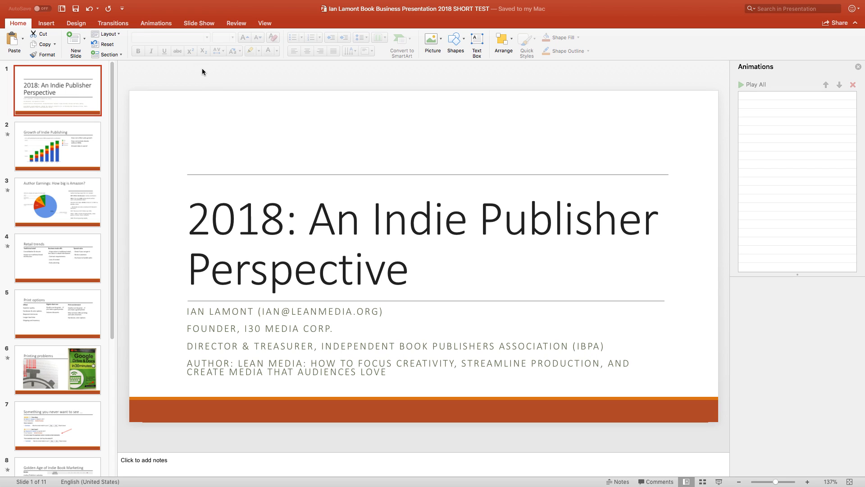
mouse_move(44, 43)
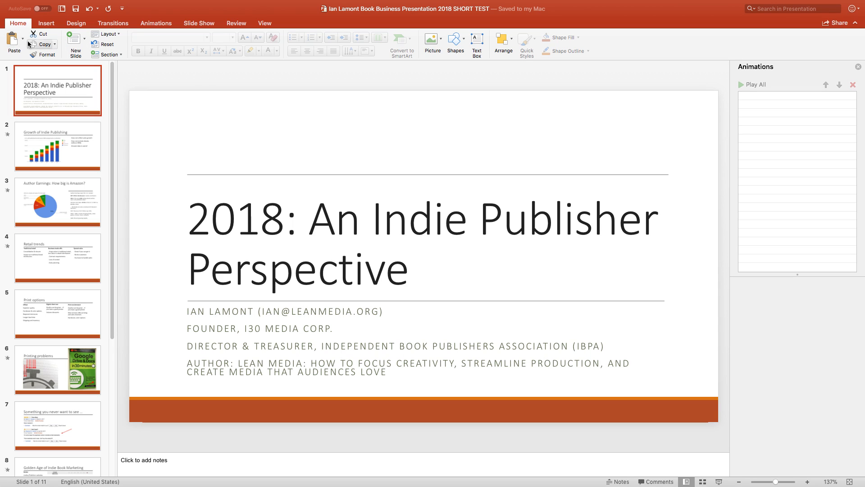
mouse_move(567, 46)
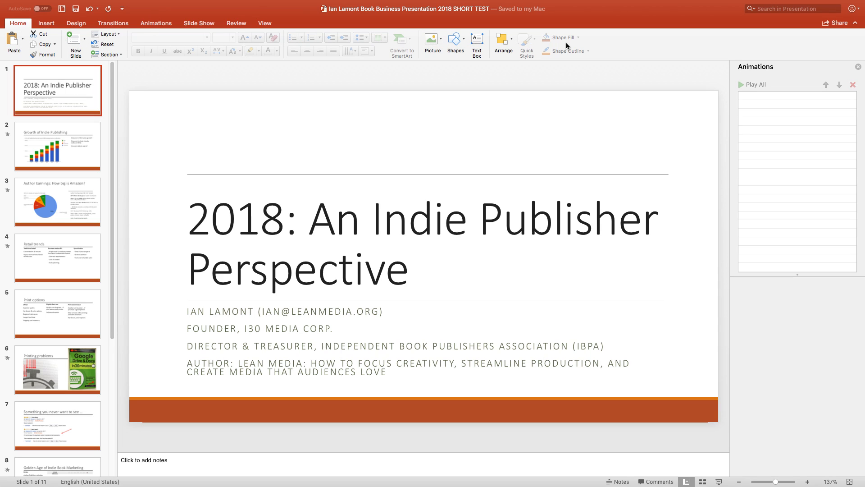
mouse_move(277, 72)
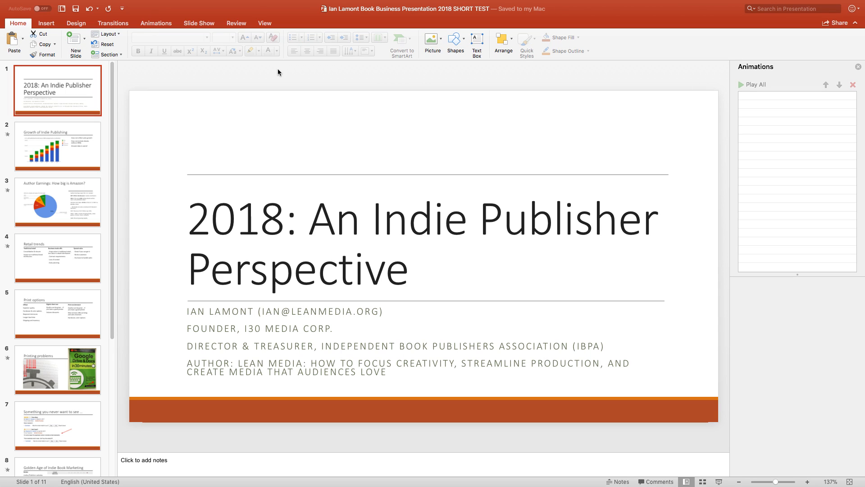
mouse_move(306, 45)
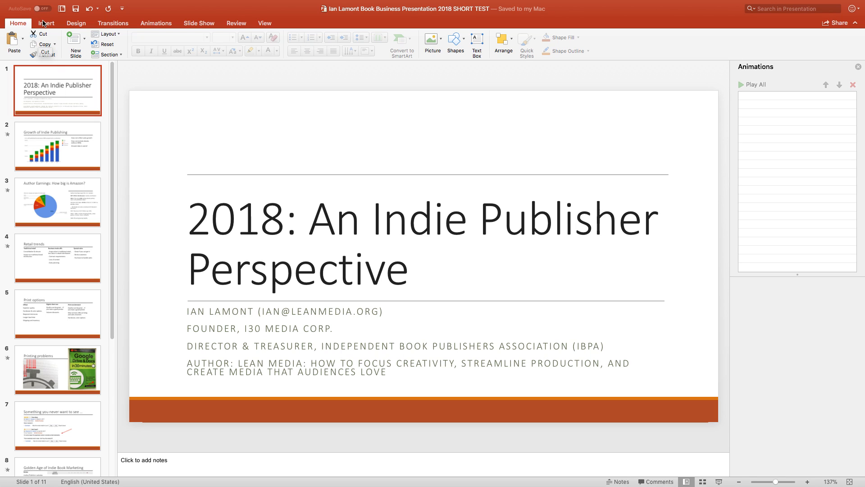
Step: Review the Insert, Design, Transitions, Slide Show and Animations ribbons, ending on the animation effects gallery
left_click(46, 23)
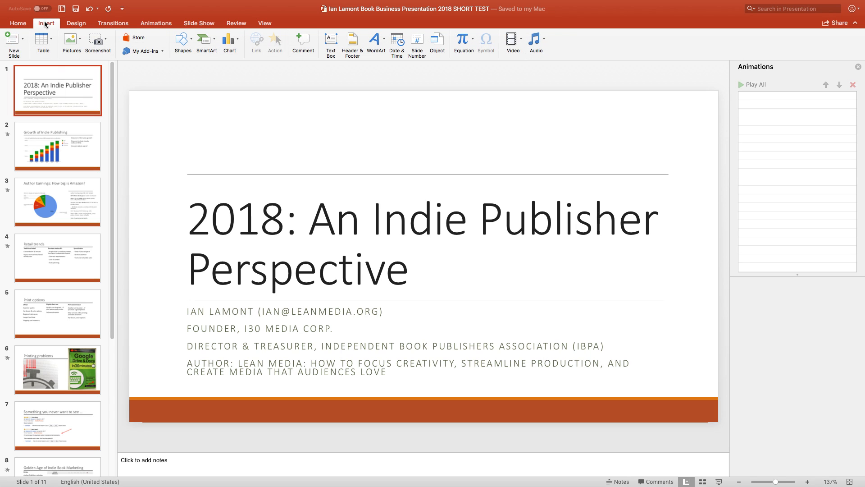
left_click(76, 22)
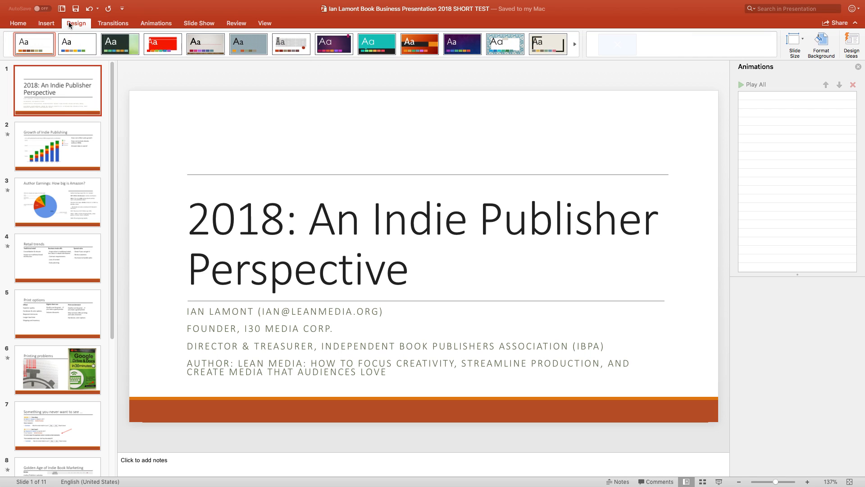
left_click(114, 23)
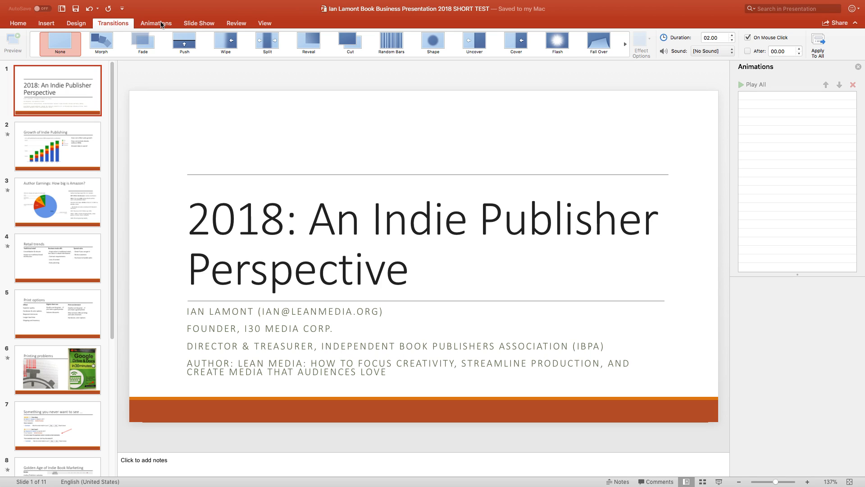
mouse_move(205, 25)
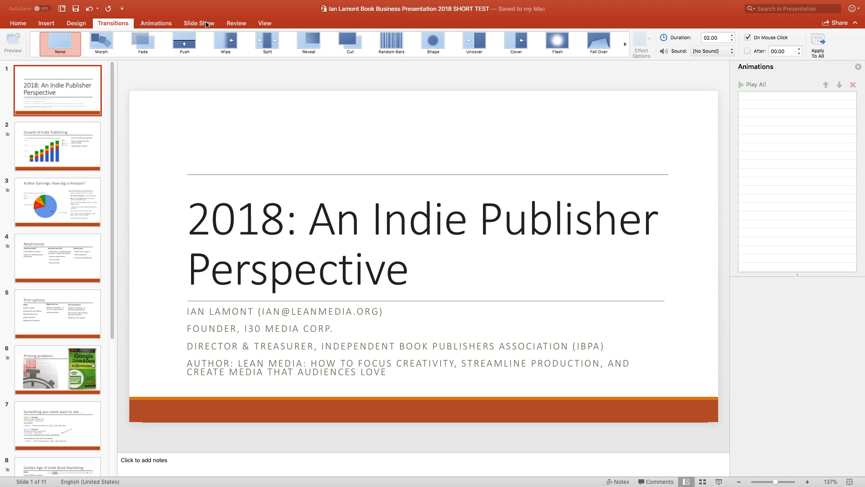
left_click(198, 23)
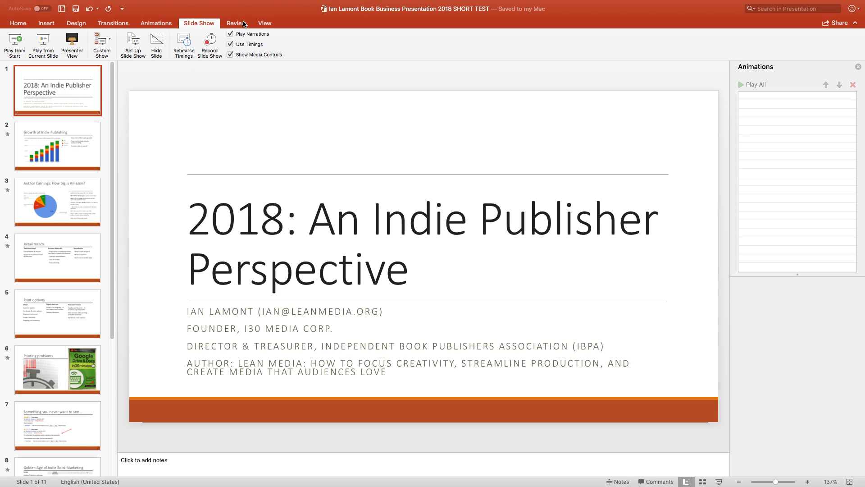
mouse_move(159, 26)
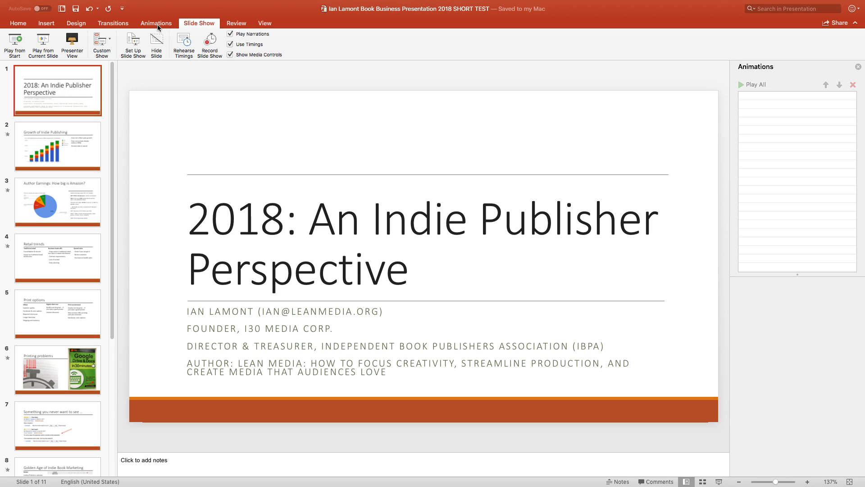
left_click(156, 23)
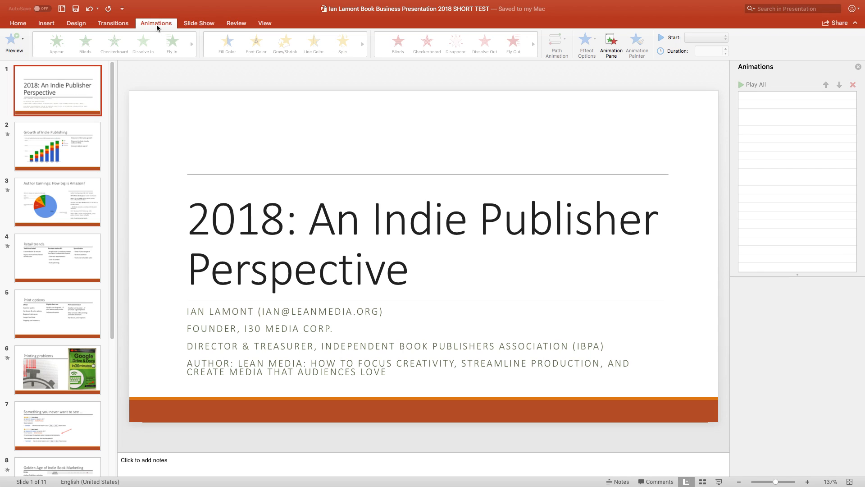
mouse_move(119, 26)
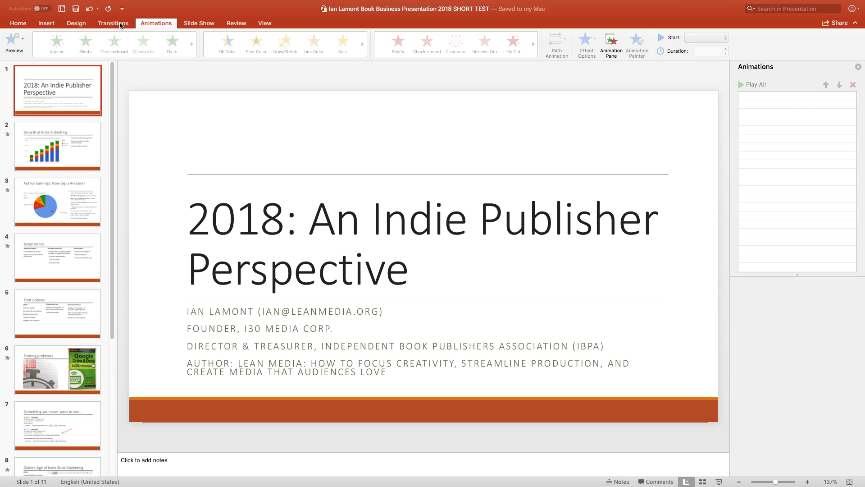
left_click(112, 24)
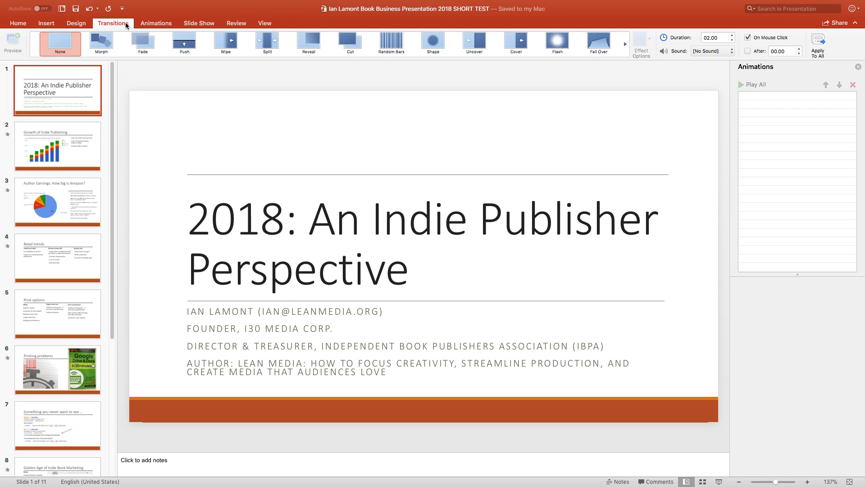
mouse_move(153, 26)
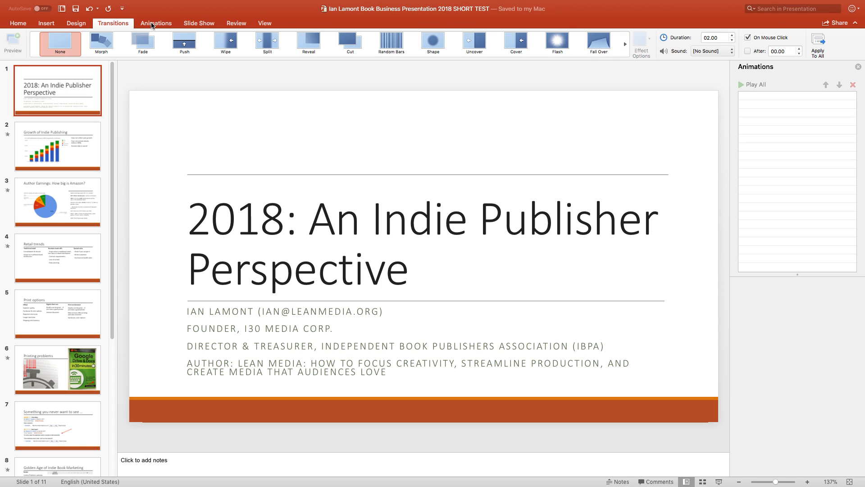
left_click(156, 24)
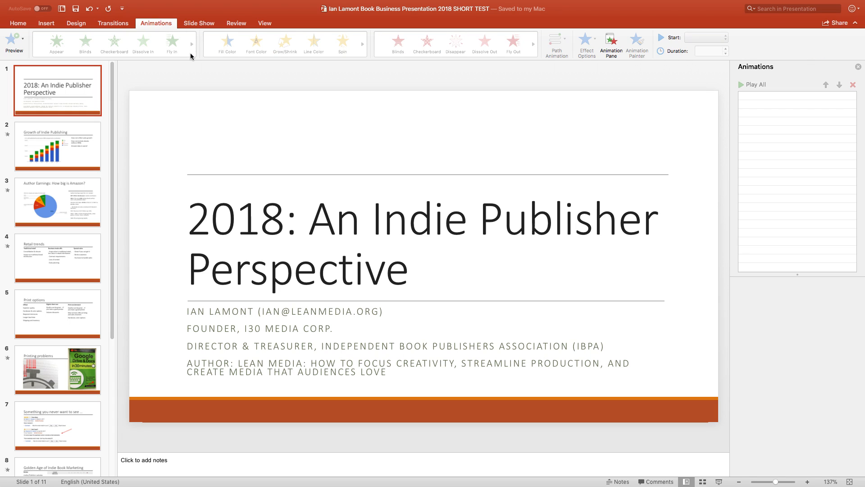
Step: Show the Growth of Indie Publishing slide and browse more emphasis and entrance animation effects
left_click(58, 146)
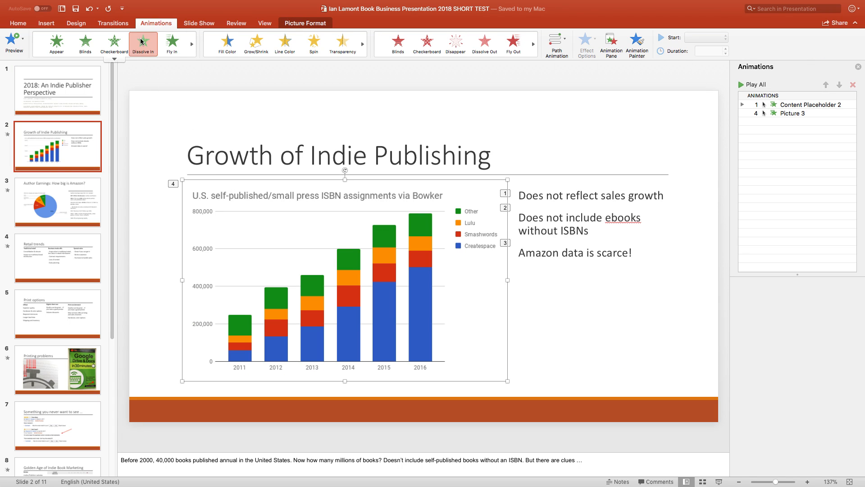
mouse_move(528, 45)
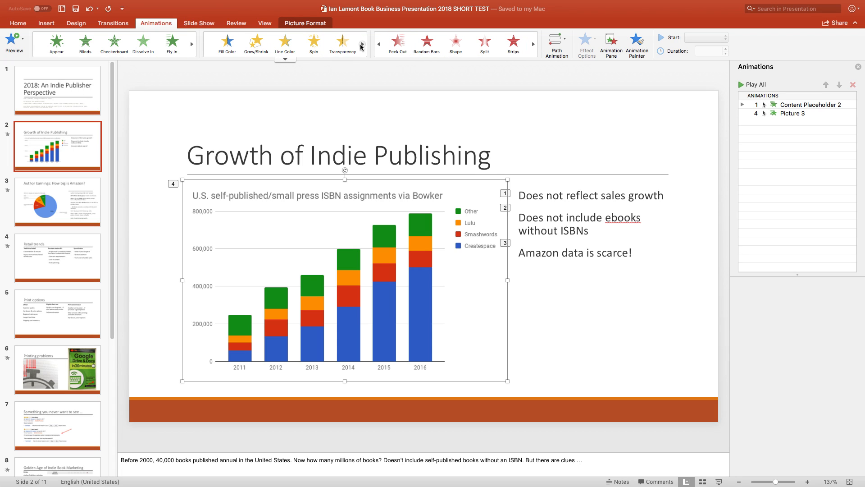
left_click(208, 44)
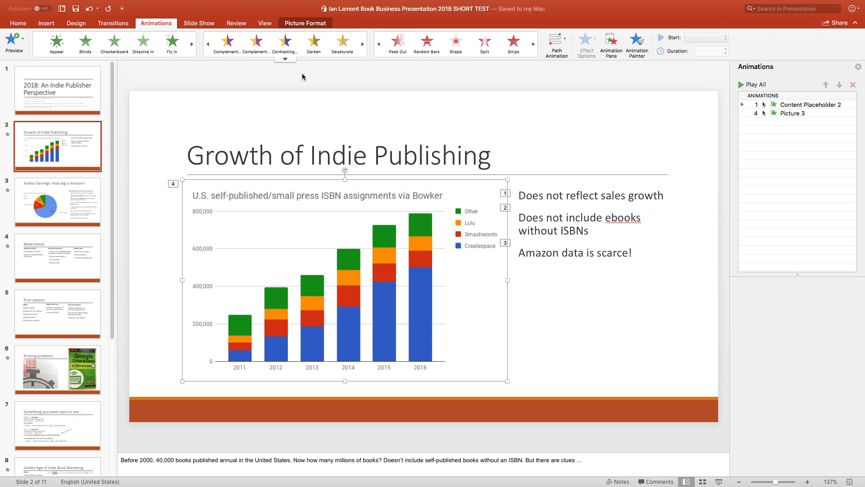
left_click(191, 44)
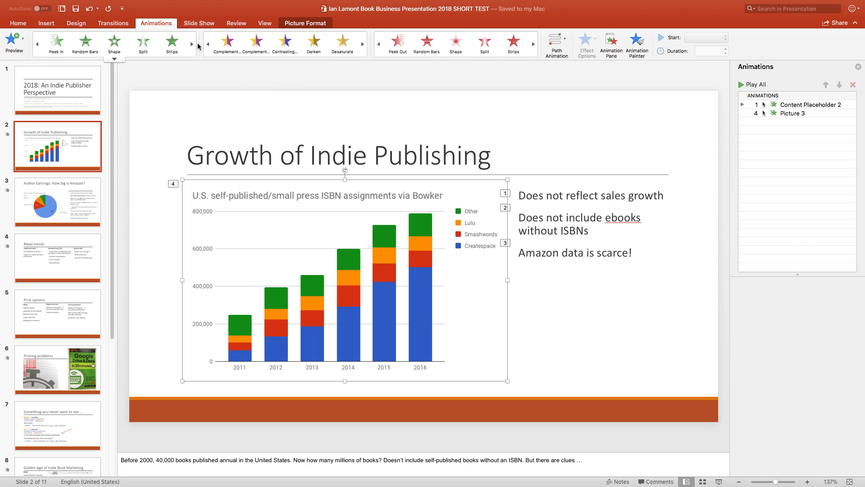
mouse_move(788, 115)
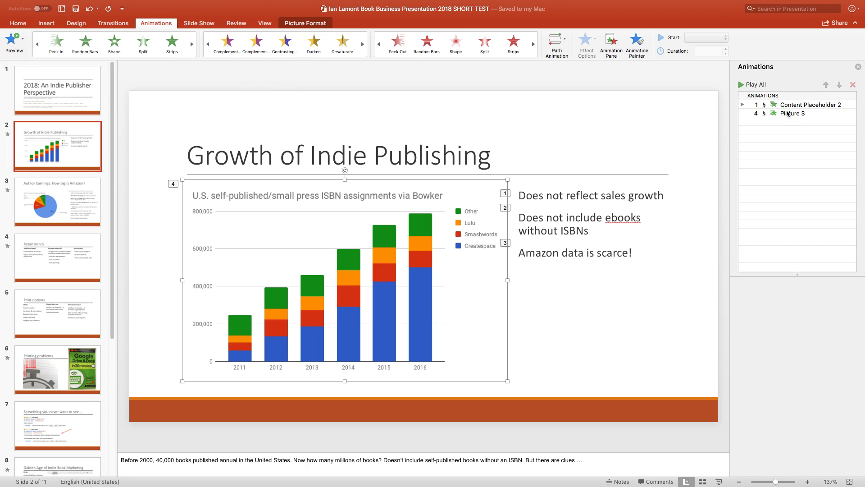
Step: Show the chart picture's Fly In animation settings, keeping the From Bottom direction
left_click(793, 114)
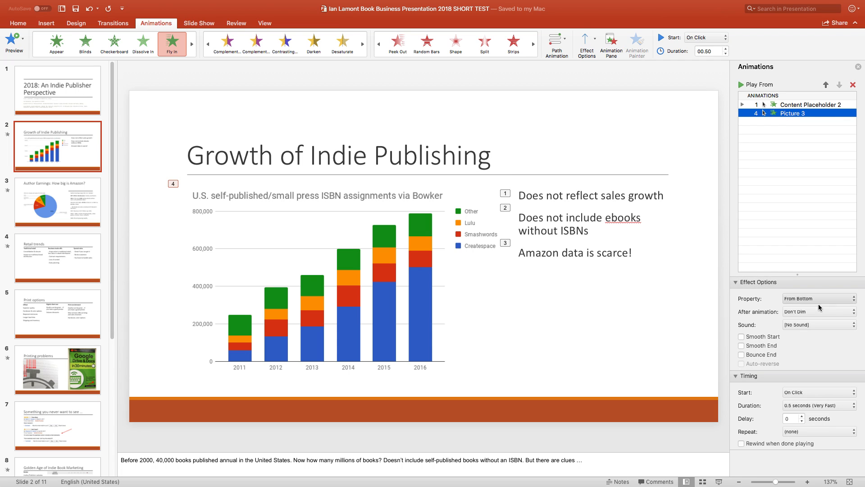
mouse_move(769, 298)
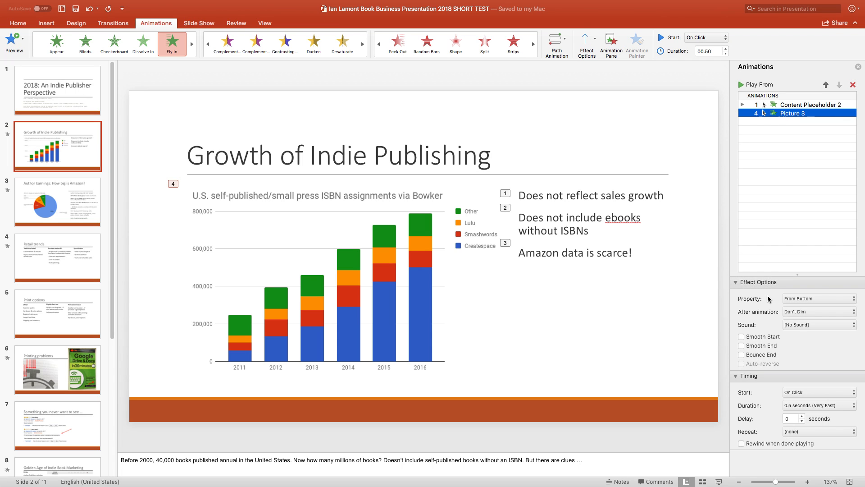
left_click(819, 298)
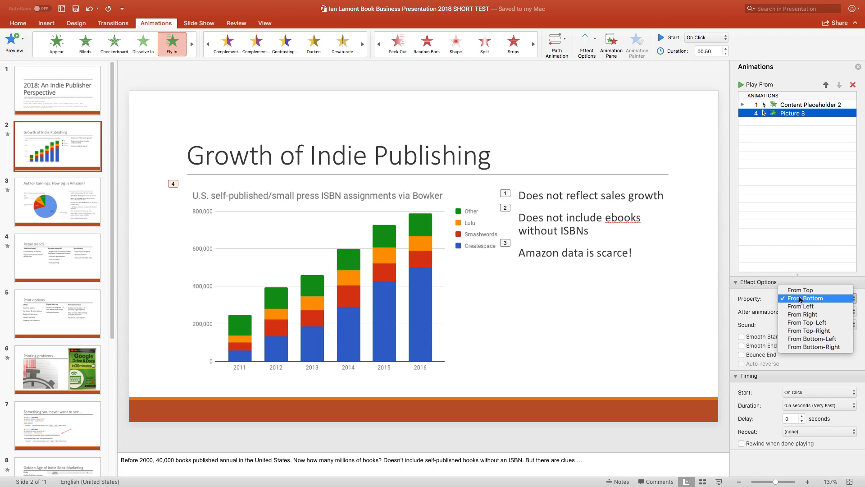
left_click(811, 299)
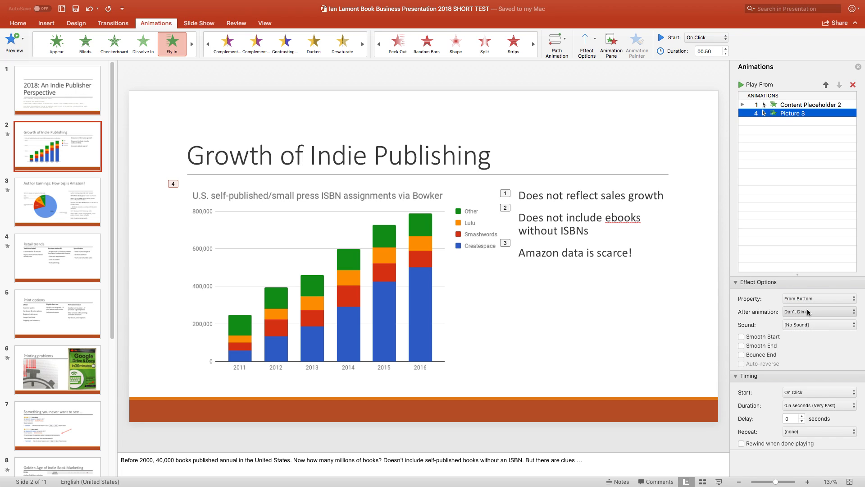
mouse_move(809, 405)
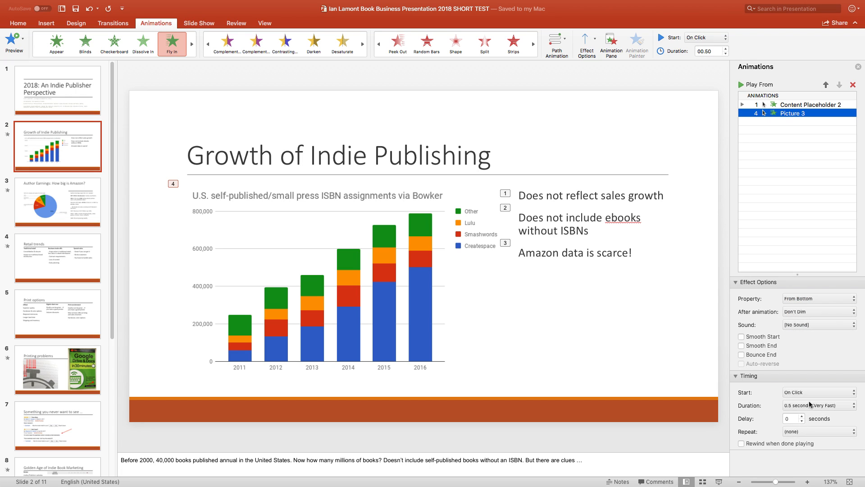
mouse_move(747, 448)
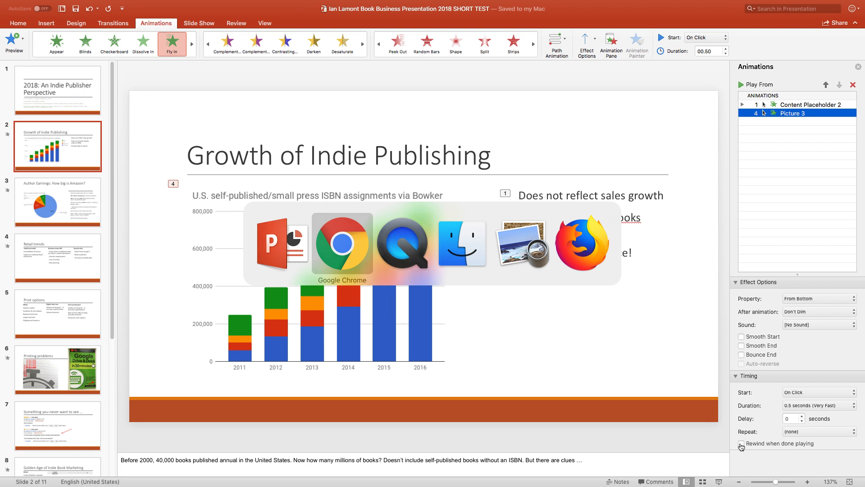
Step: Return to Google Slides and bring up the Company #2: An Experiment slide
left_click(341, 242)
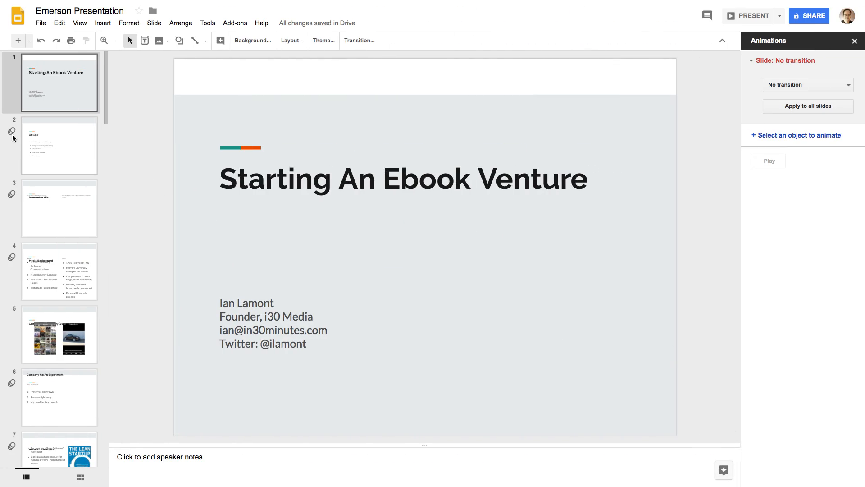
left_click(60, 397)
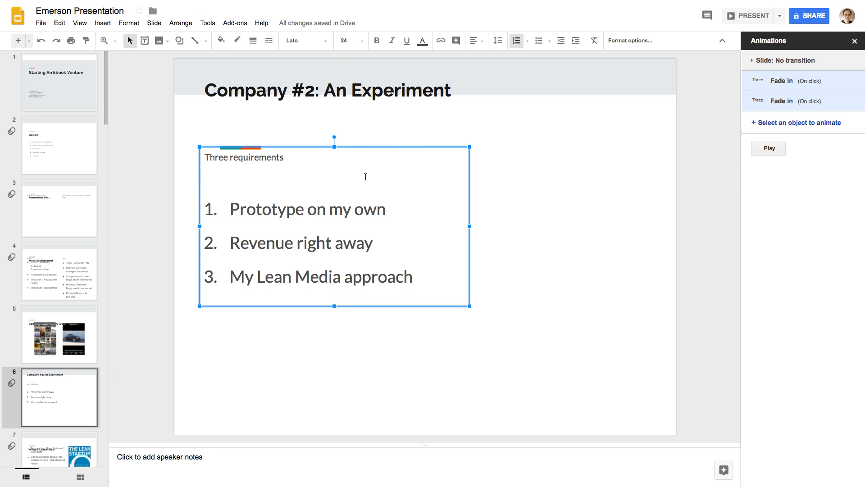
mouse_move(773, 127)
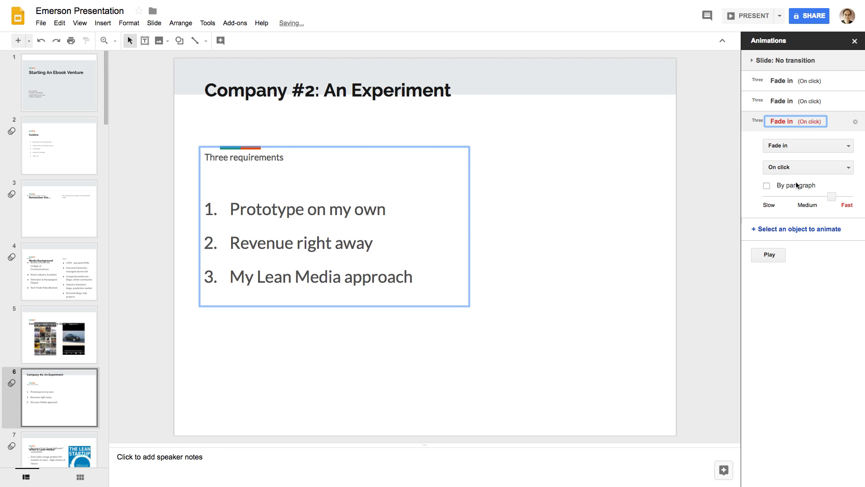
mouse_move(805, 196)
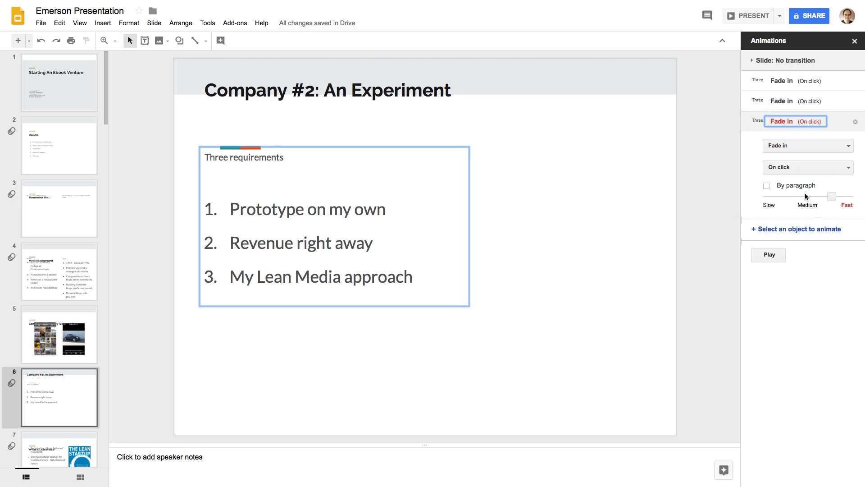
mouse_move(805, 150)
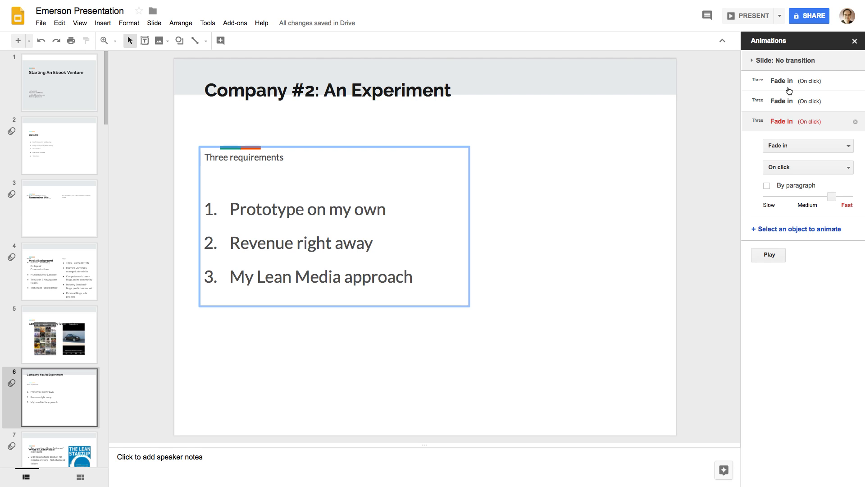
mouse_move(666, 157)
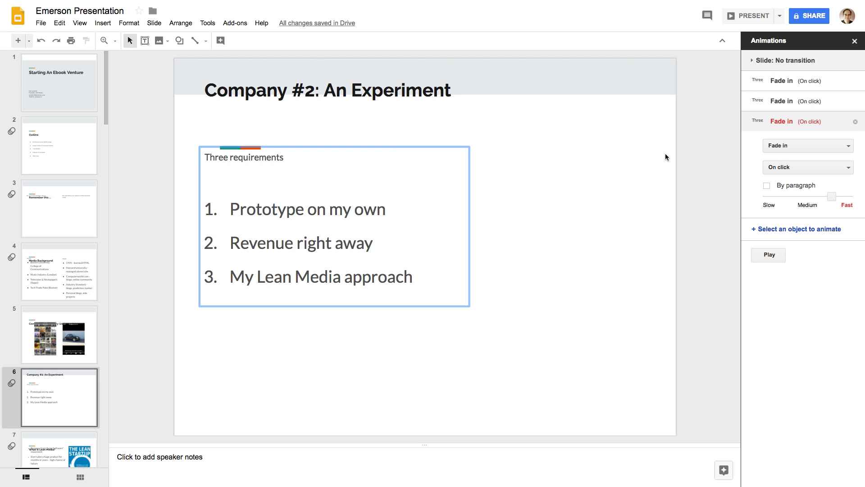
mouse_move(678, 152)
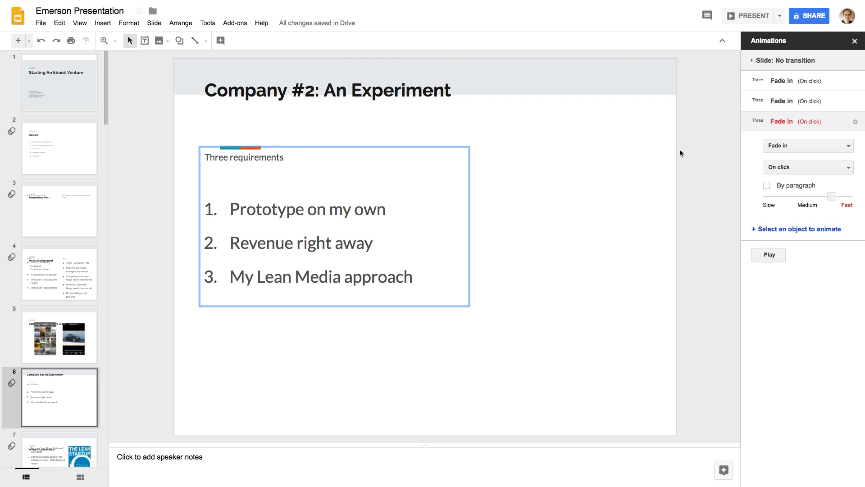
mouse_move(643, 151)
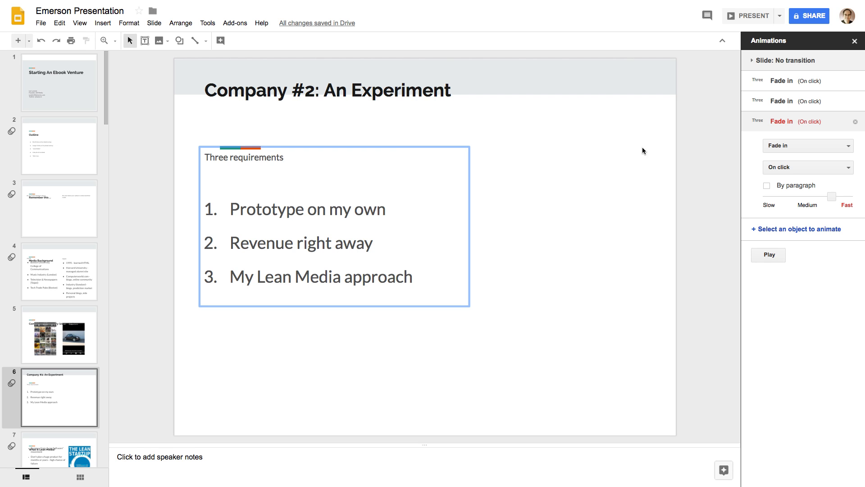
mouse_move(485, 125)
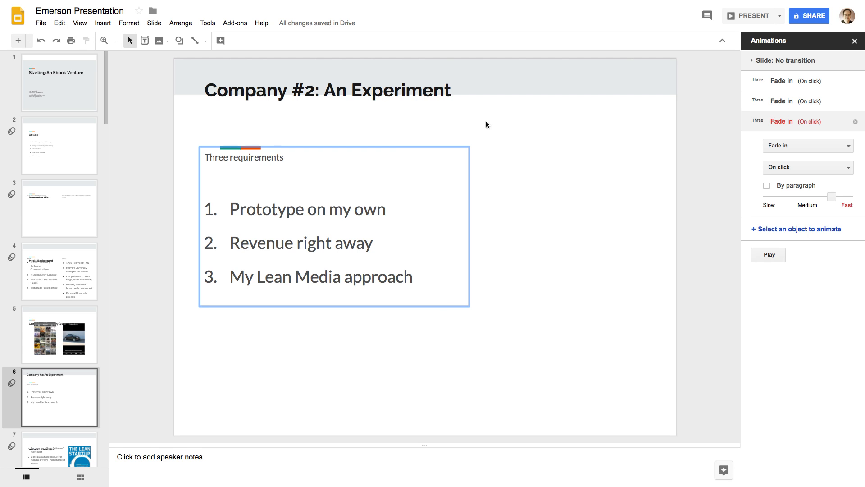
mouse_move(194, 40)
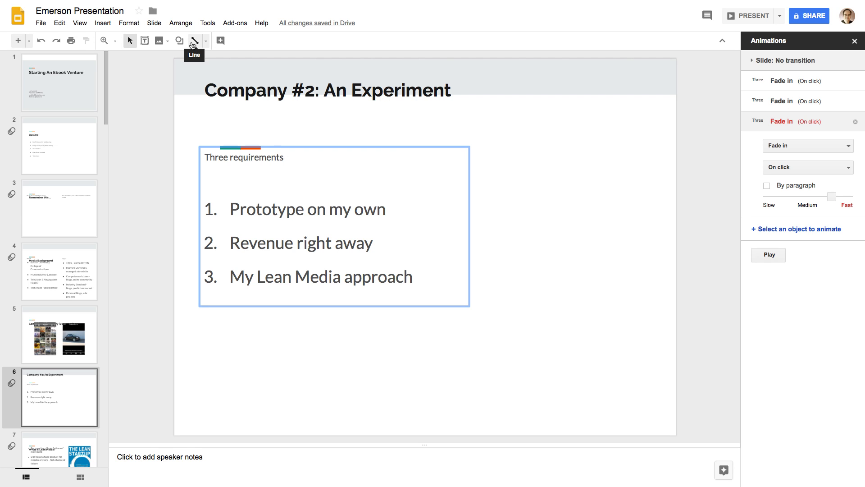
Step: Enter the Streamline master editor from the View menu and select its Title slide layout
left_click(79, 23)
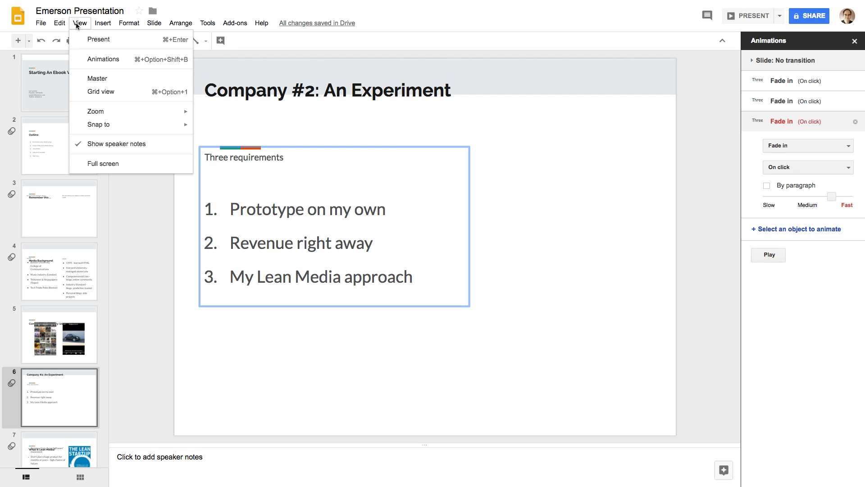
left_click(97, 77)
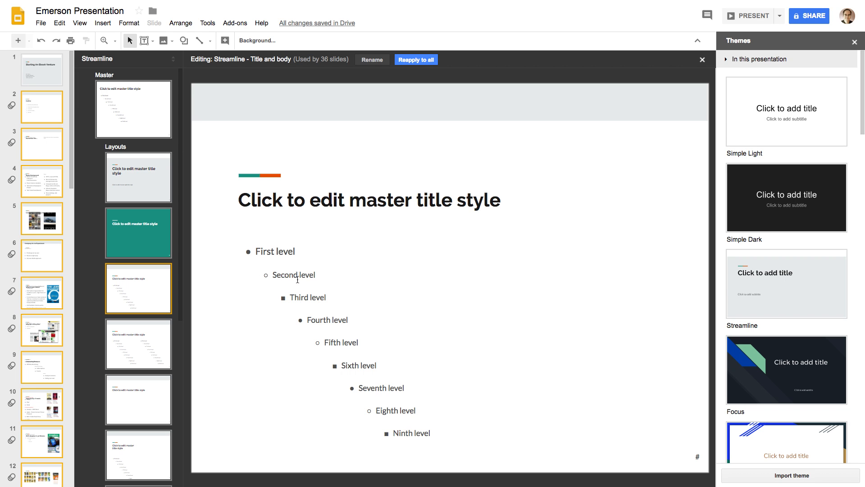
left_click(138, 176)
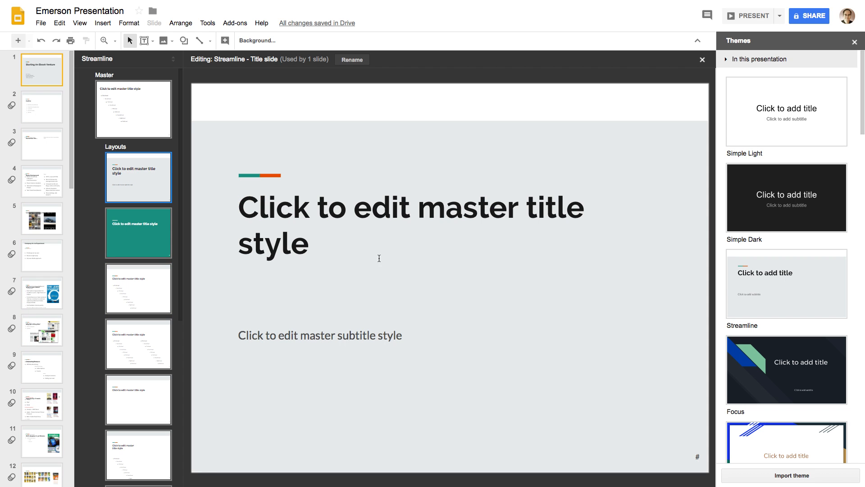
mouse_move(398, 453)
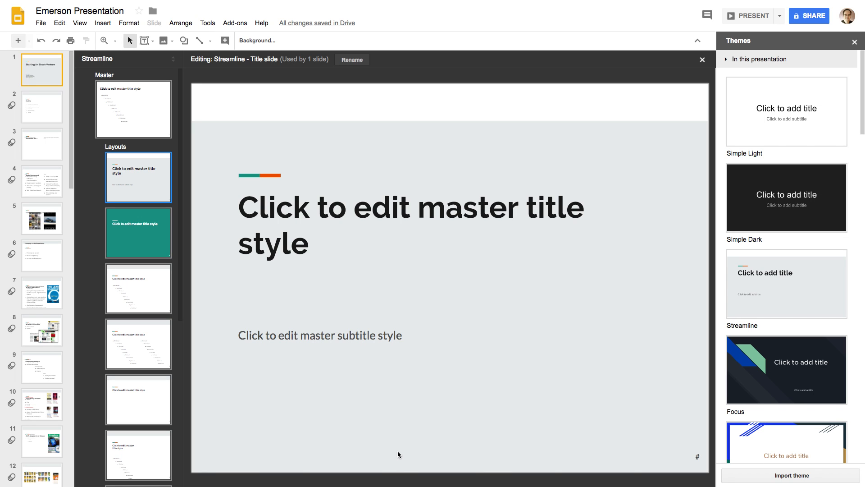
mouse_move(376, 323)
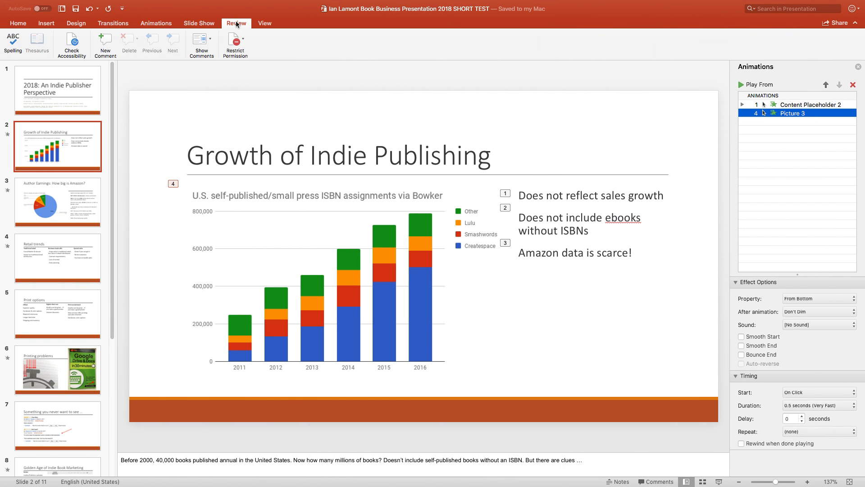
left_click(264, 22)
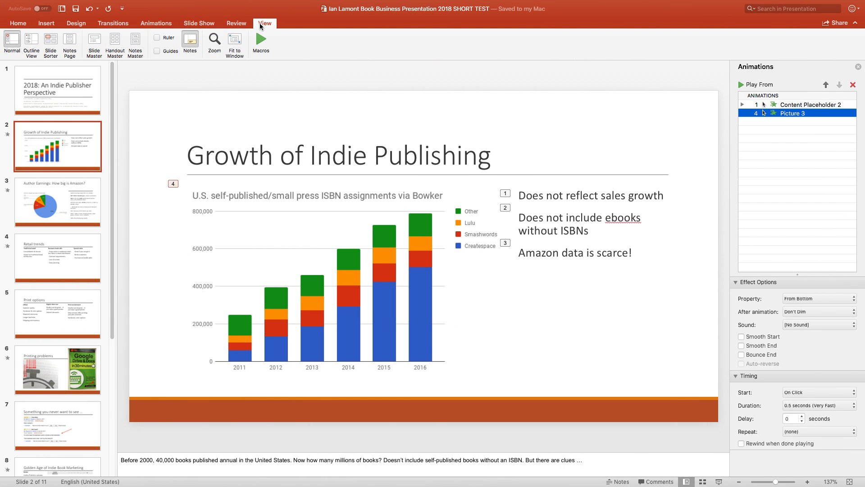
left_click(94, 41)
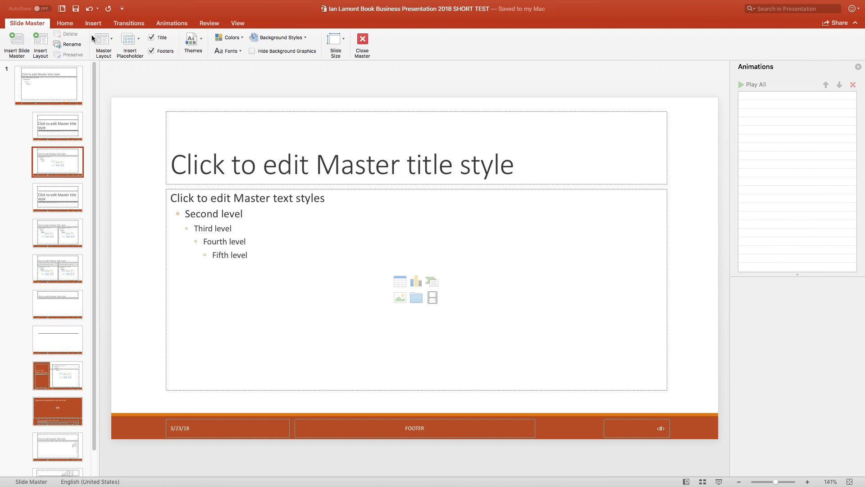
left_click(58, 197)
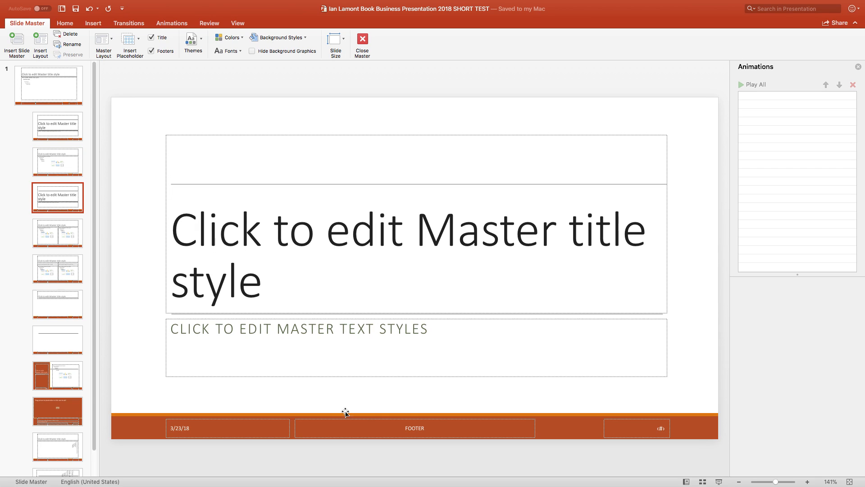
mouse_move(565, 421)
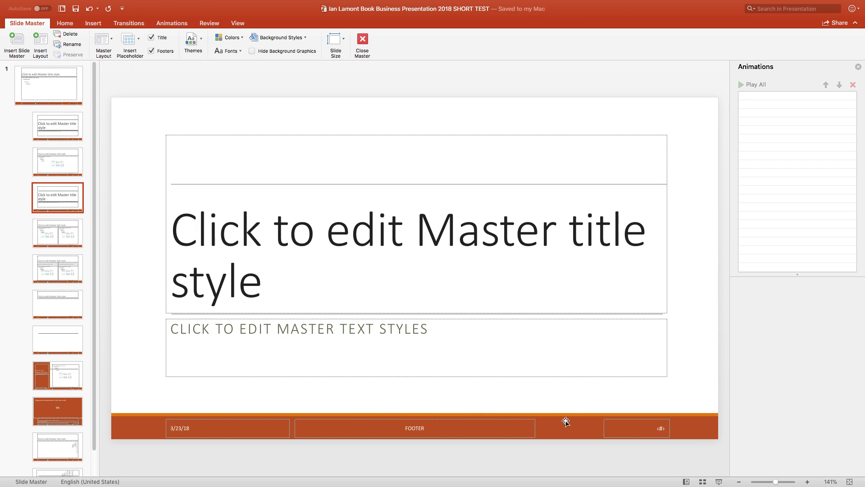
mouse_move(312, 400)
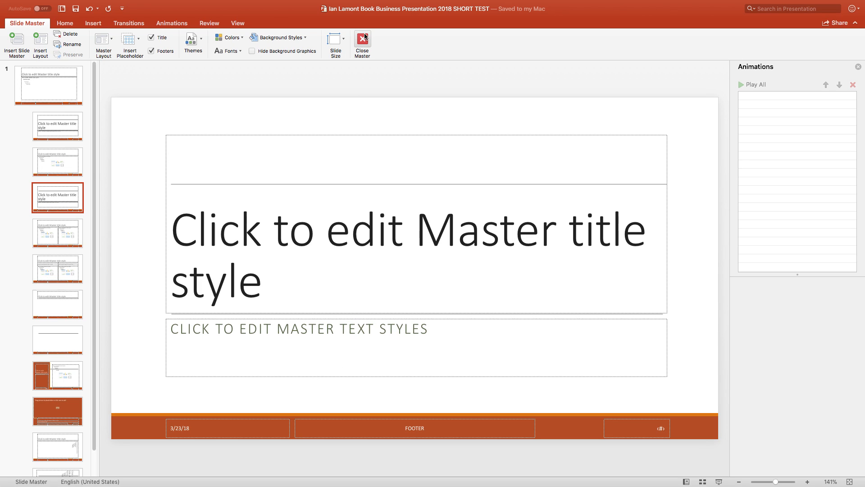
left_click(362, 44)
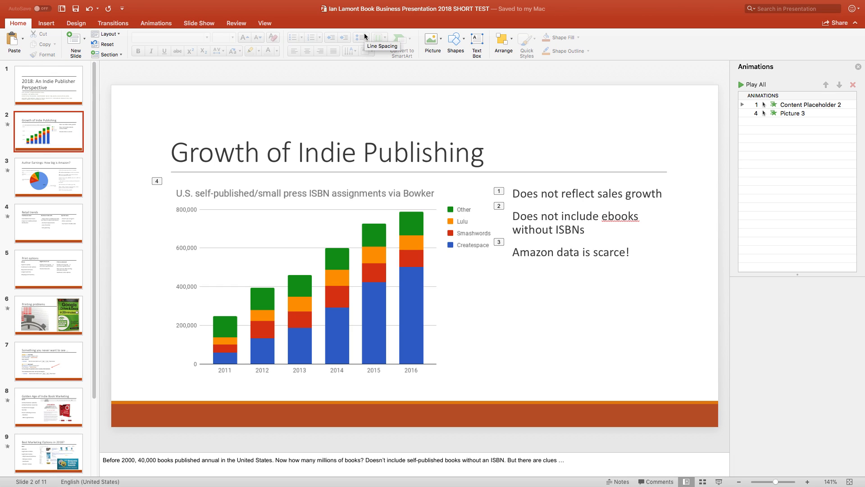
mouse_move(370, 70)
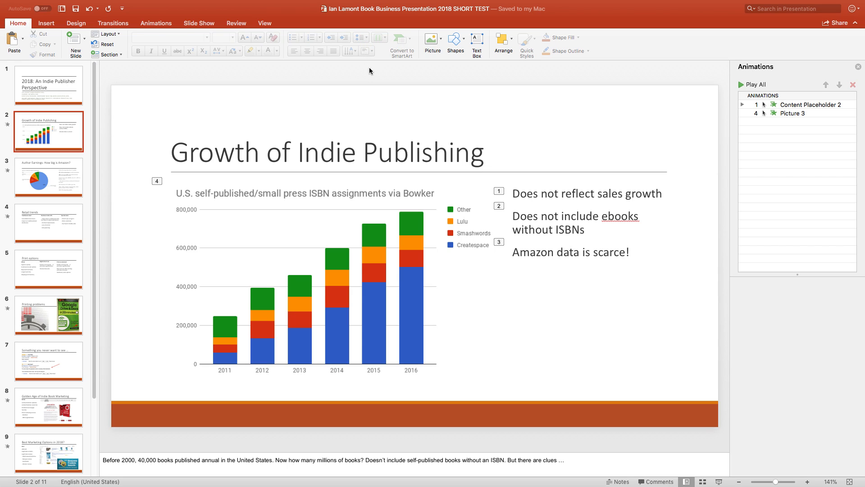
mouse_move(193, 78)
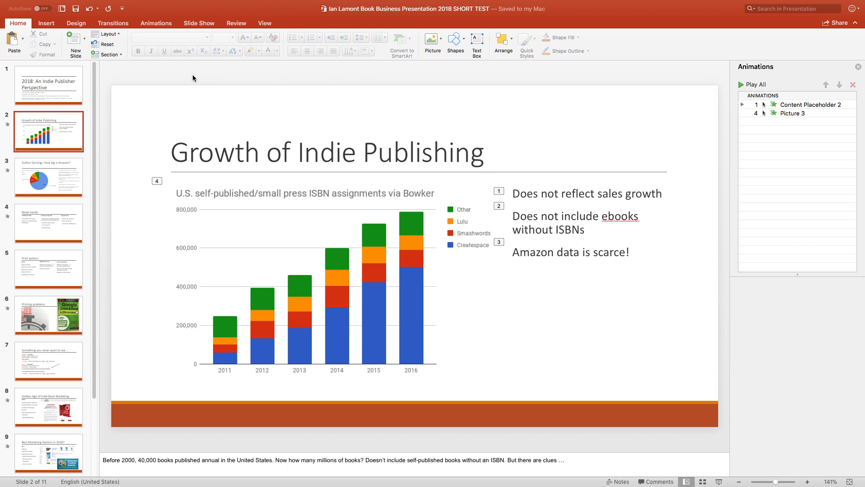
Step: Show the Design themes, then go through File to the New presentation template gallery
left_click(76, 23)
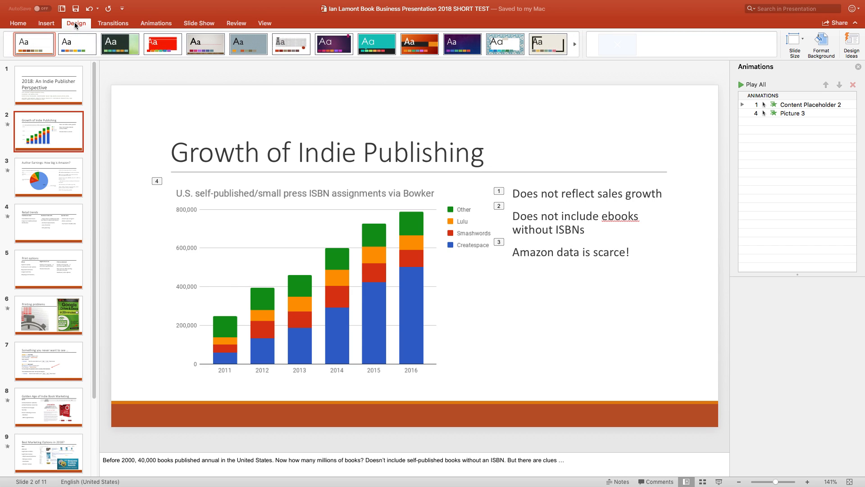
left_click(61, 8)
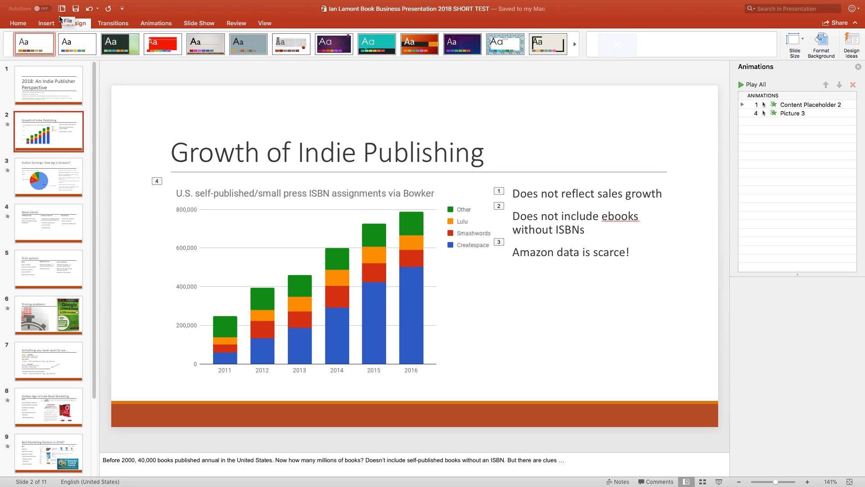
left_click(67, 20)
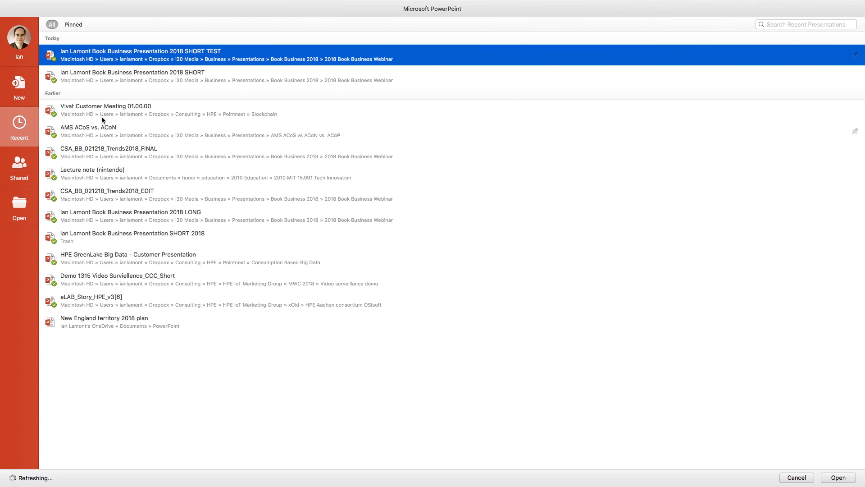
mouse_move(19, 87)
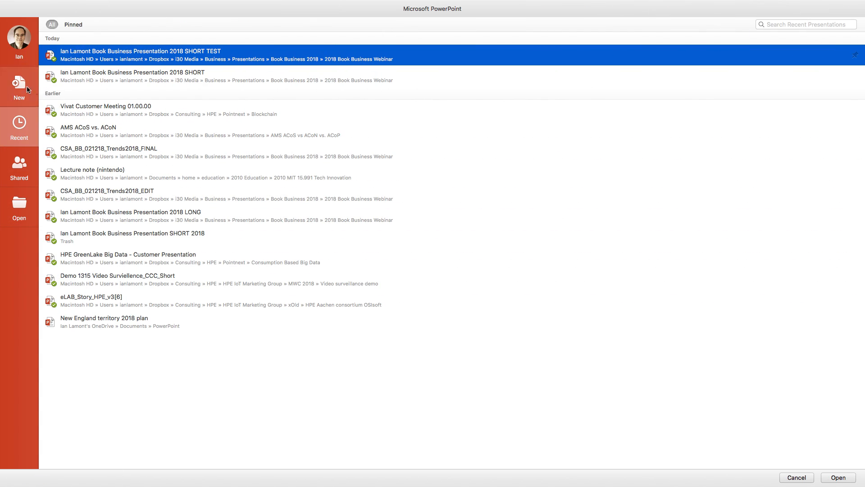
left_click(19, 87)
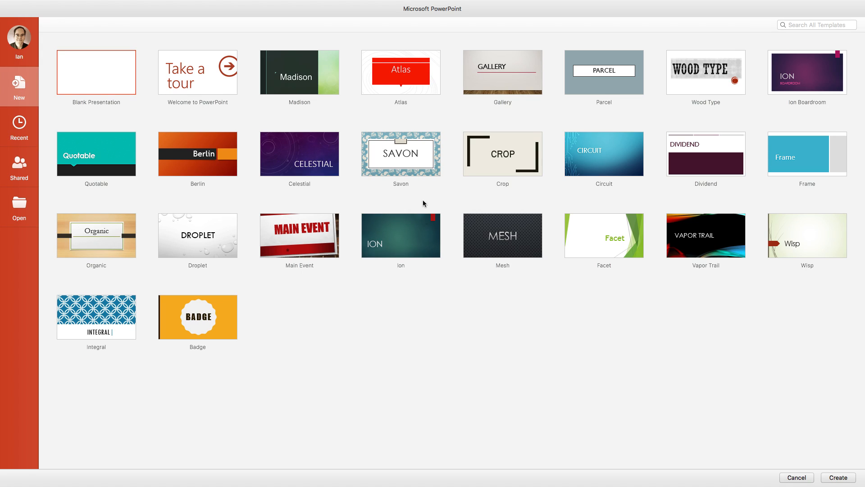
mouse_move(291, 77)
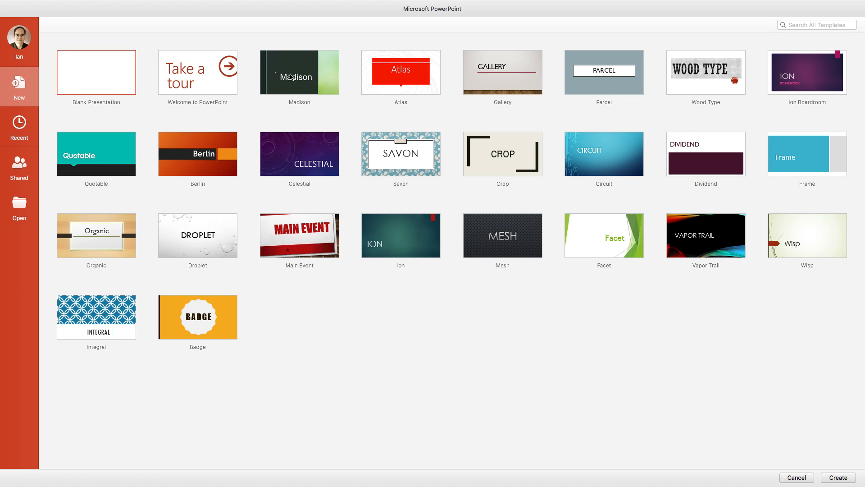
mouse_move(798, 140)
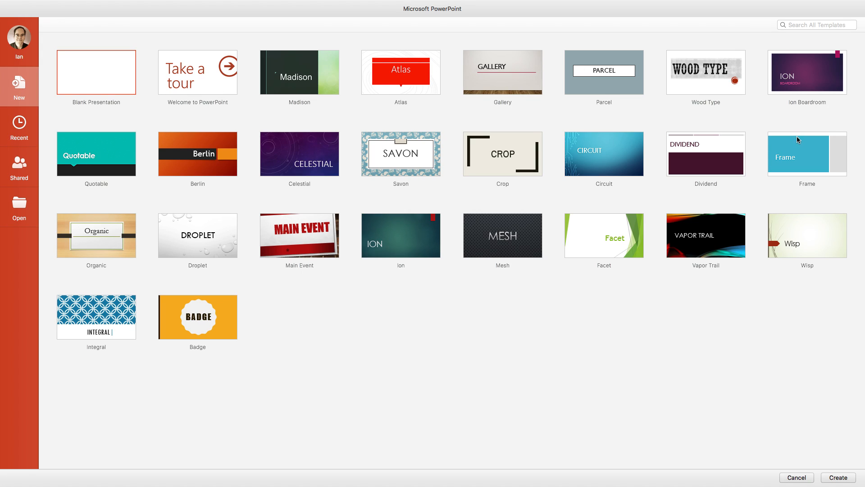
mouse_move(591, 173)
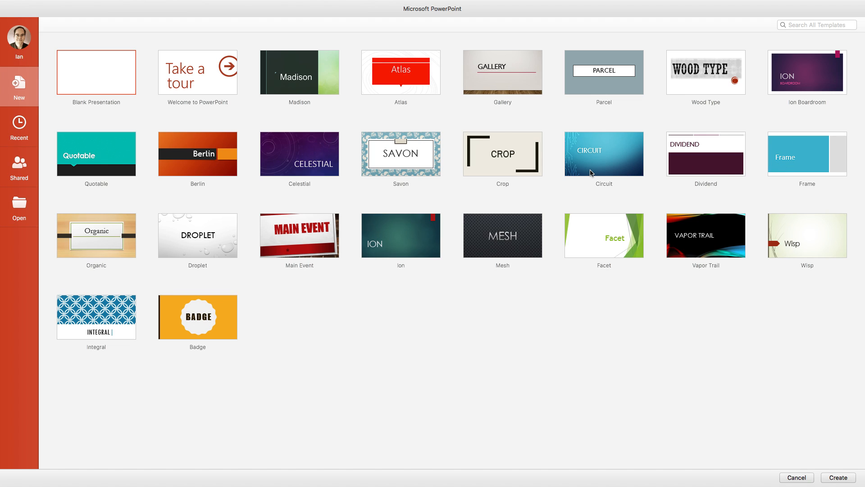
mouse_move(184, 171)
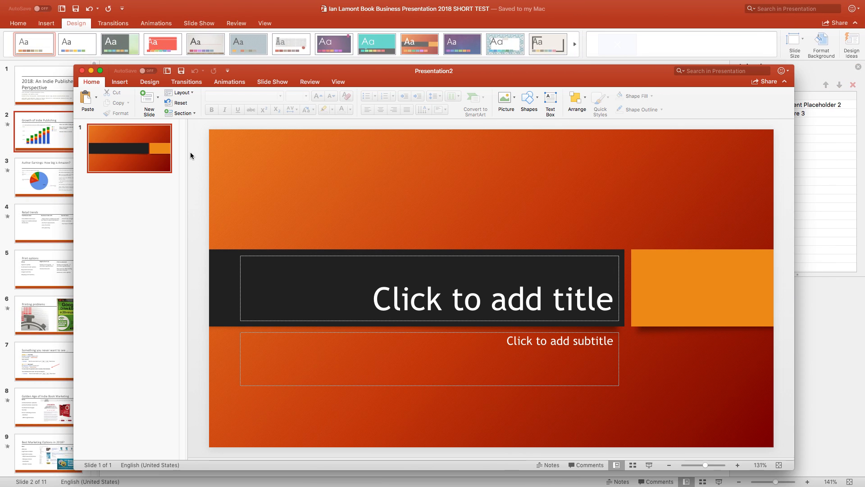
mouse_move(244, 158)
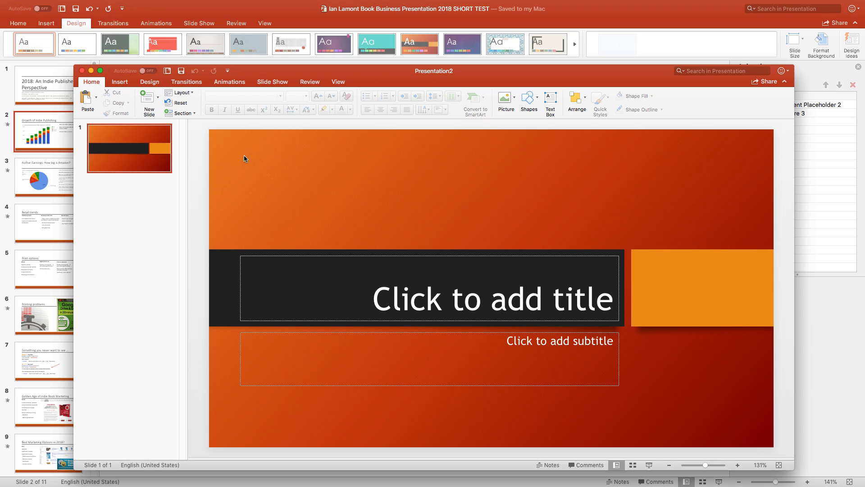
mouse_move(236, 154)
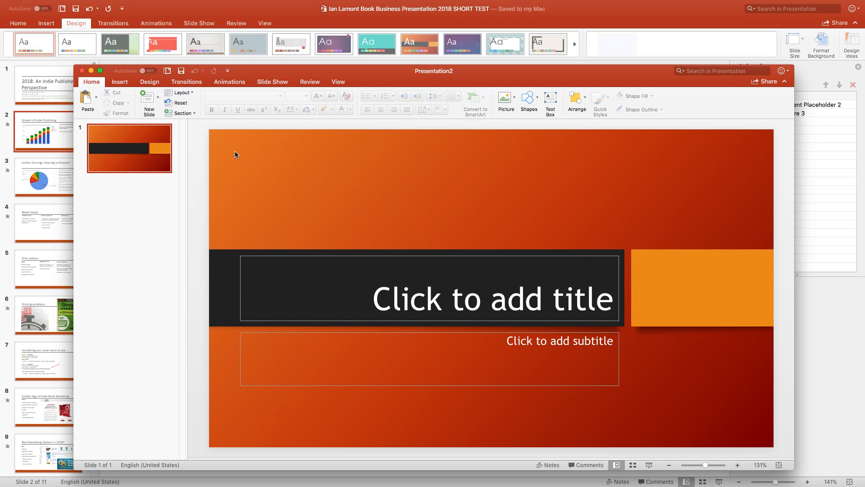
mouse_move(232, 147)
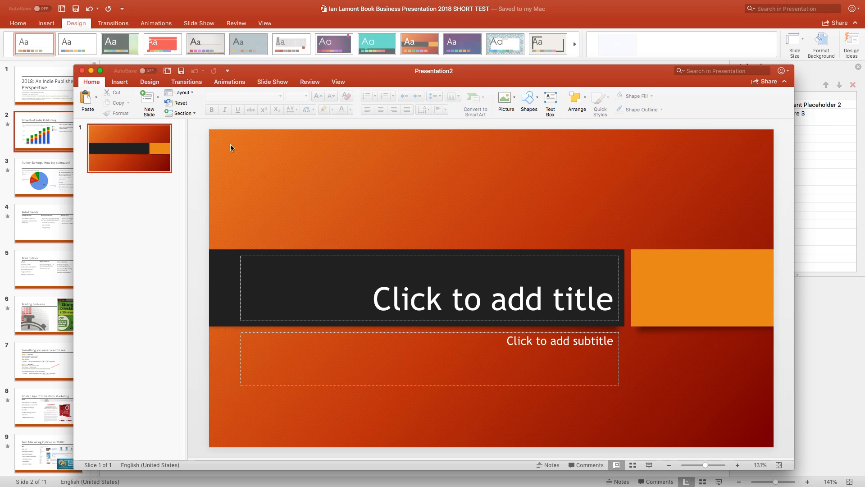
mouse_move(248, 167)
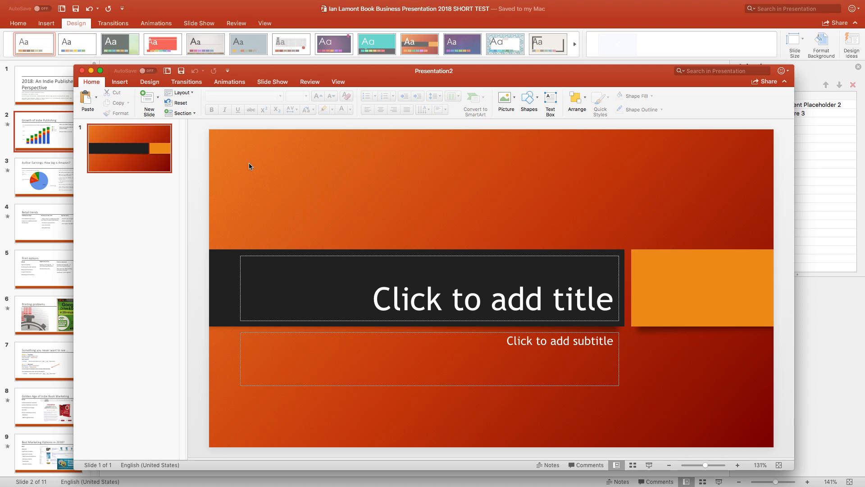
mouse_move(752, 302)
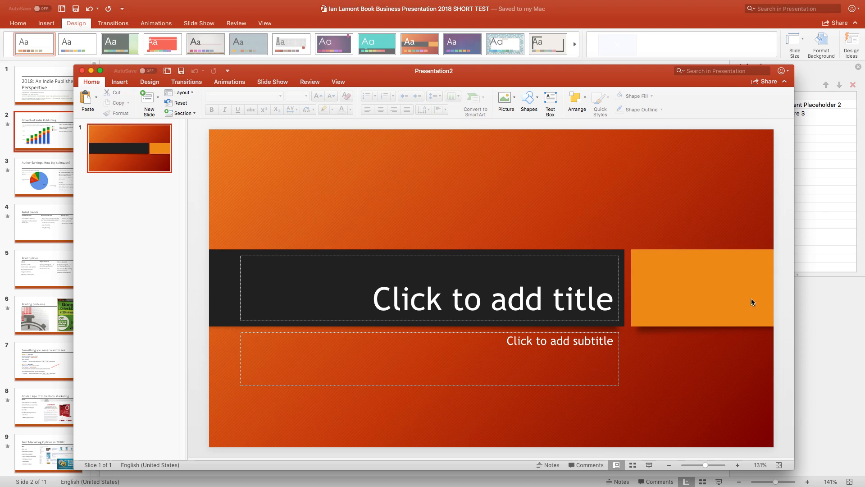
mouse_move(745, 407)
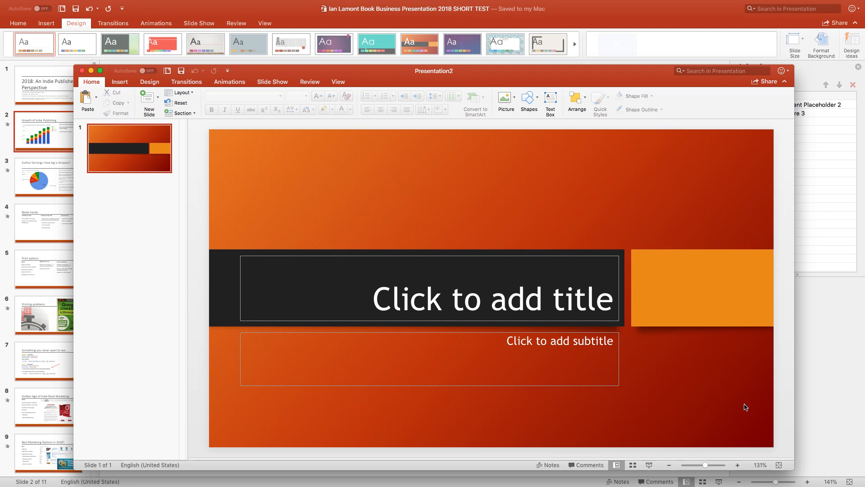
mouse_move(751, 333)
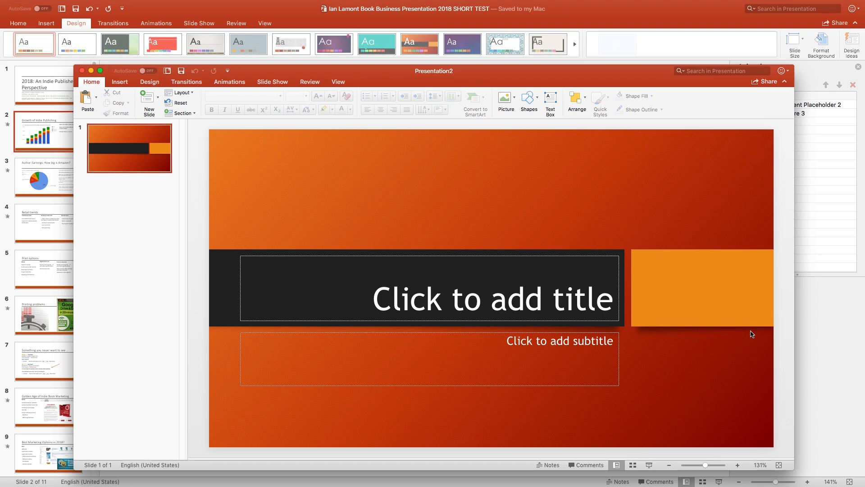
mouse_move(783, 335)
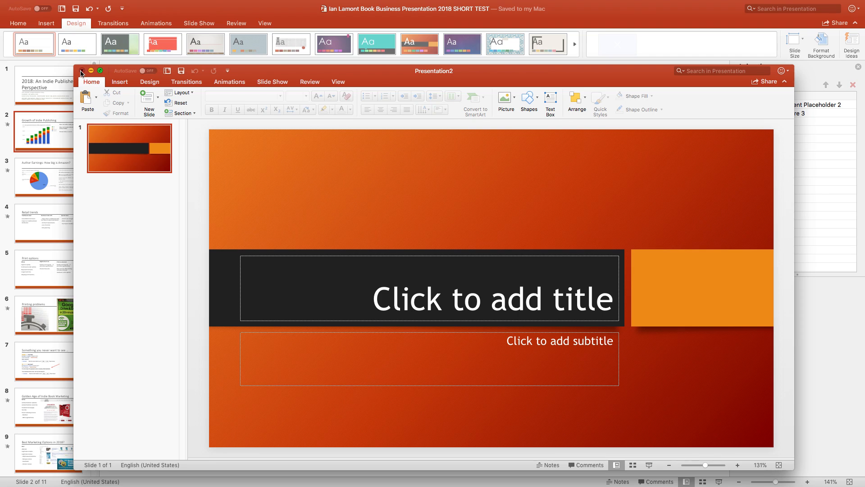
Step: Close the untitled presentation and apply the Celestial theme to the indie publisher deck
left_click(81, 71)
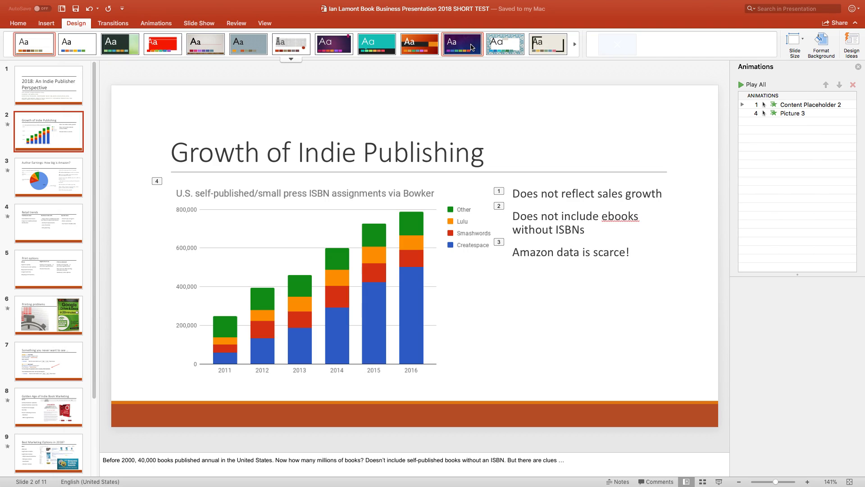
mouse_move(505, 44)
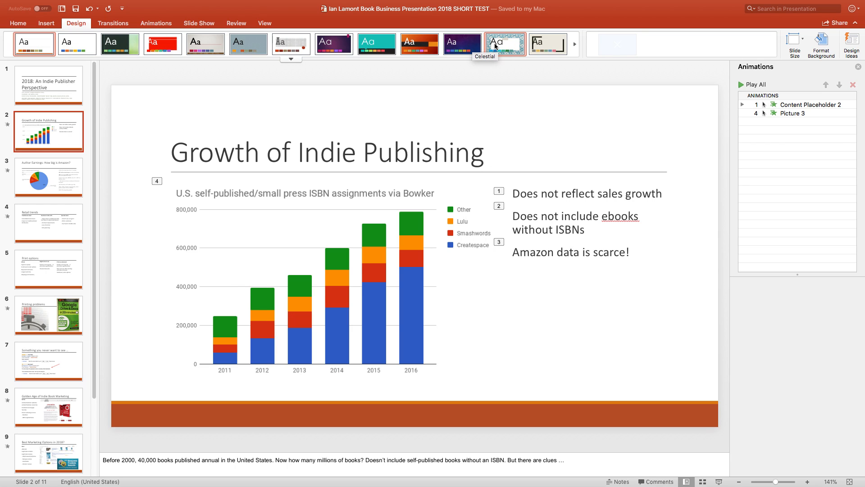
left_click(504, 43)
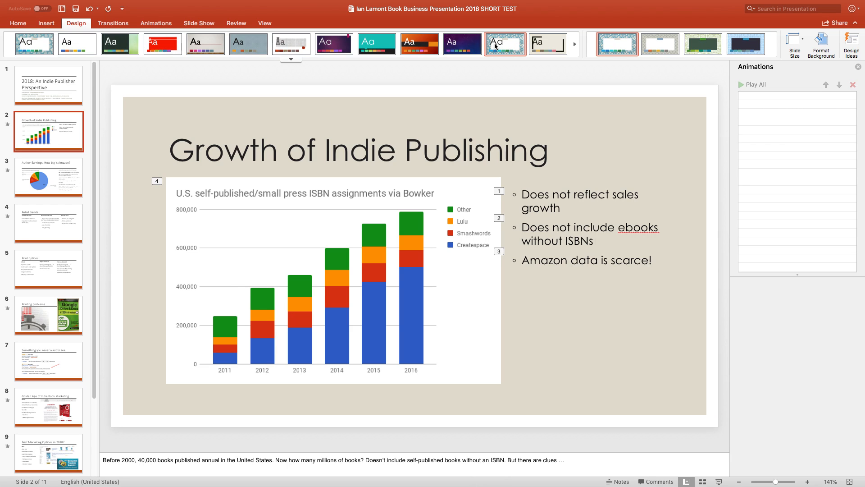
left_click(504, 43)
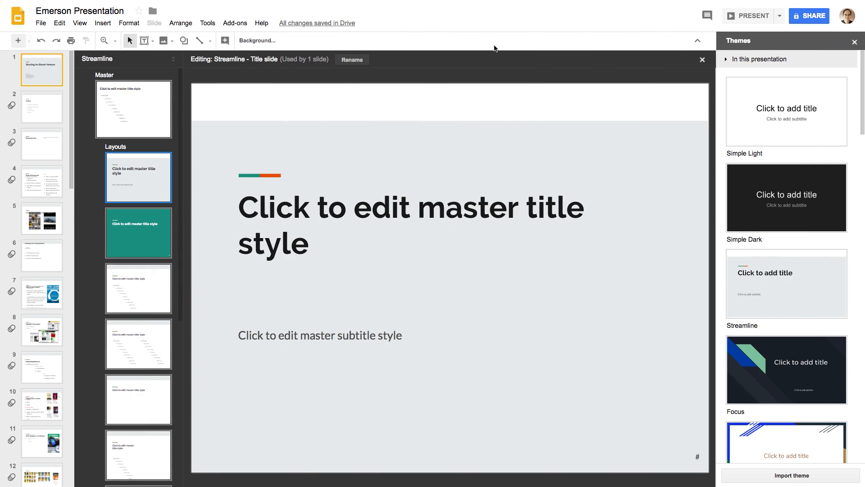
mouse_move(790, 265)
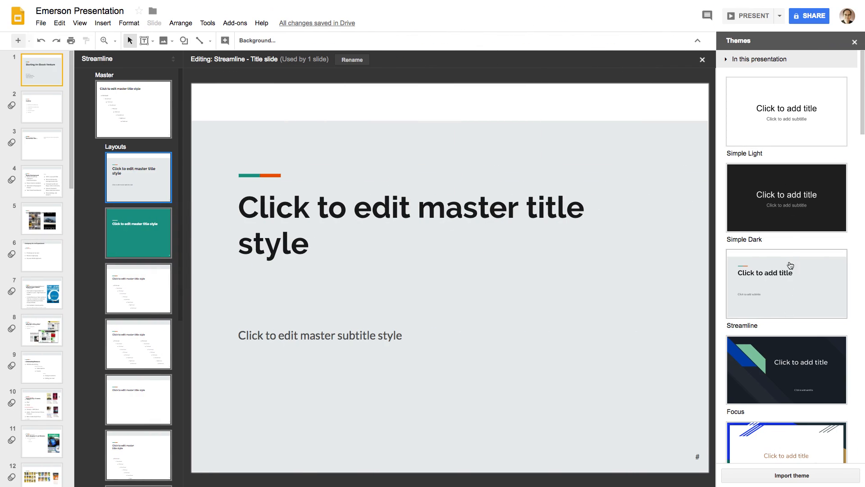
mouse_move(787, 313)
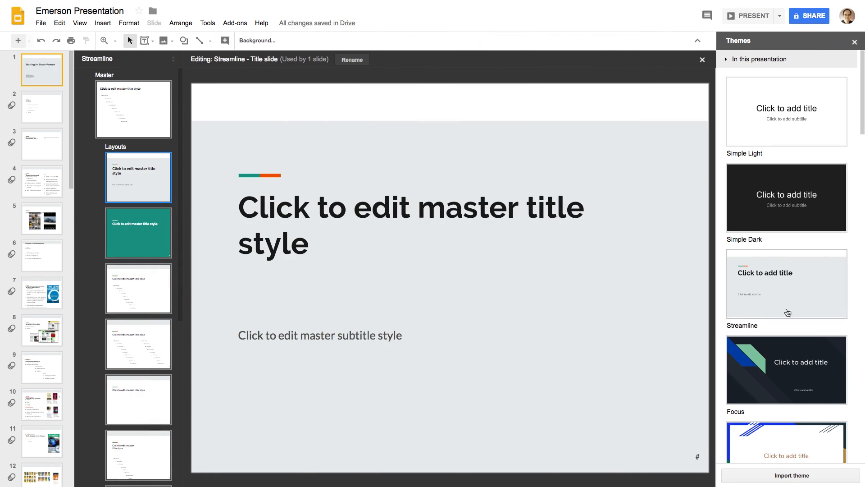
Step: Apply the dark Focus theme to every slide and get ready to present
left_click(785, 369)
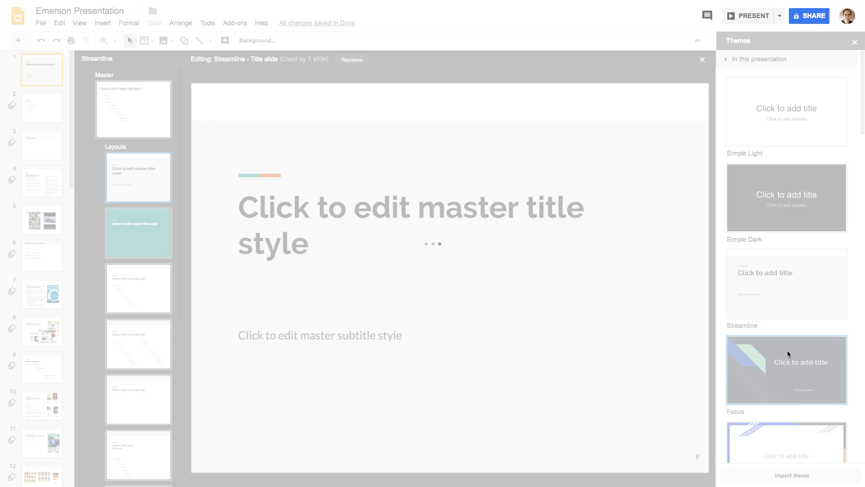
left_click(785, 369)
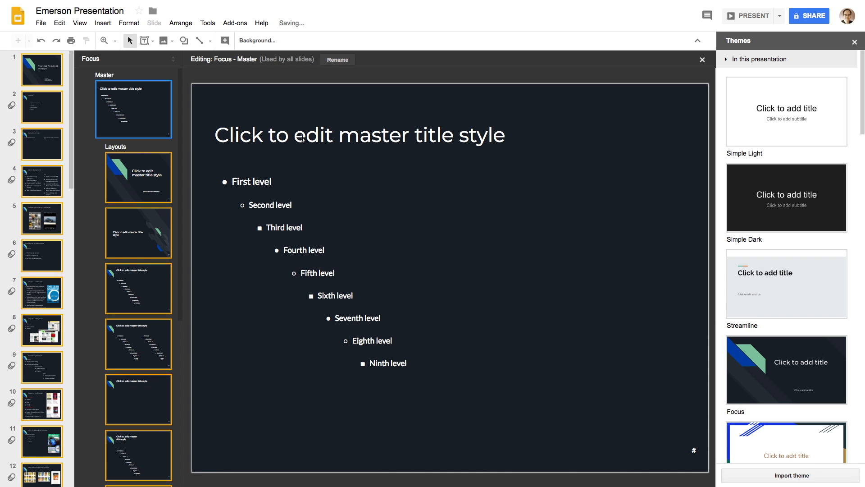
left_click(79, 23)
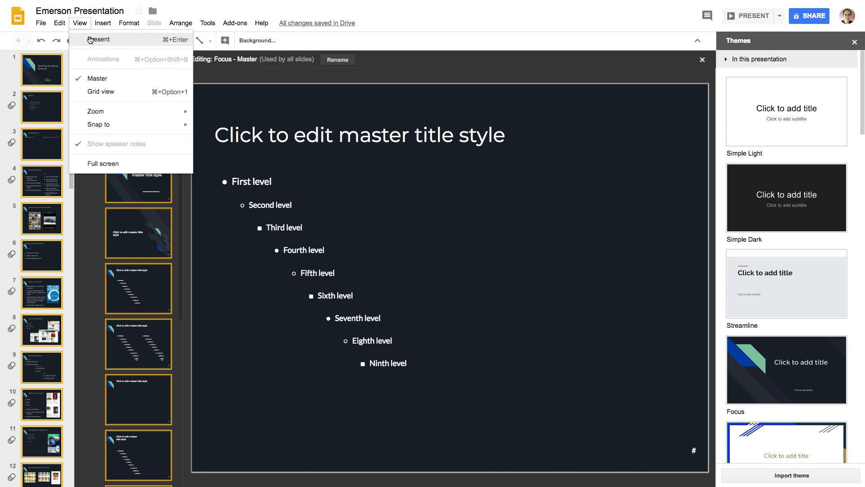
mouse_move(101, 92)
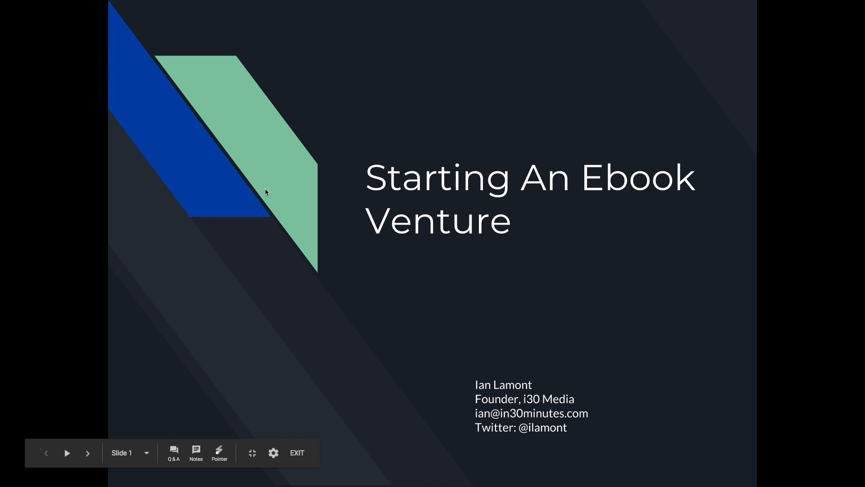
Step: Exit the full-screen slideshow and return to editing the Focus-themed deck
left_click(297, 452)
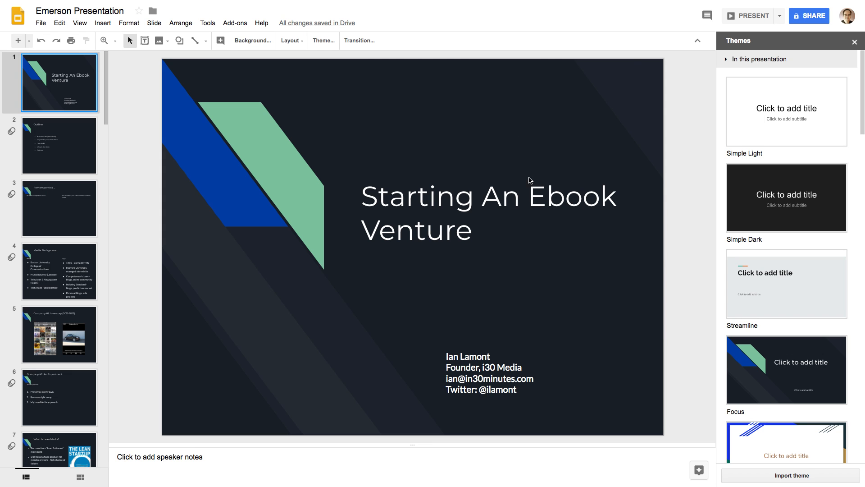
Step: Apply the Shift theme and look over the Outline and Media Background slides
left_click(59, 145)
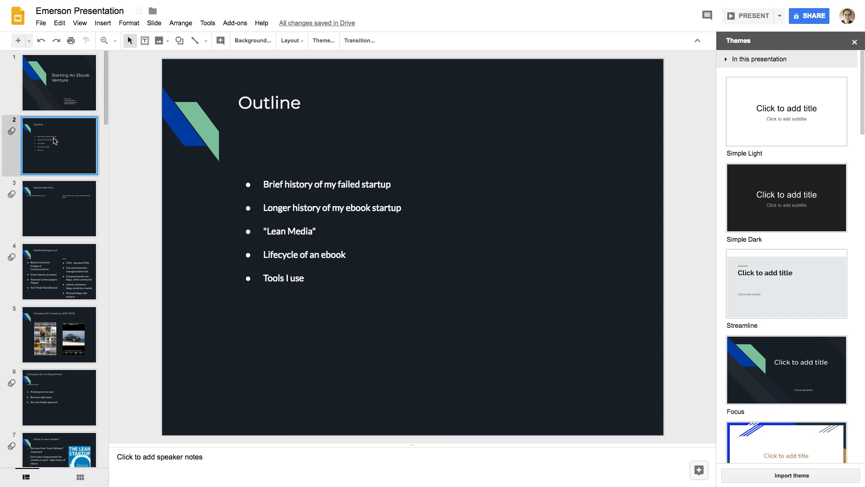
scroll("down", 3)
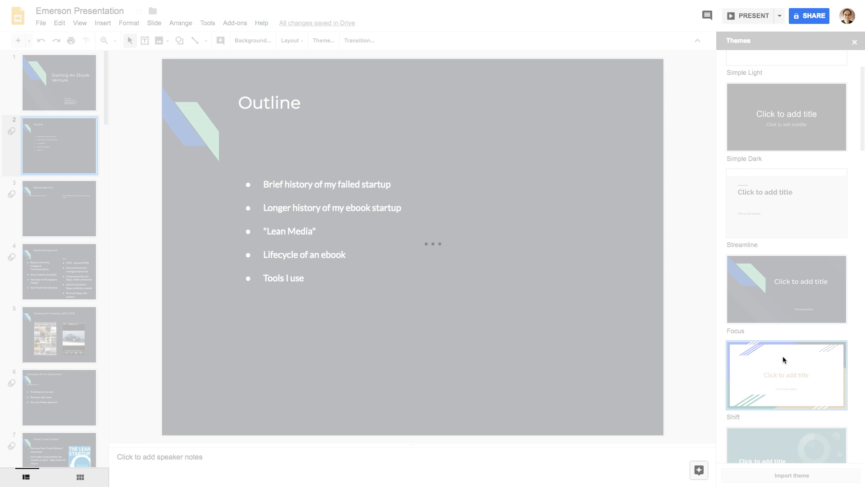
left_click(786, 375)
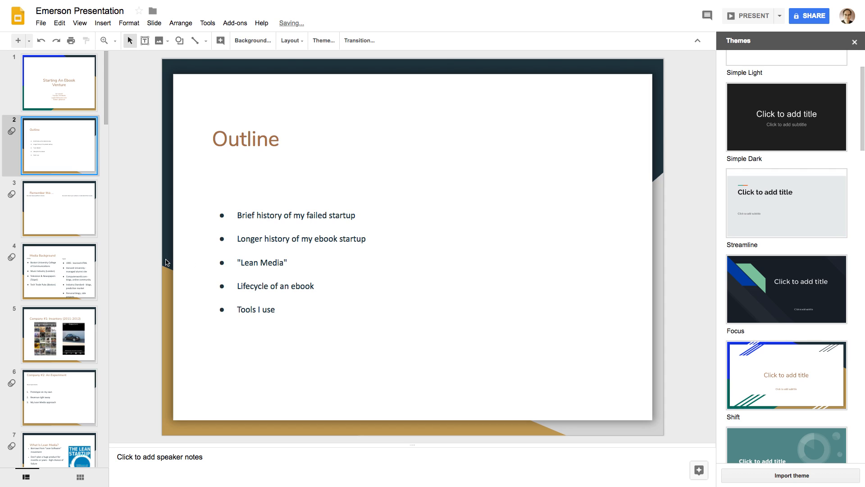
left_click(59, 271)
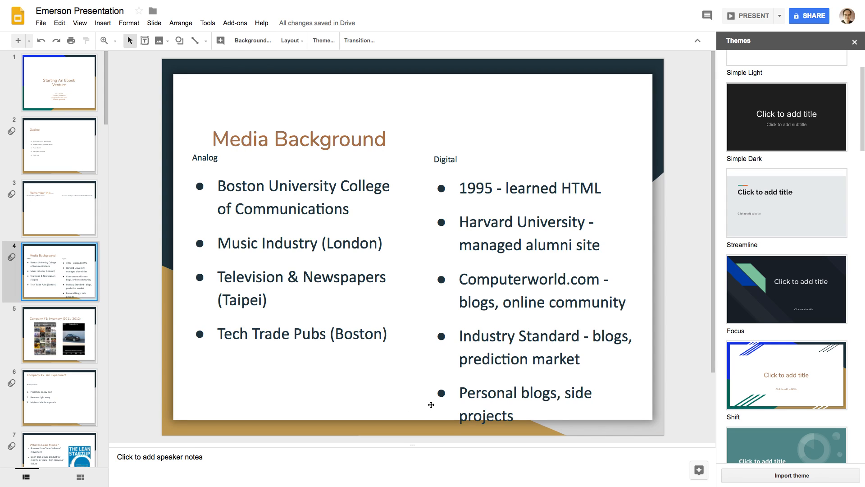
mouse_move(651, 137)
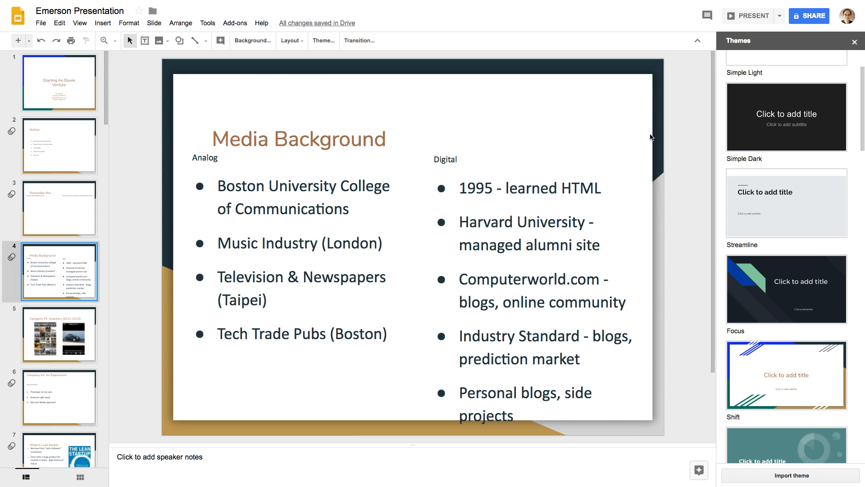
mouse_move(653, 266)
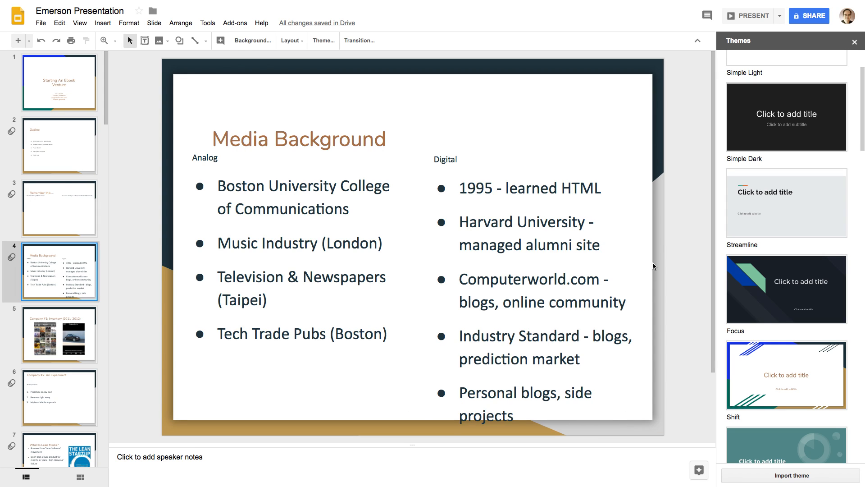
mouse_move(663, 422)
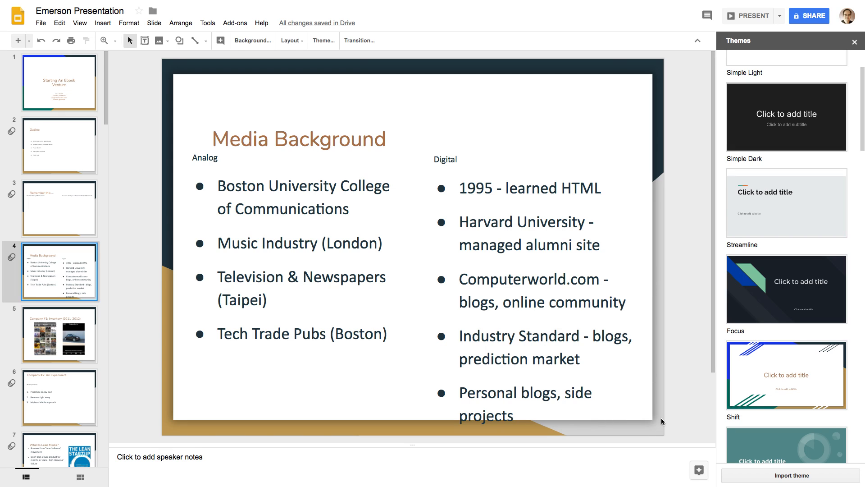
mouse_move(658, 286)
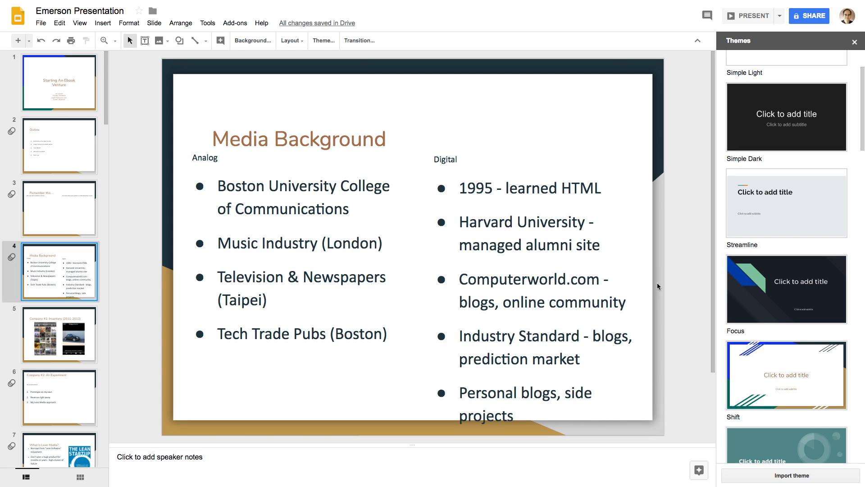
mouse_move(390, 429)
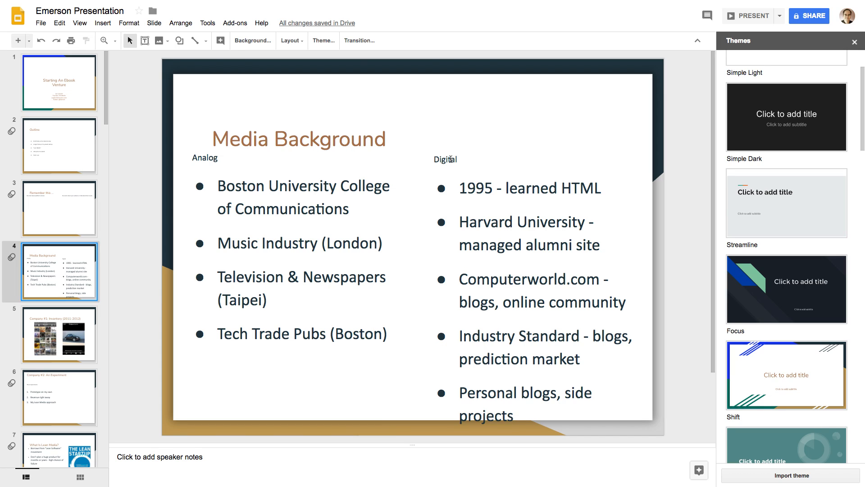
mouse_move(489, 221)
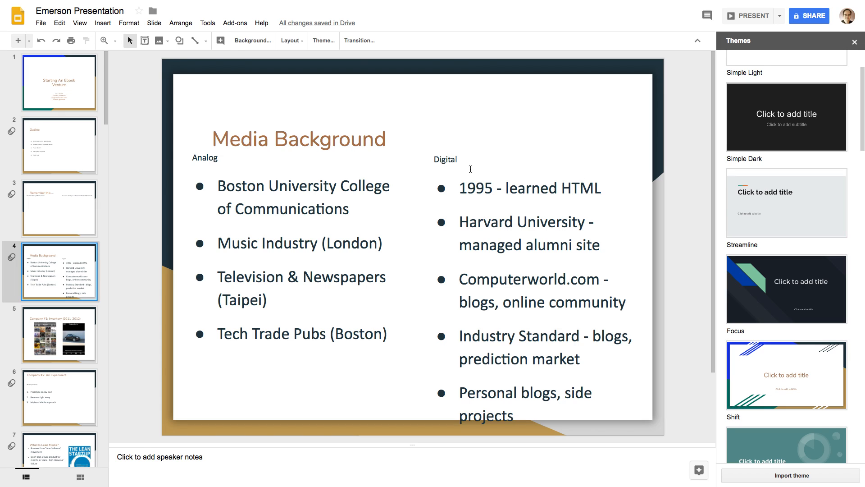
mouse_move(487, 204)
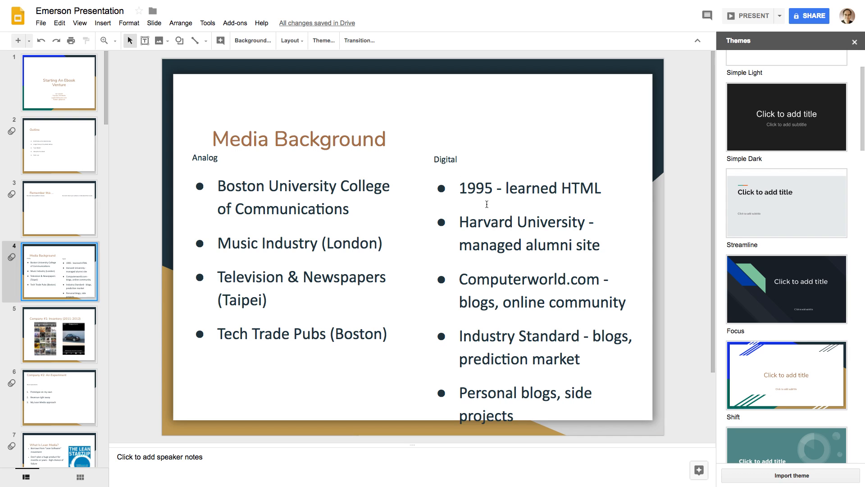
Step: Browse further down the Themes sidebar before returning to PowerPoint
scroll("down", 3)
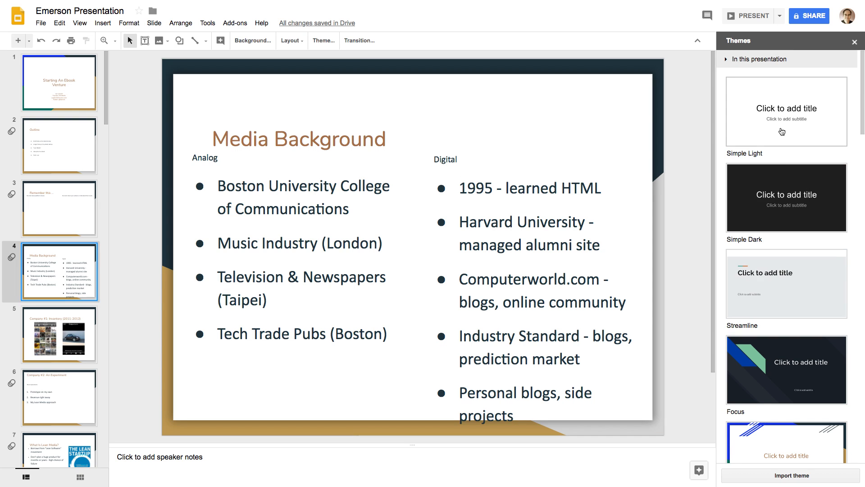
left_click(786, 111)
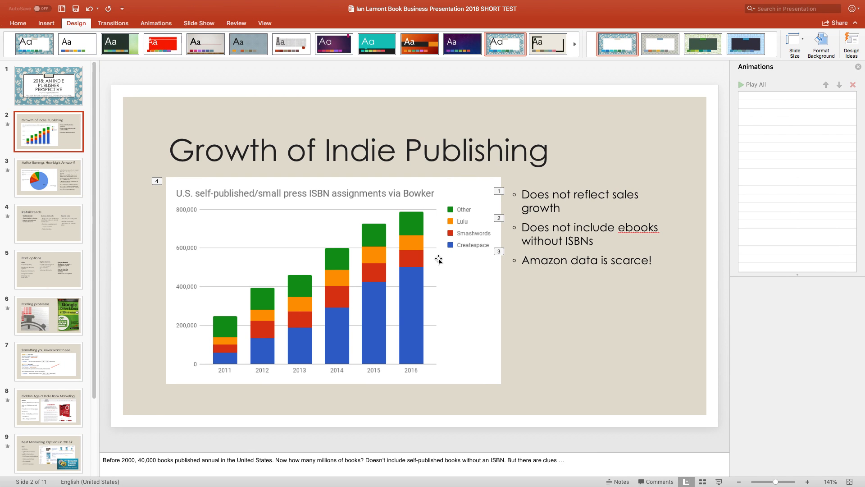
left_click(18, 23)
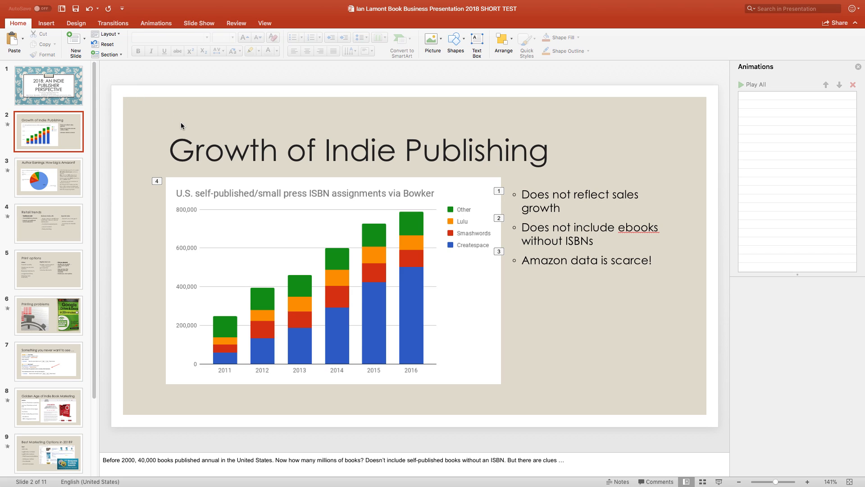
mouse_move(55, 20)
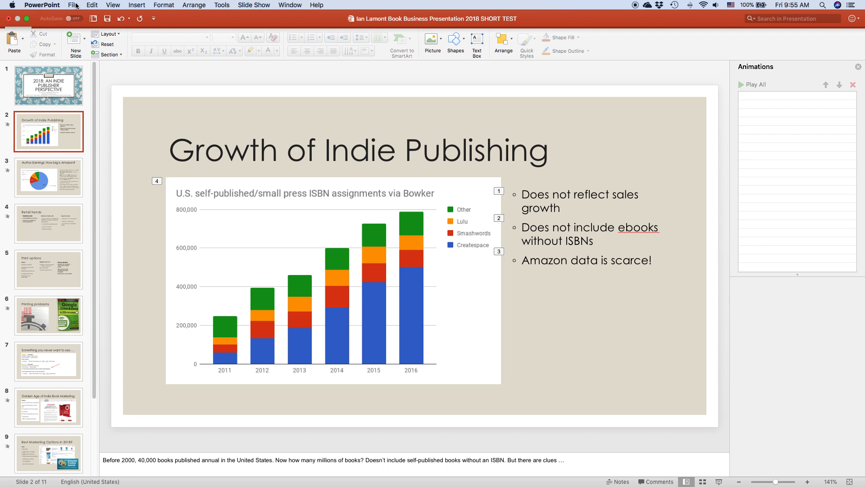
Step: Browse the Export dialog's formats (PDF, MP4, MOV, JPEG, TIFF) and cancel without saving
left_click(73, 5)
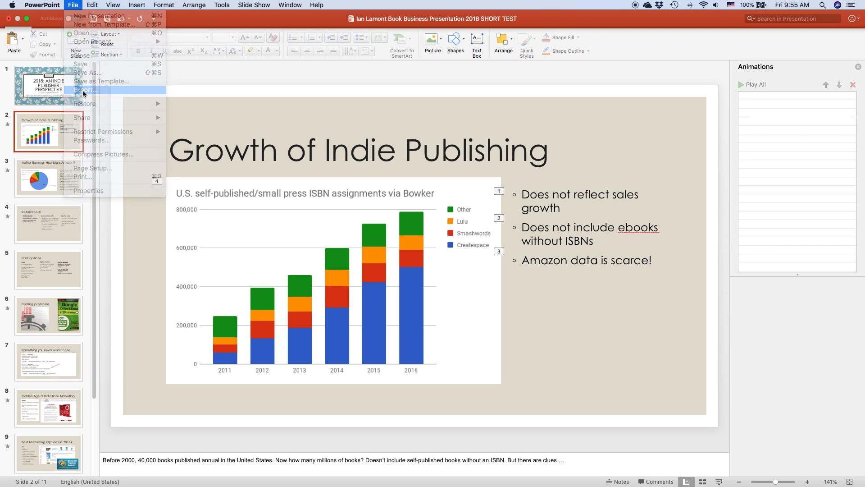
left_click(85, 90)
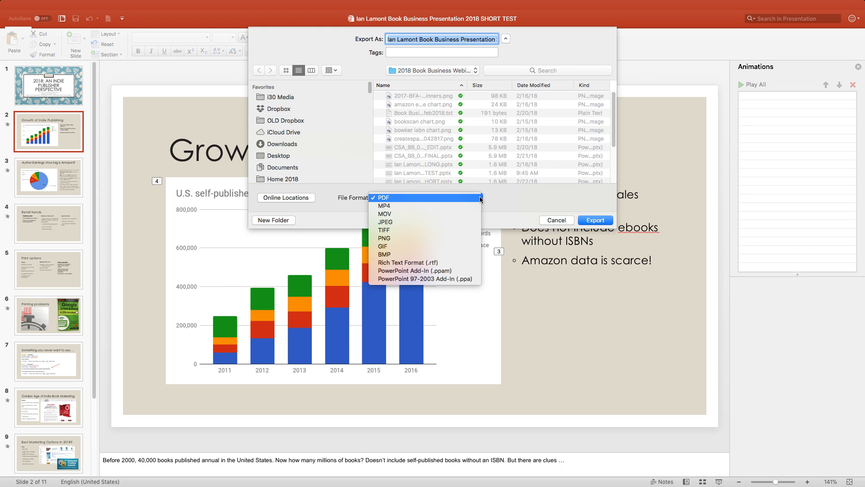
mouse_move(424, 206)
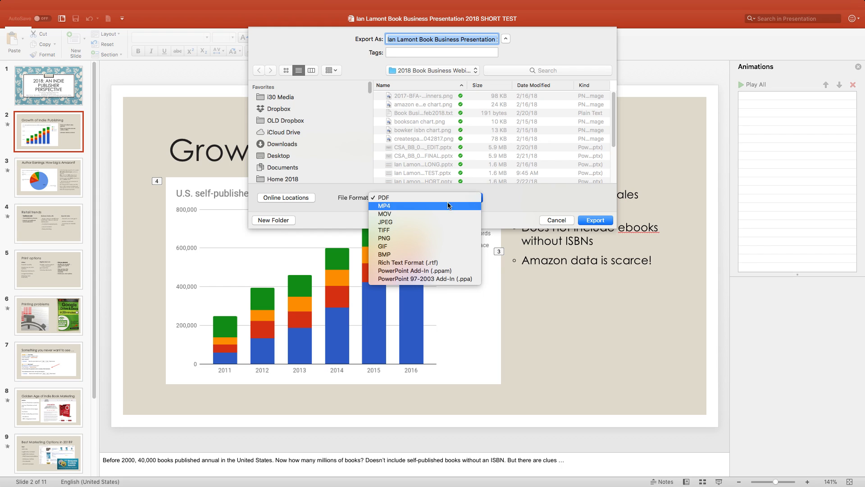
mouse_move(416, 209)
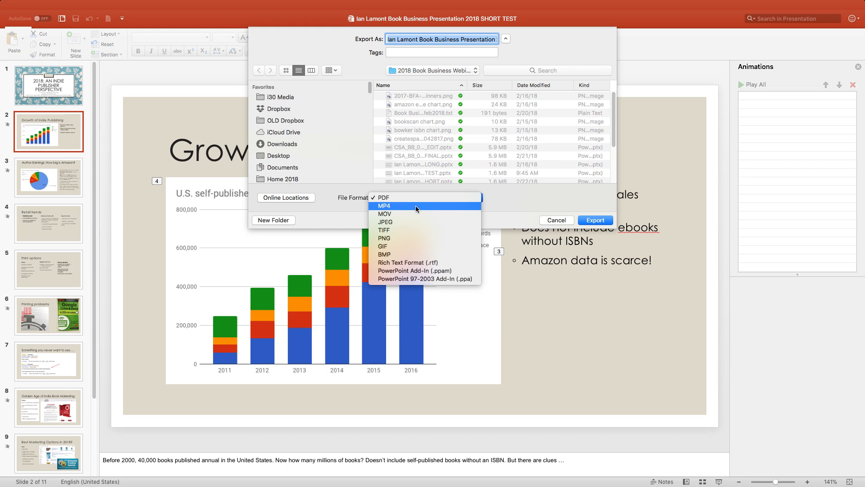
mouse_move(397, 214)
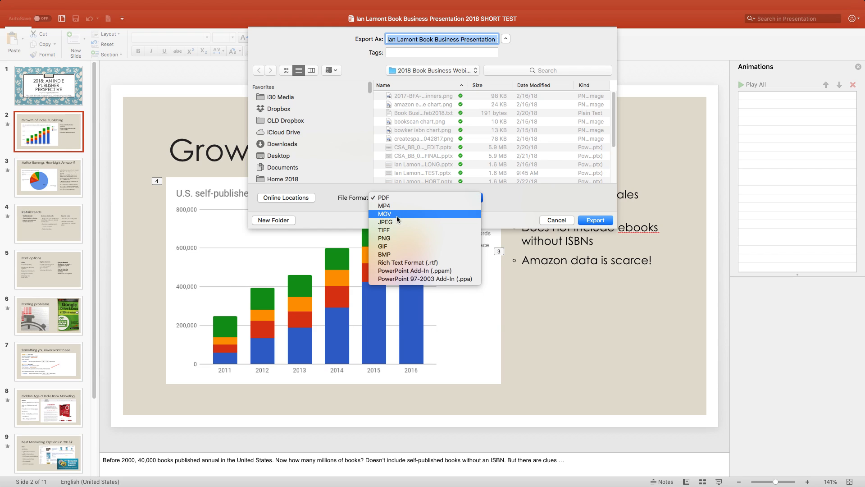
mouse_move(385, 222)
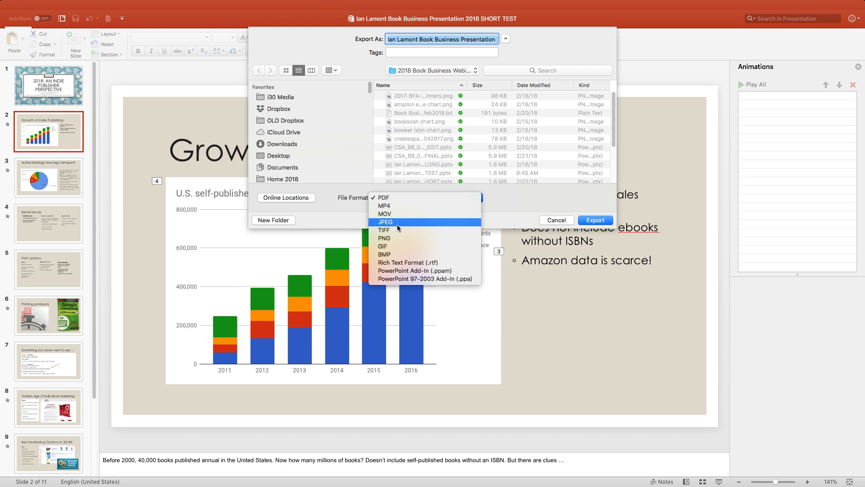
mouse_move(413, 227)
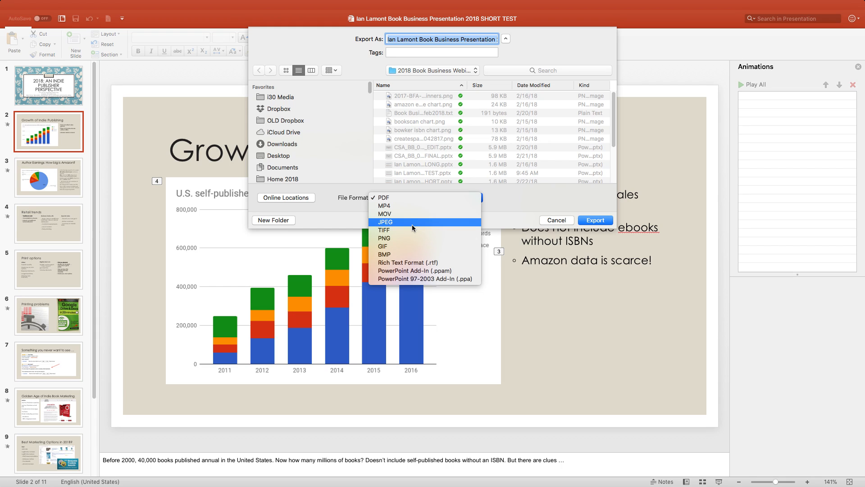
mouse_move(412, 228)
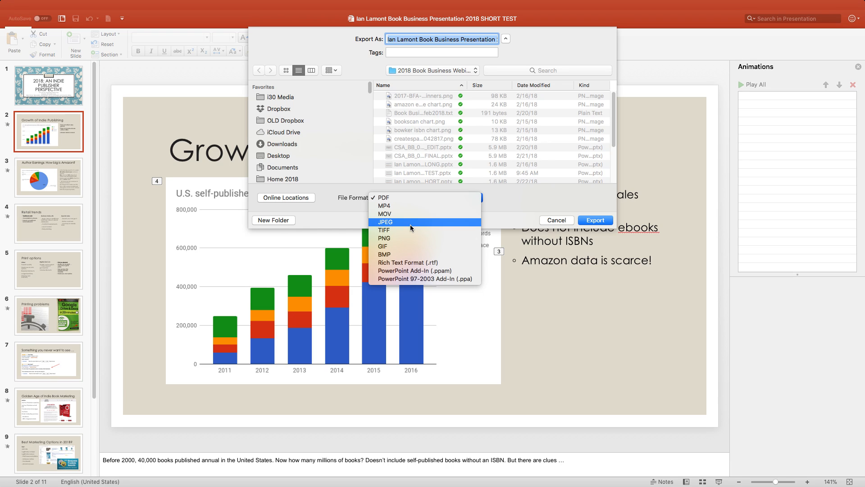
mouse_move(415, 229)
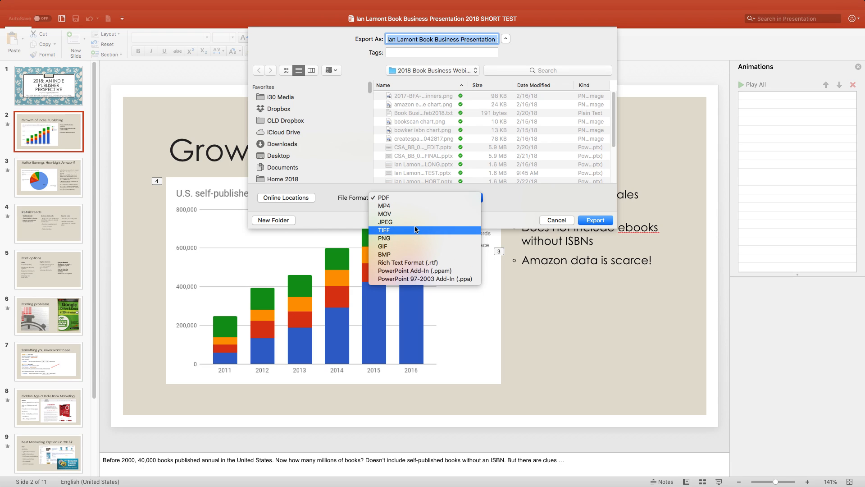
left_click(556, 220)
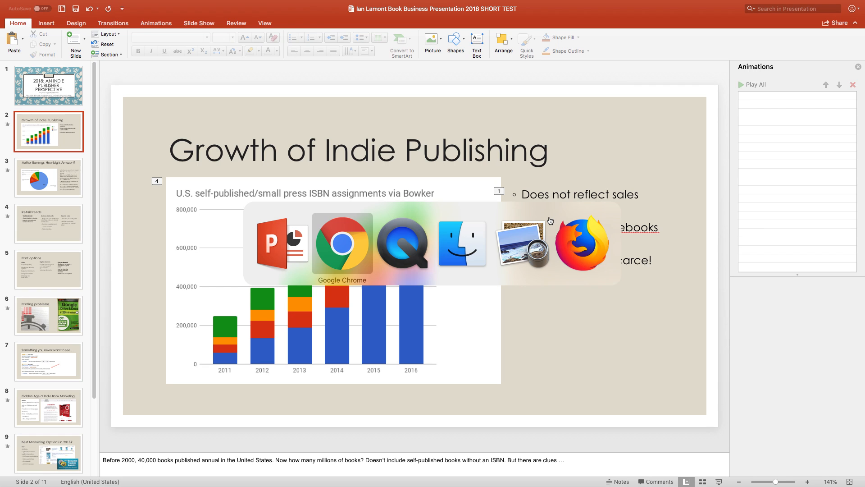
Step: In Google Slides, go to slide 6, browse download formats, and start importing slides
left_click(341, 244)
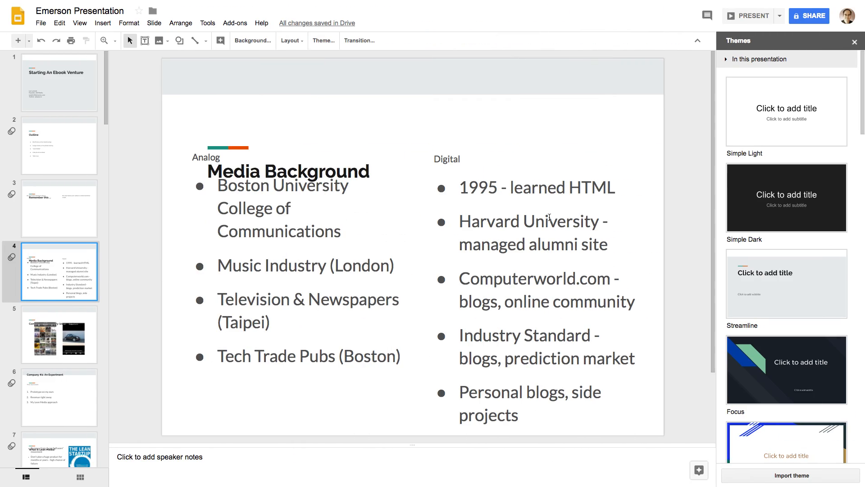
mouse_move(751, 107)
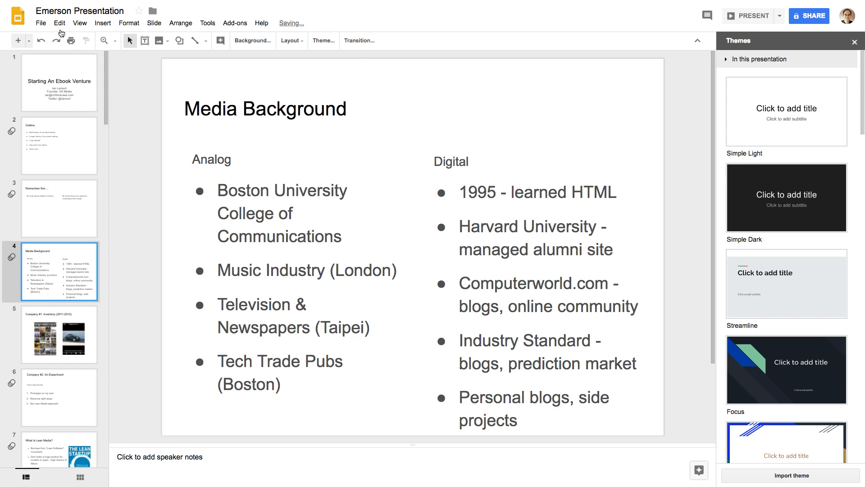
left_click(60, 397)
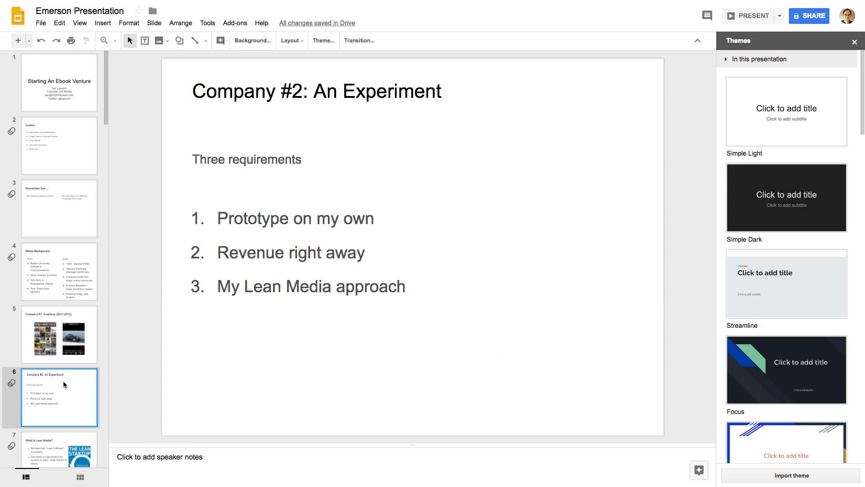
mouse_move(40, 24)
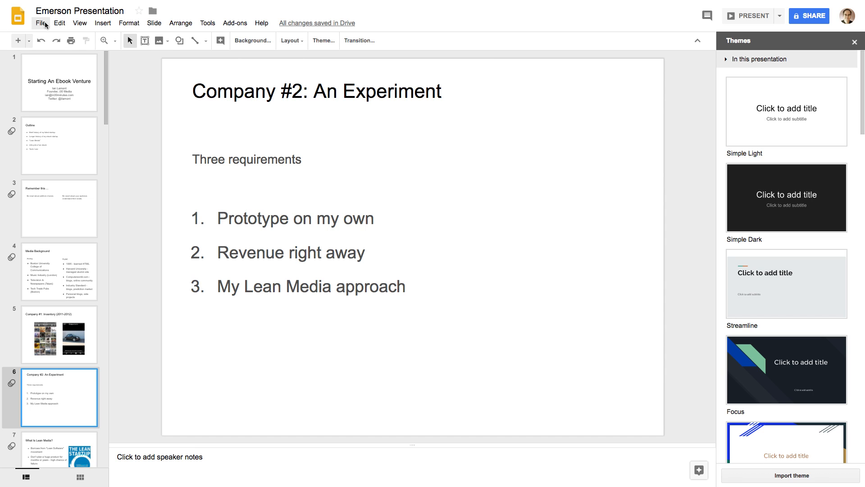
left_click(41, 24)
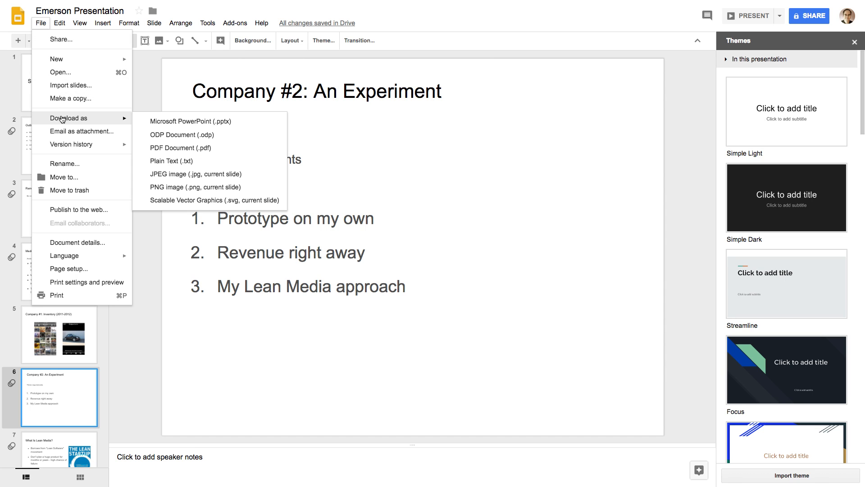
mouse_move(260, 122)
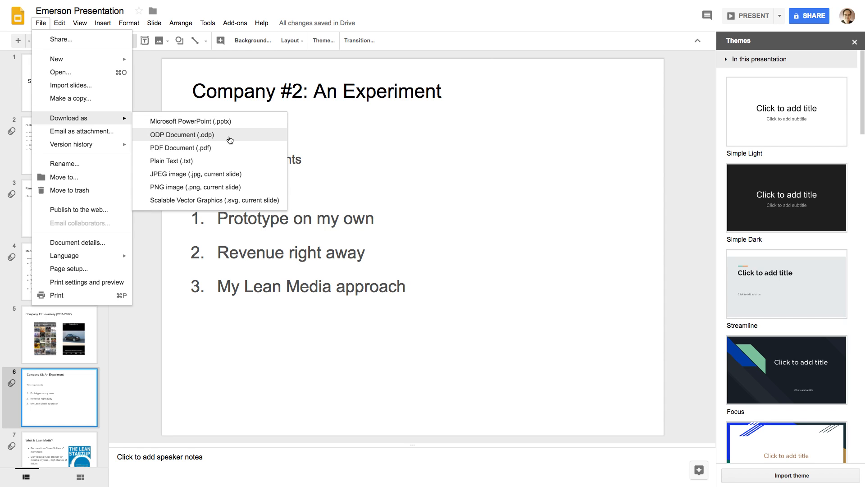
mouse_move(231, 150)
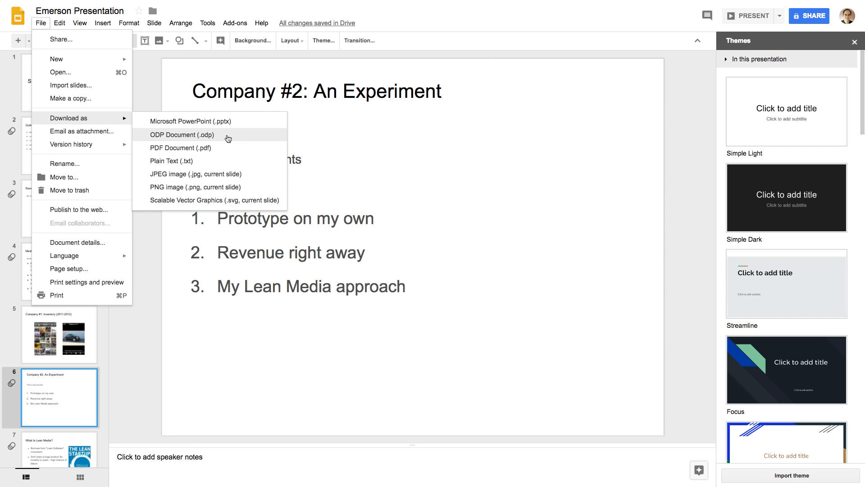
mouse_move(231, 160)
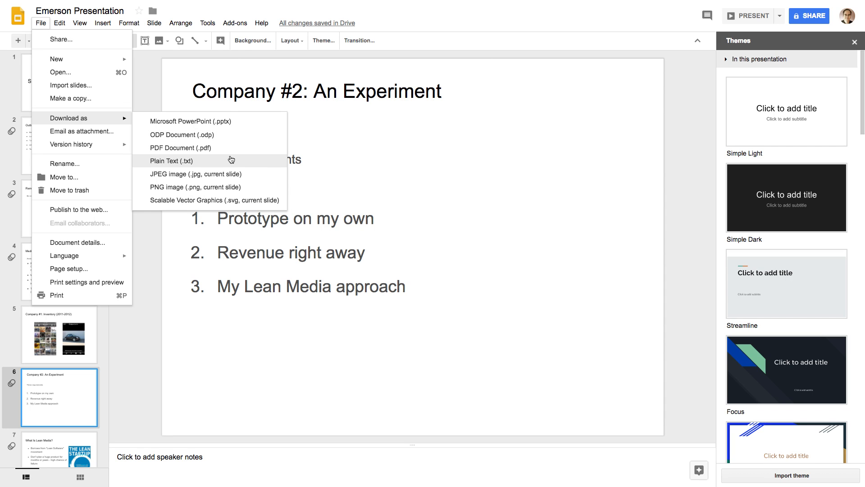
mouse_move(239, 190)
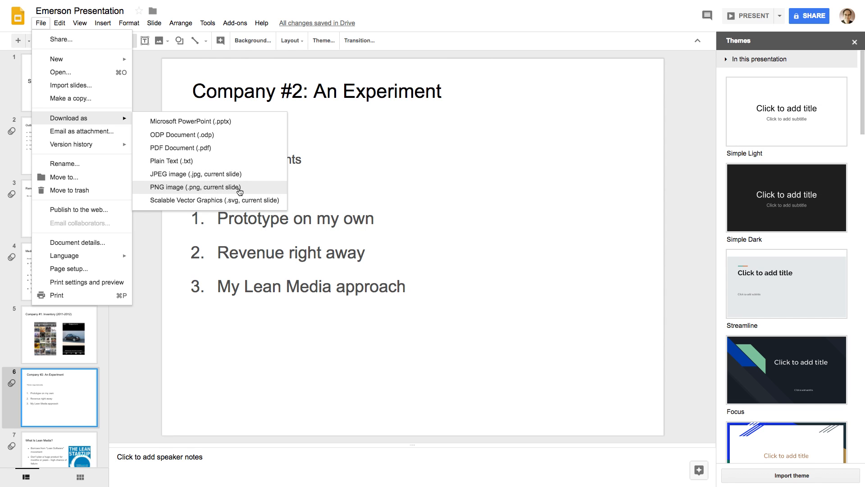
left_click(71, 85)
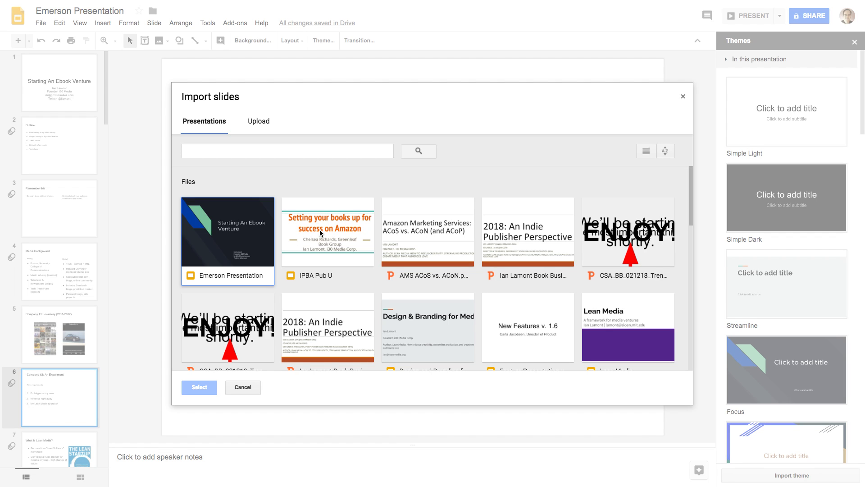
mouse_move(683, 96)
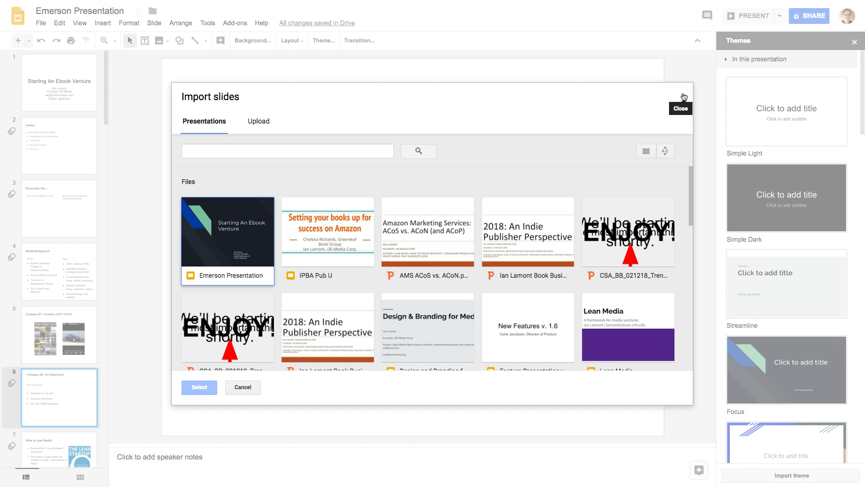
Step: Close the Import slides window and view the book business .pptx in another tab
left_click(680, 108)
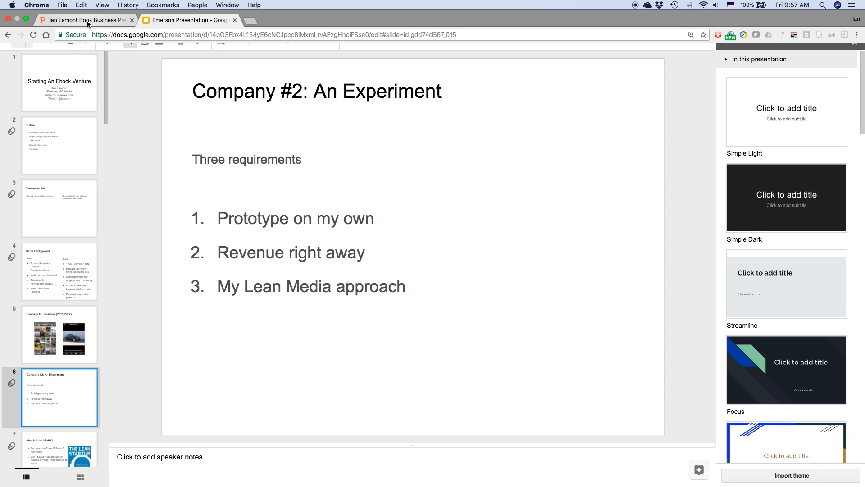
left_click(85, 19)
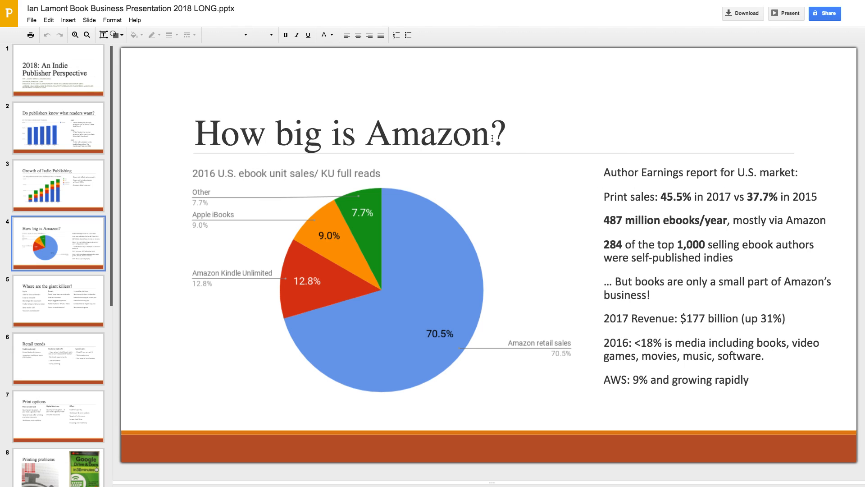
mouse_move(103, 90)
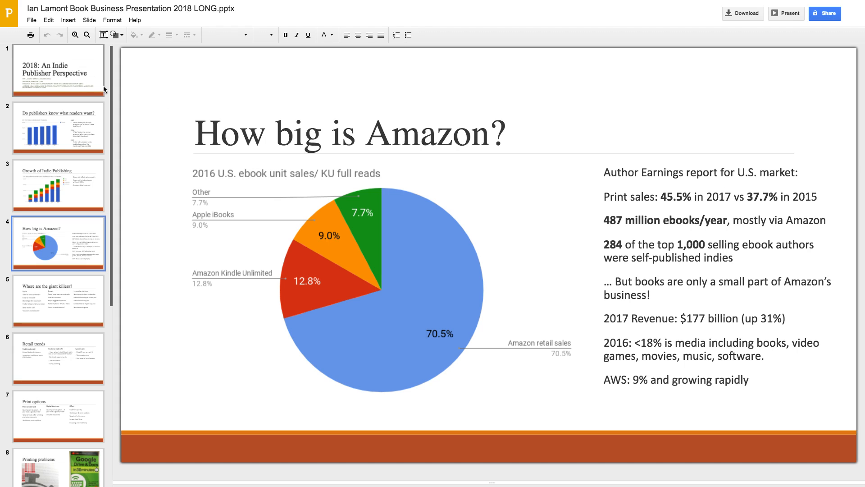
mouse_move(10, 12)
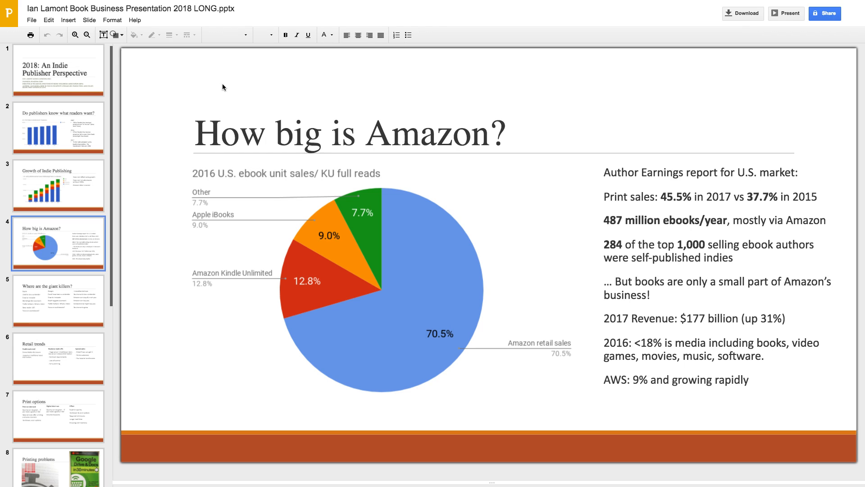
mouse_move(187, 89)
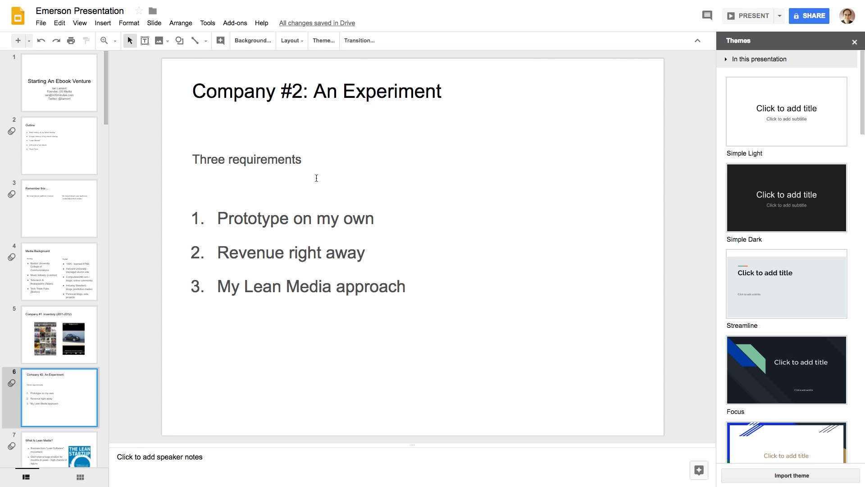
mouse_move(269, 153)
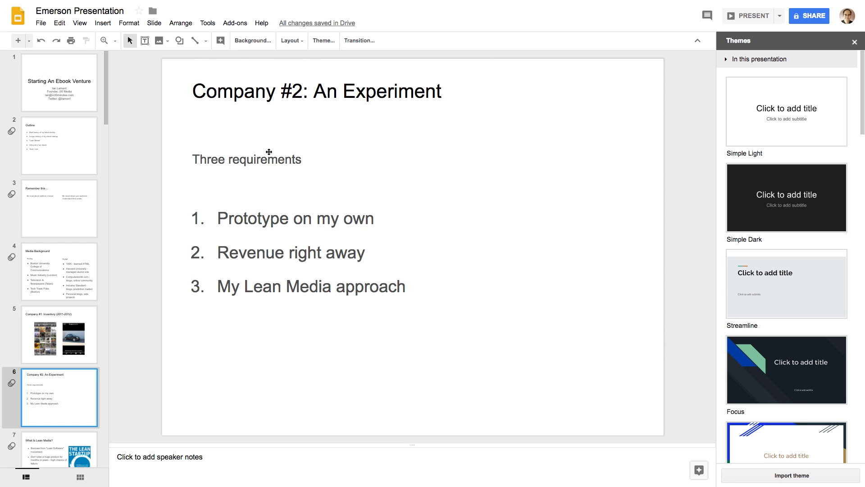
mouse_move(275, 144)
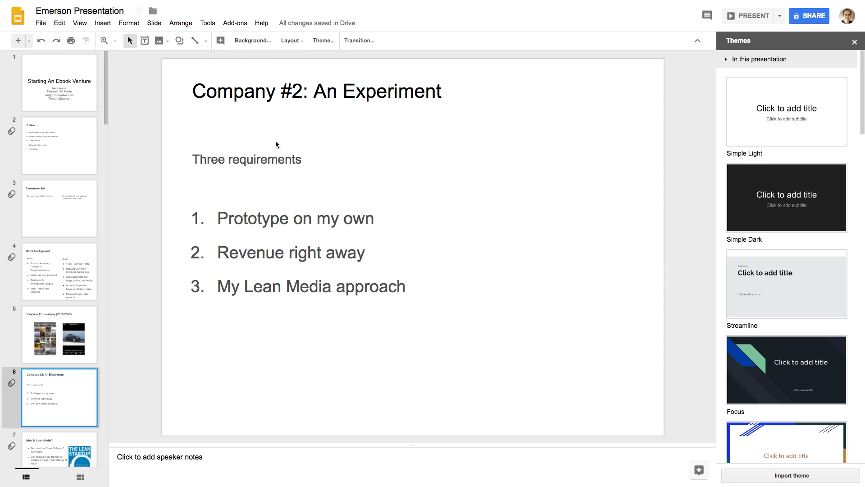
left_click(234, 23)
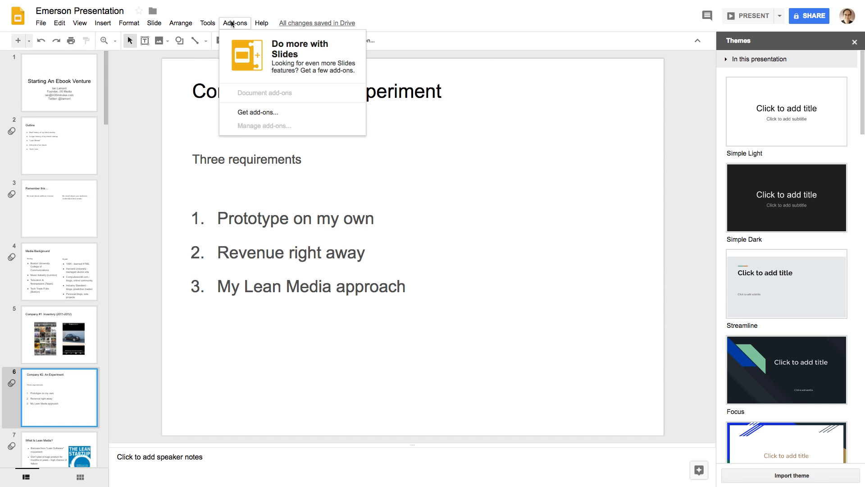
mouse_move(457, 18)
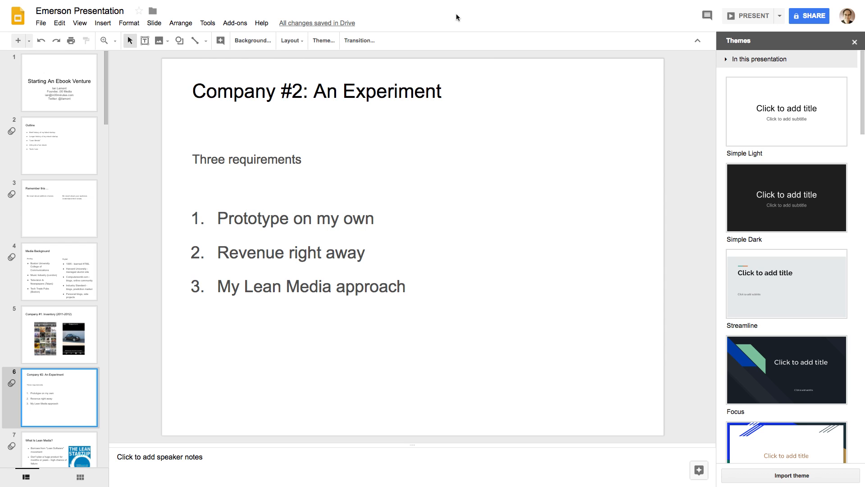
mouse_move(438, 40)
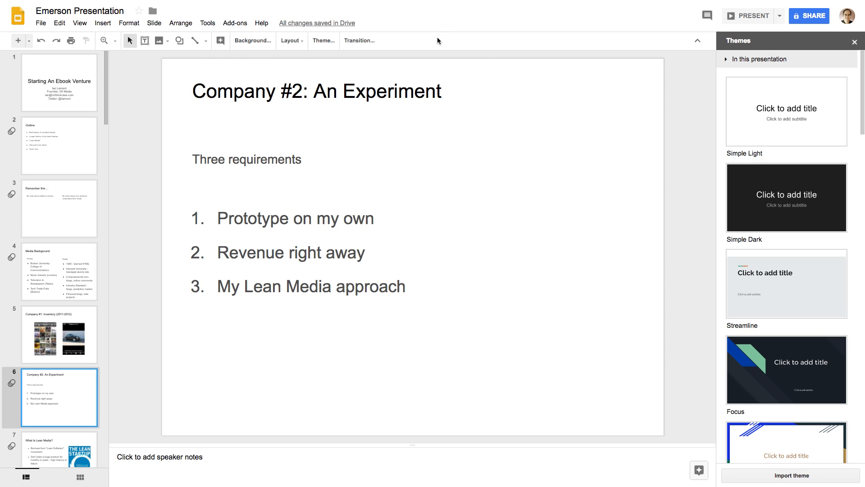
mouse_move(441, 21)
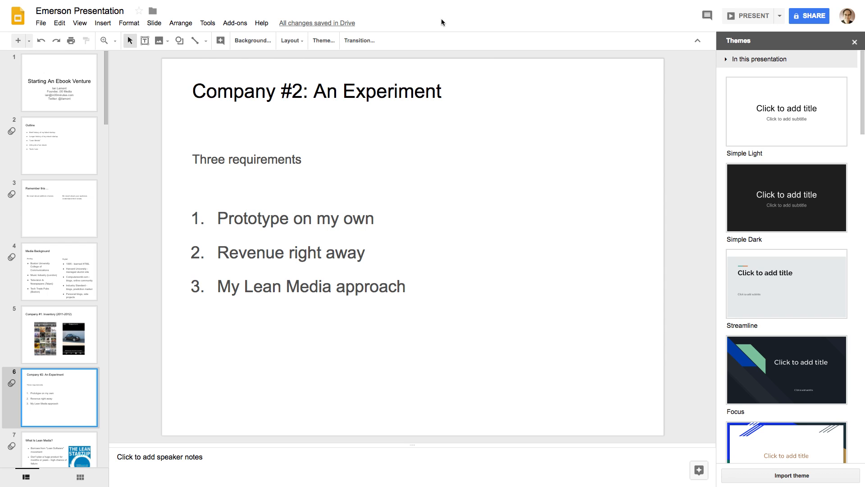
mouse_move(459, 44)
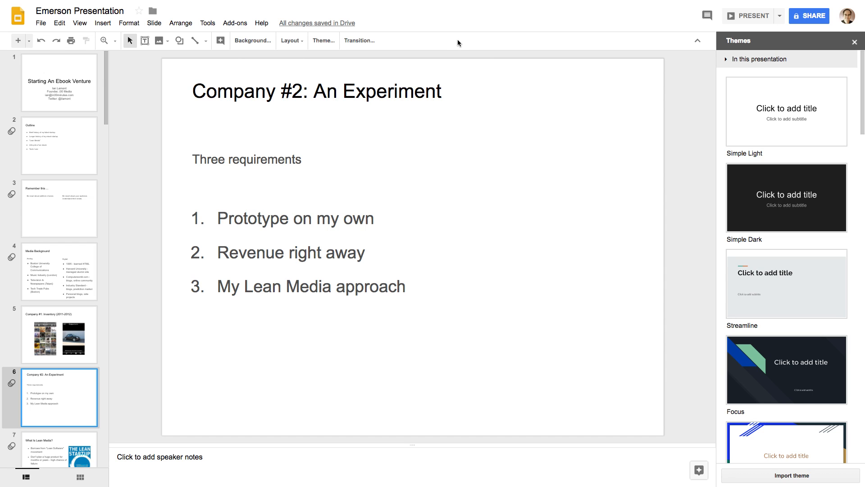
mouse_move(450, 38)
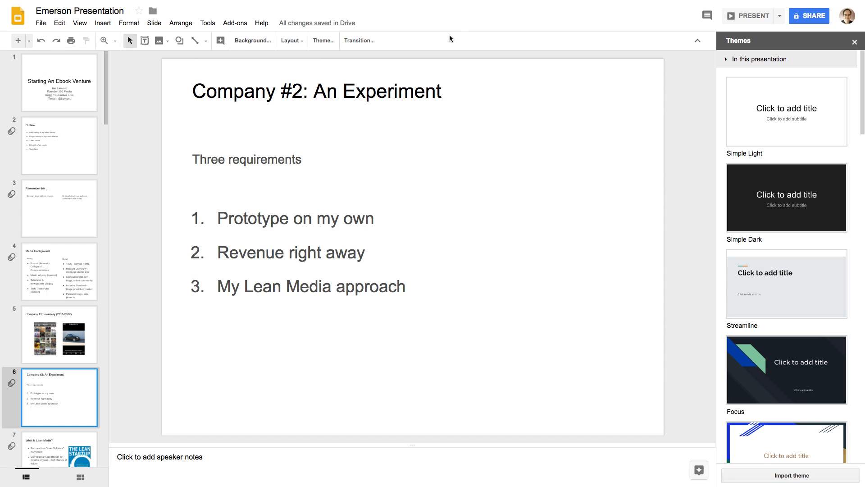
mouse_move(476, 65)
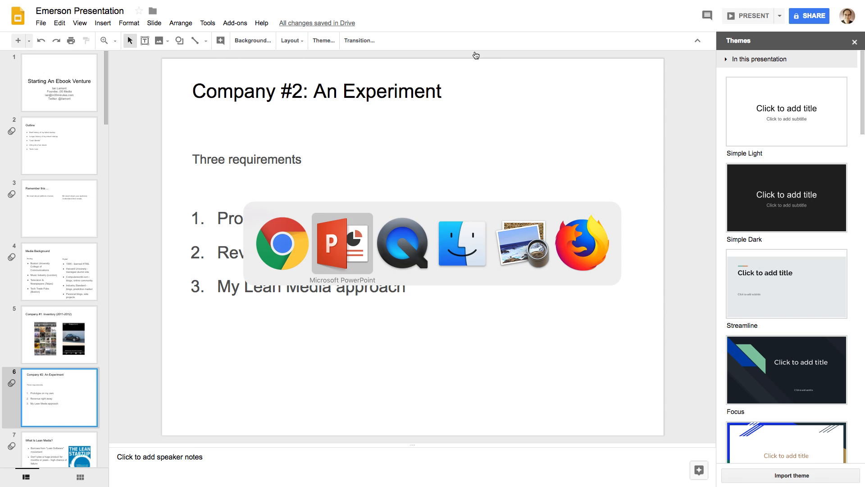
left_click(343, 244)
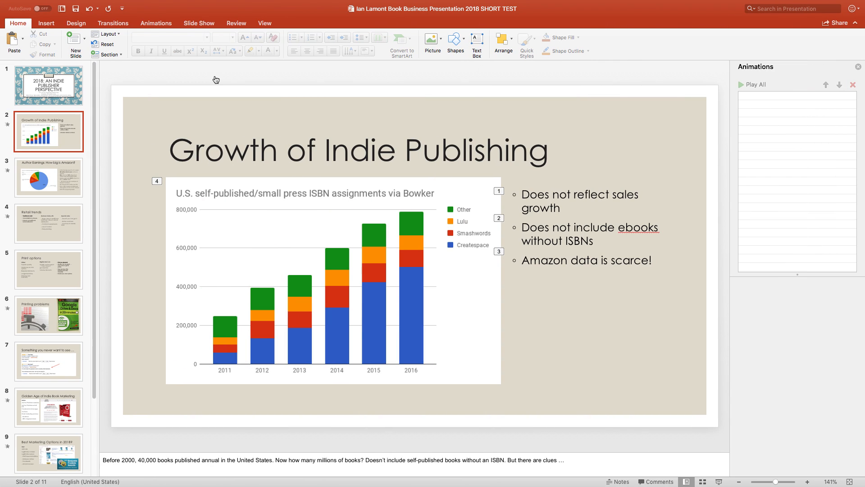
mouse_move(325, 87)
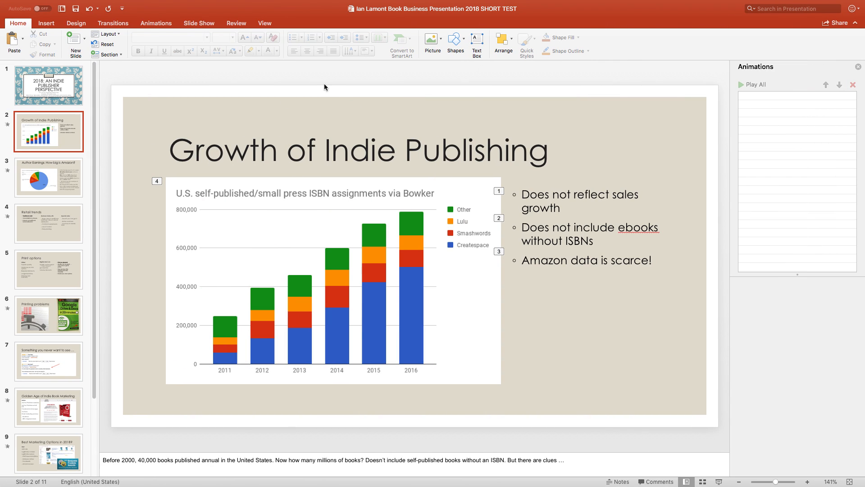
mouse_move(319, 83)
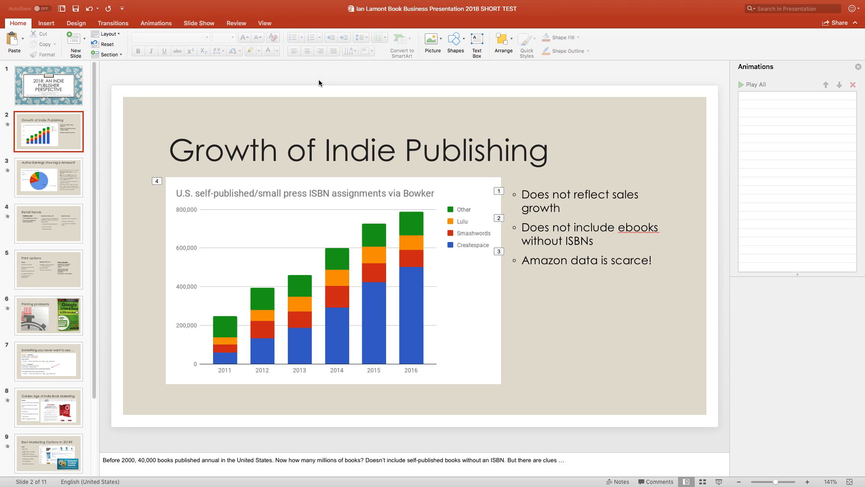
mouse_move(387, 93)
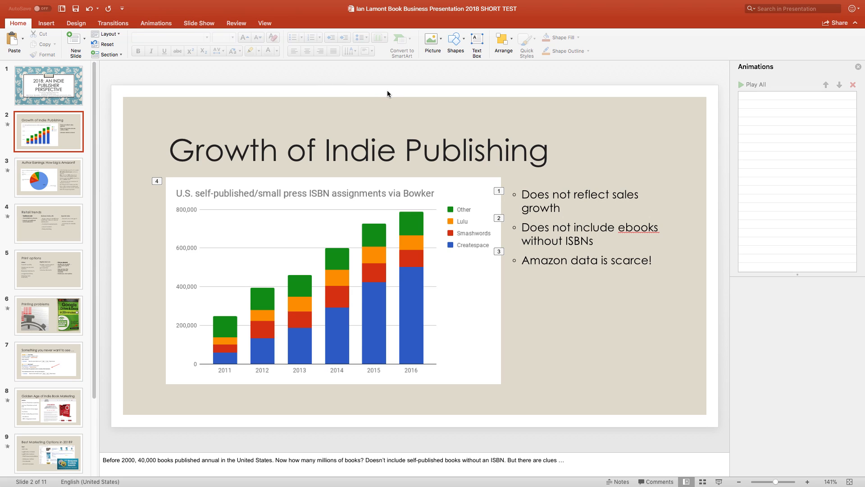
mouse_move(387, 93)
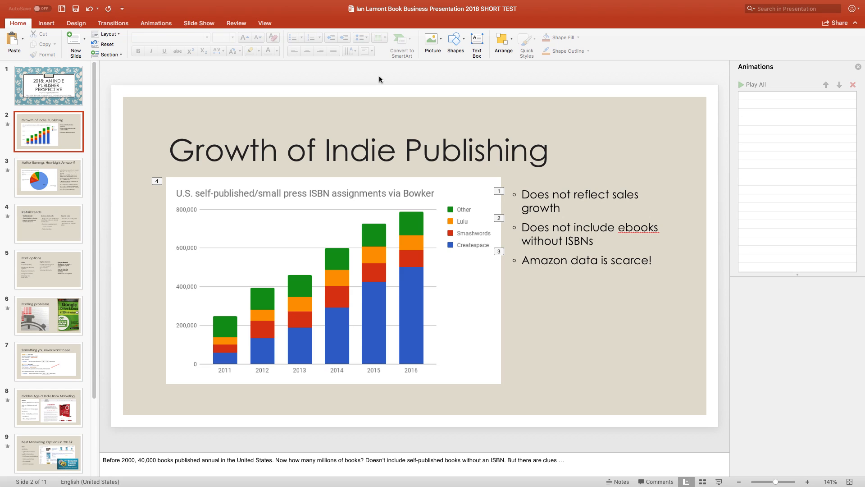
mouse_move(394, 82)
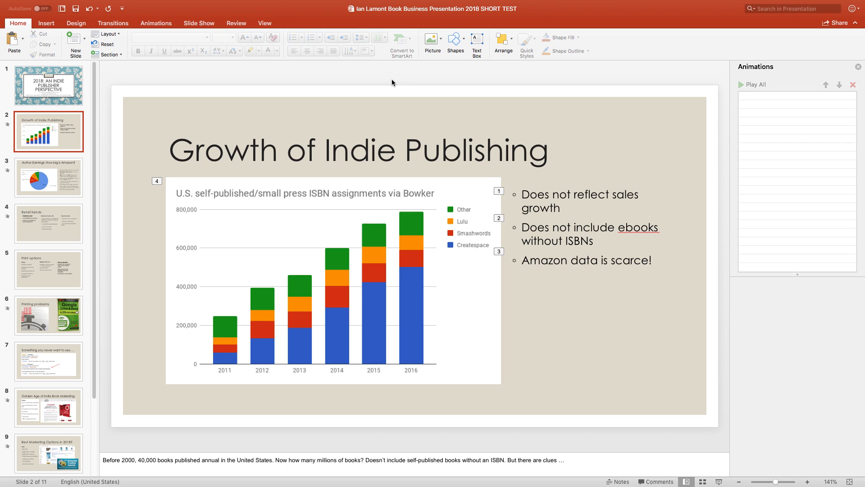
mouse_move(427, 78)
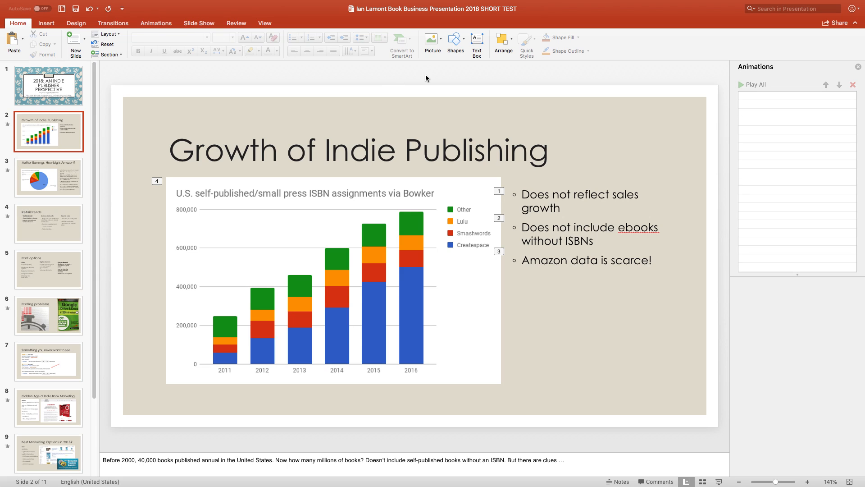
mouse_move(429, 75)
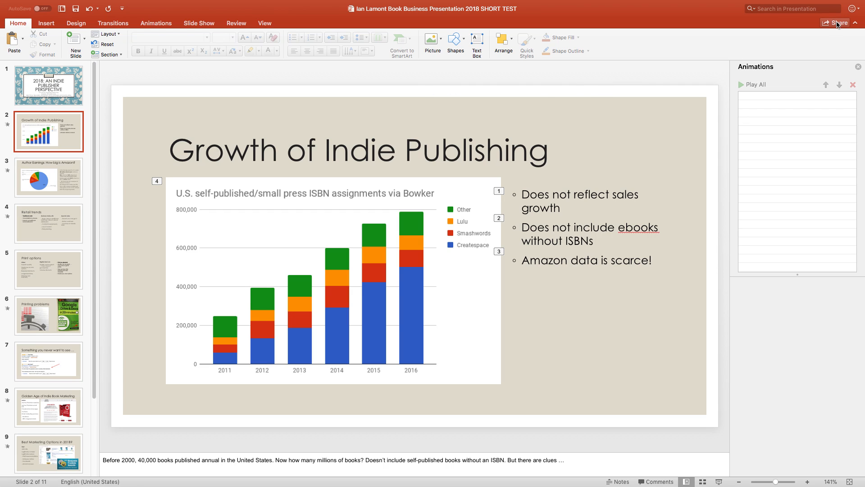
Step: Bring up the Send Link sharing panel offering OneDrive upload or sending a copy
left_click(838, 22)
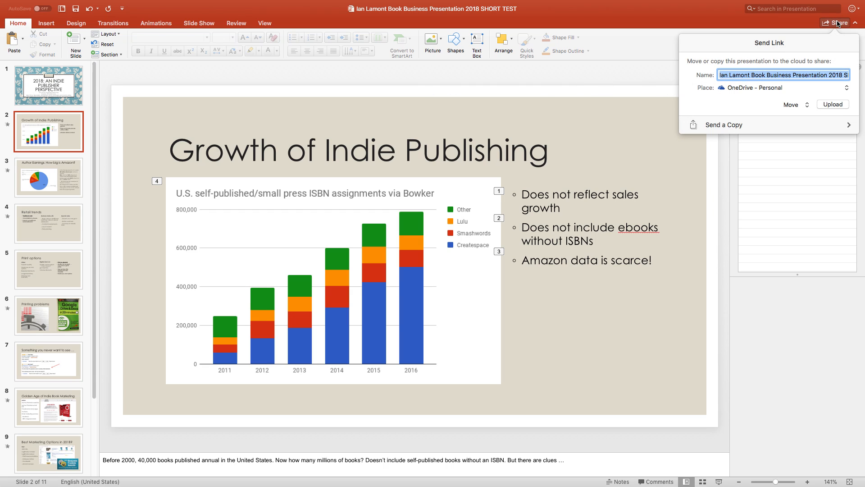
mouse_move(758, 92)
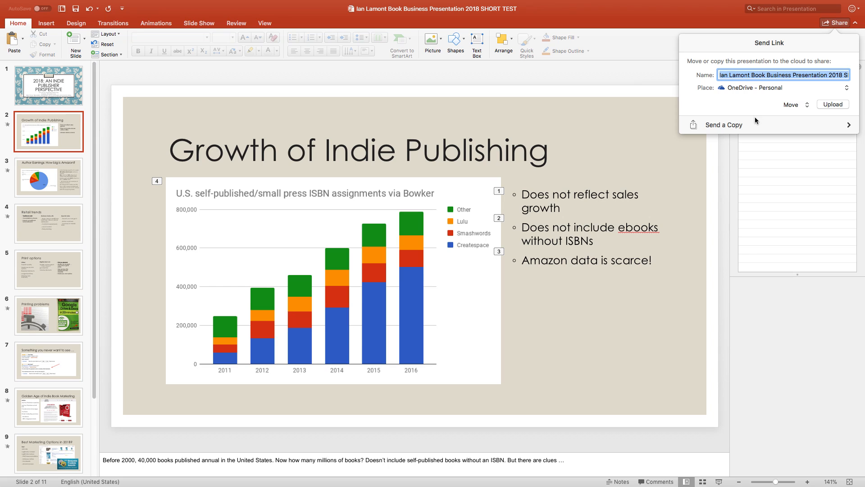
mouse_move(740, 127)
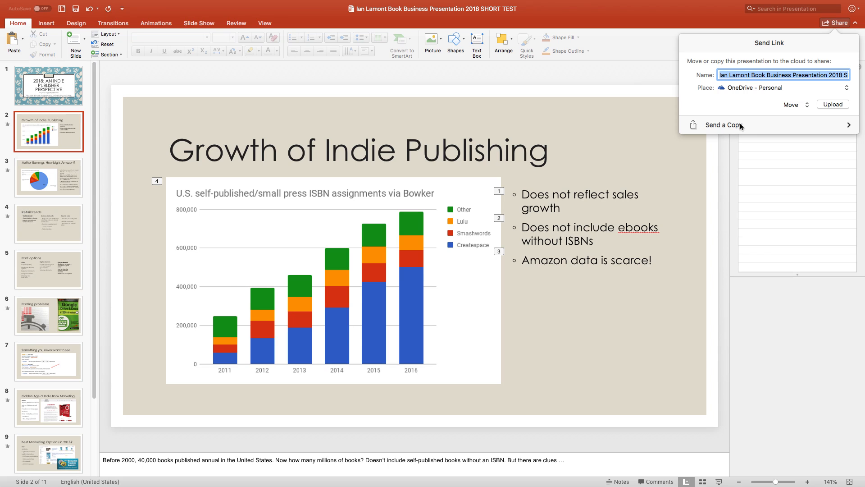
mouse_move(756, 122)
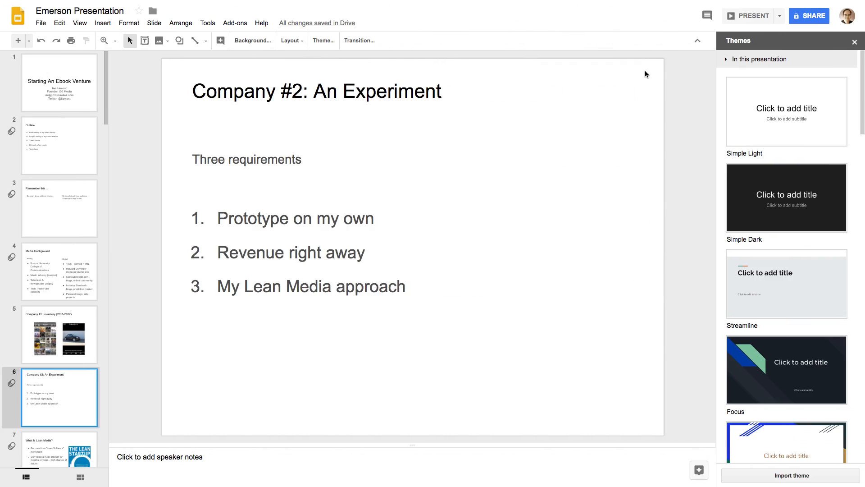
mouse_move(642, 82)
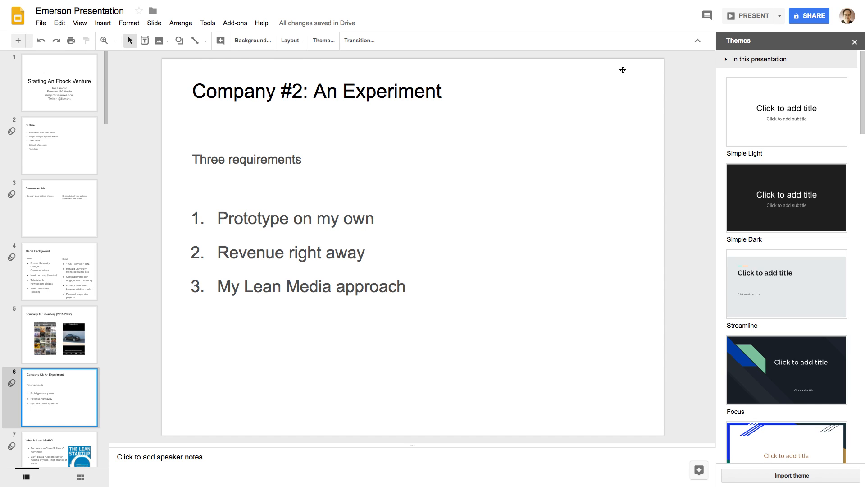
mouse_move(809, 17)
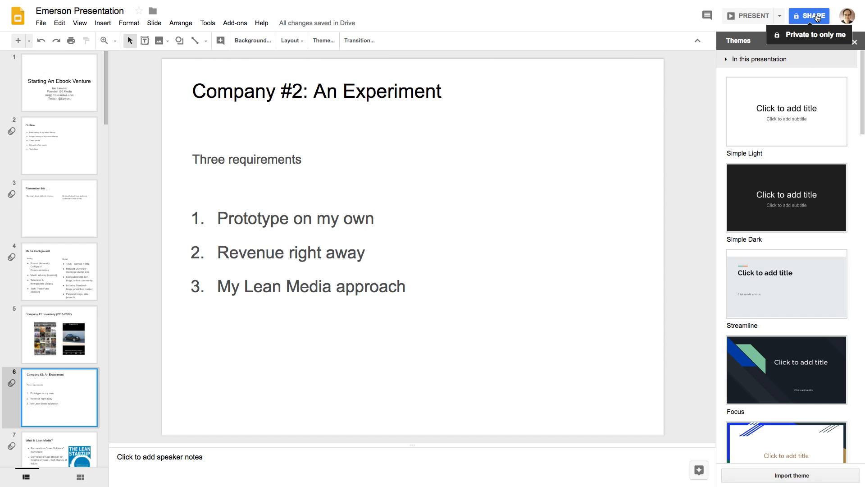
left_click(809, 16)
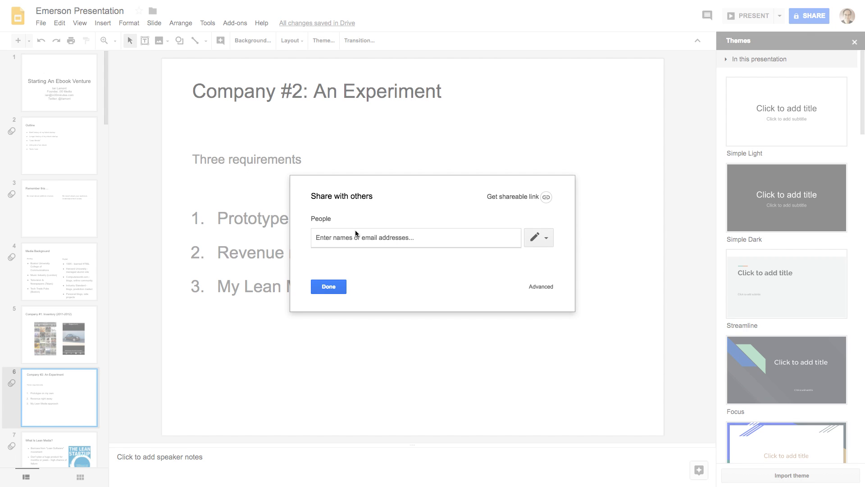
mouse_move(547, 239)
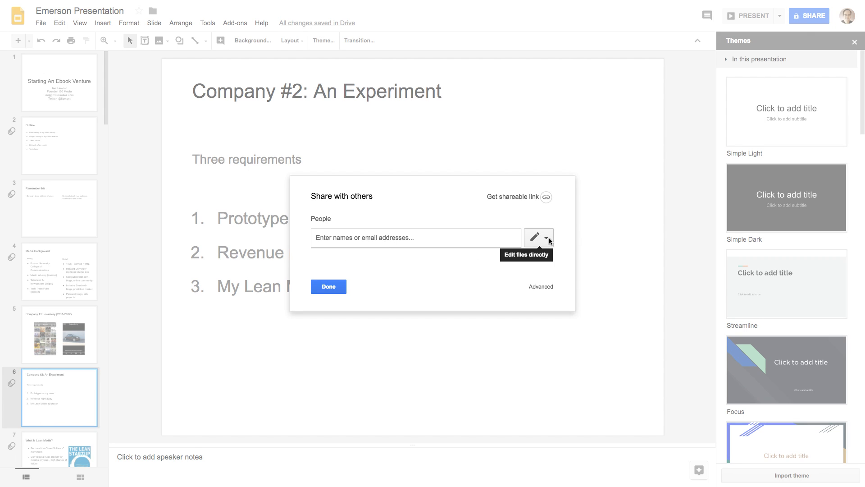
left_click(546, 237)
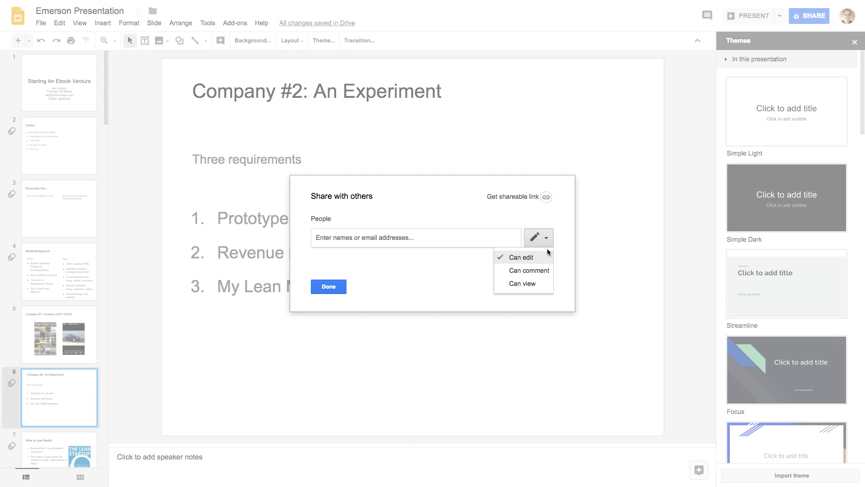
mouse_move(522, 283)
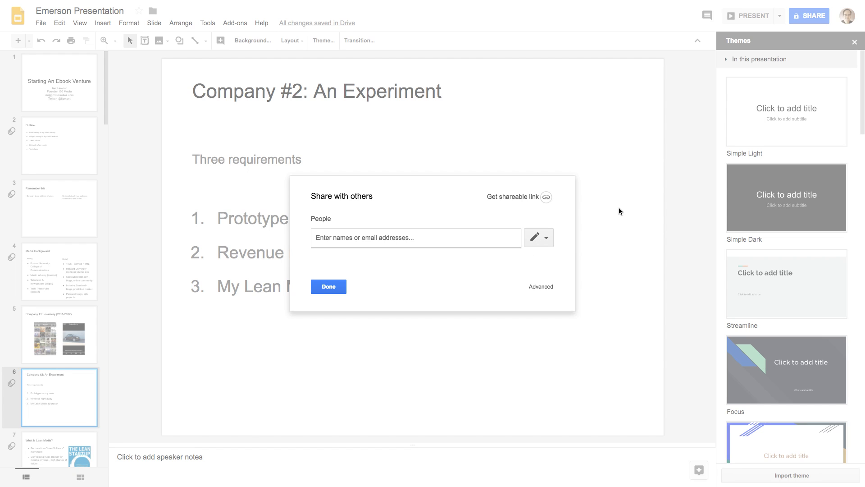
left_click(328, 286)
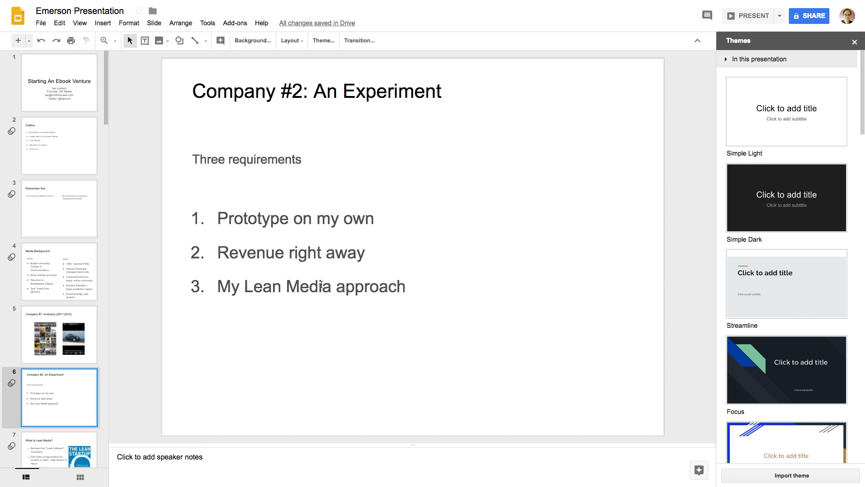
mouse_move(427, 234)
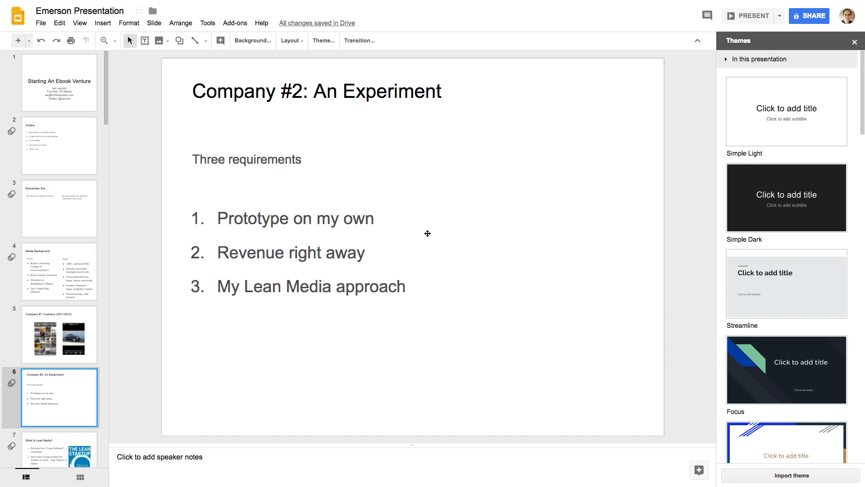
mouse_move(425, 234)
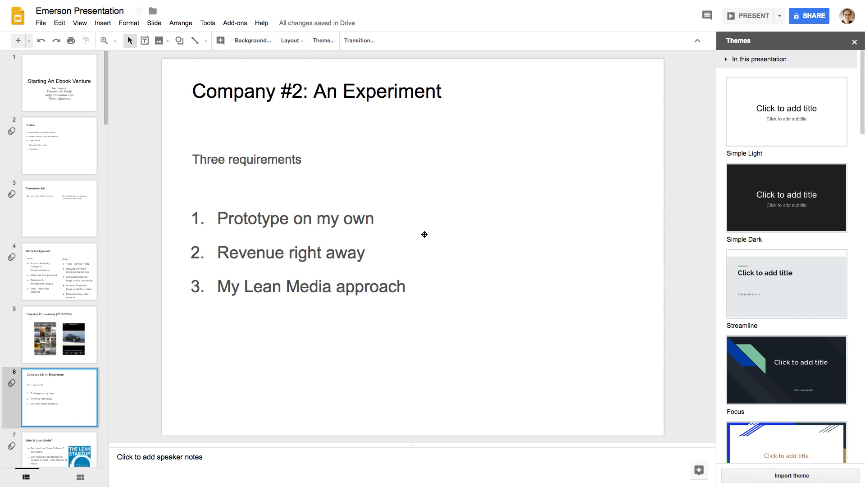
mouse_move(441, 234)
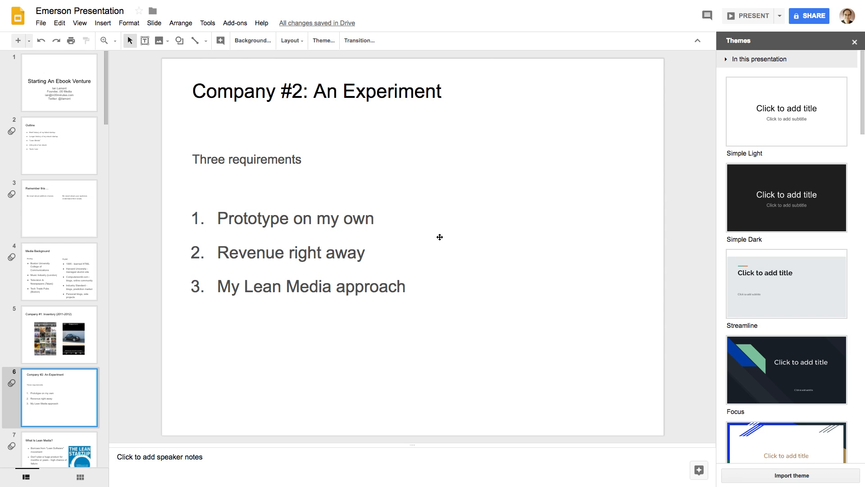
mouse_move(435, 241)
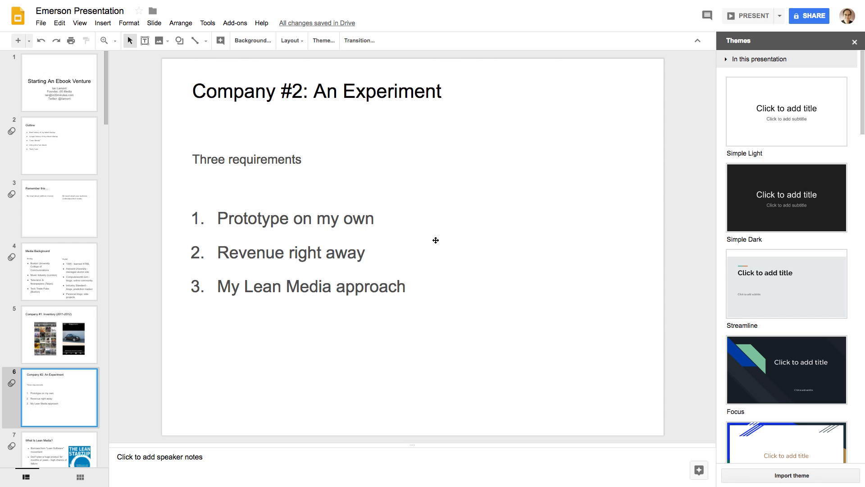
mouse_move(431, 249)
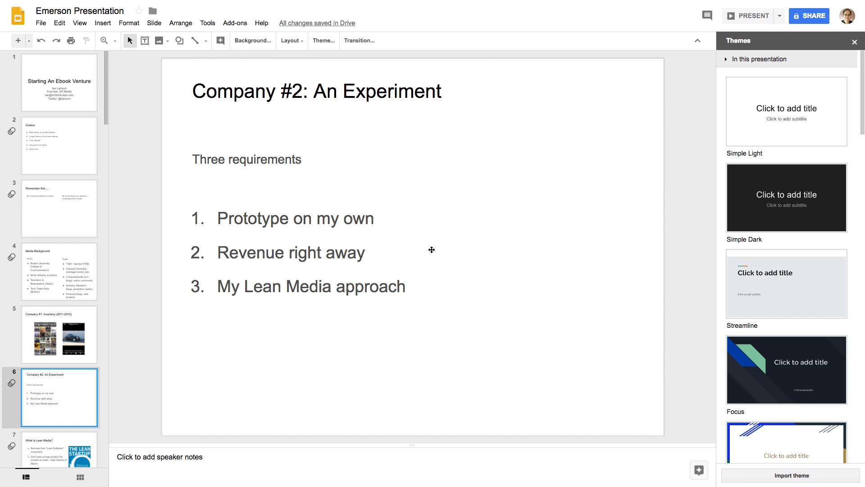
mouse_move(436, 217)
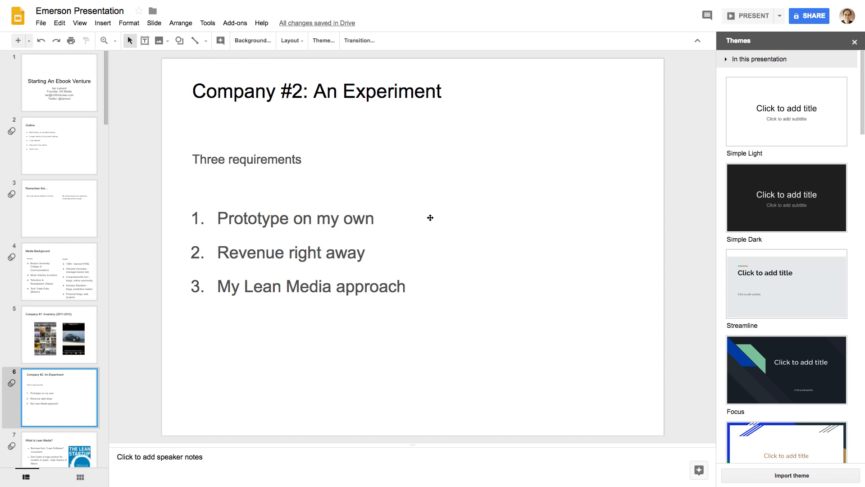
mouse_move(461, 242)
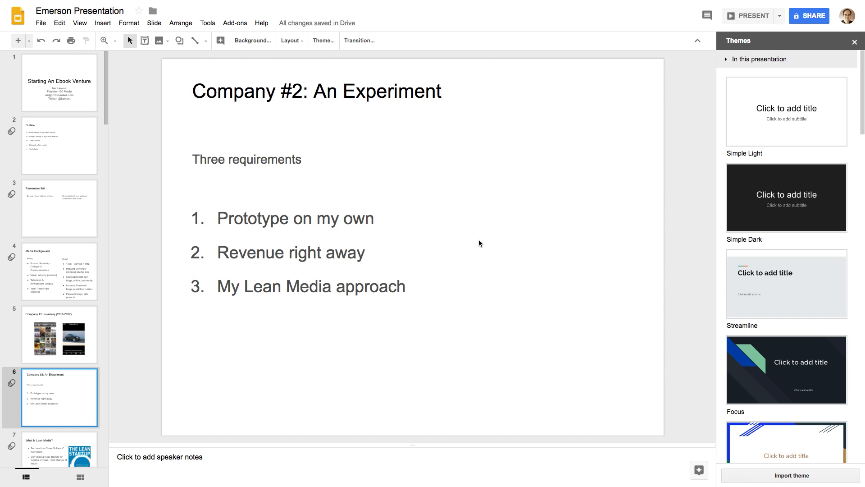
mouse_move(472, 234)
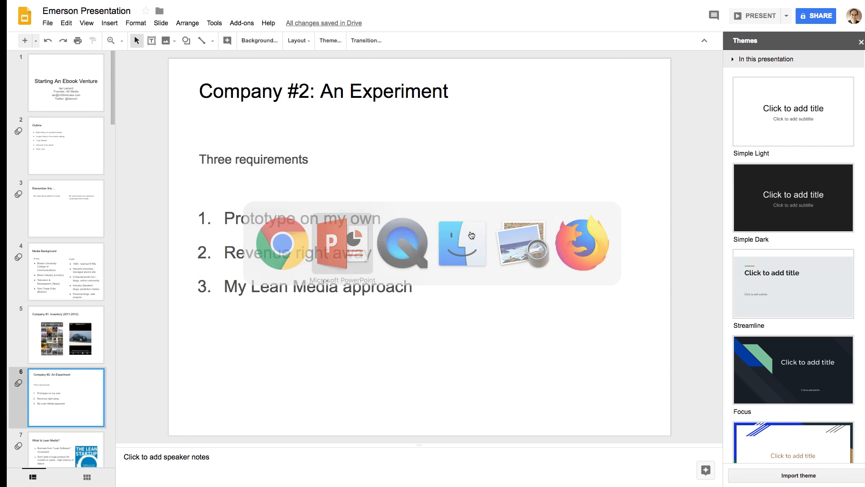
Step: Return to PowerPoint and show the Slide Show commands like Play from Start and Presenter View
left_click(342, 243)
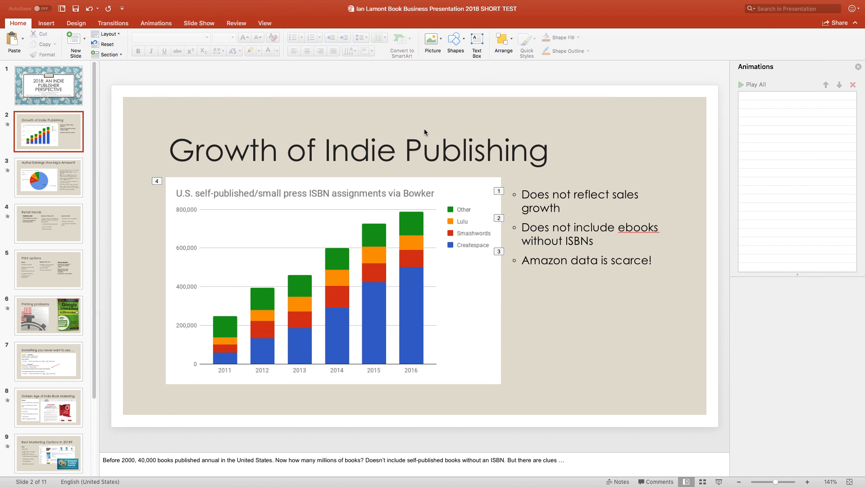
mouse_move(466, 131)
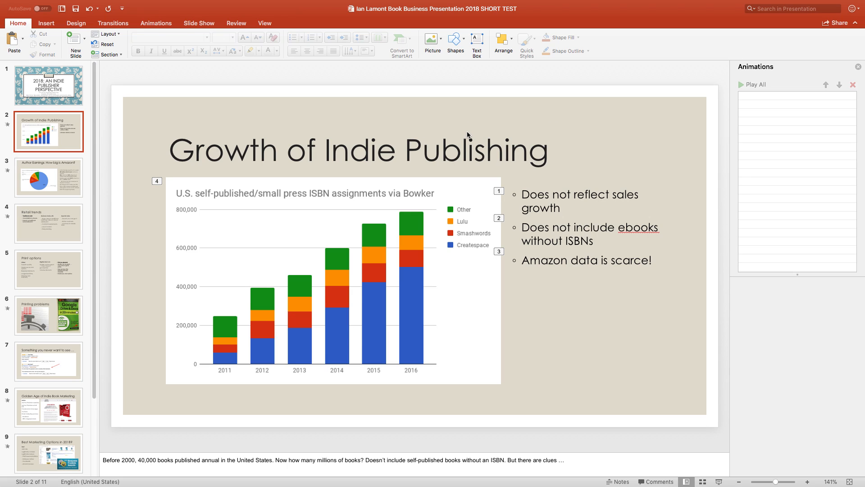
mouse_move(268, 80)
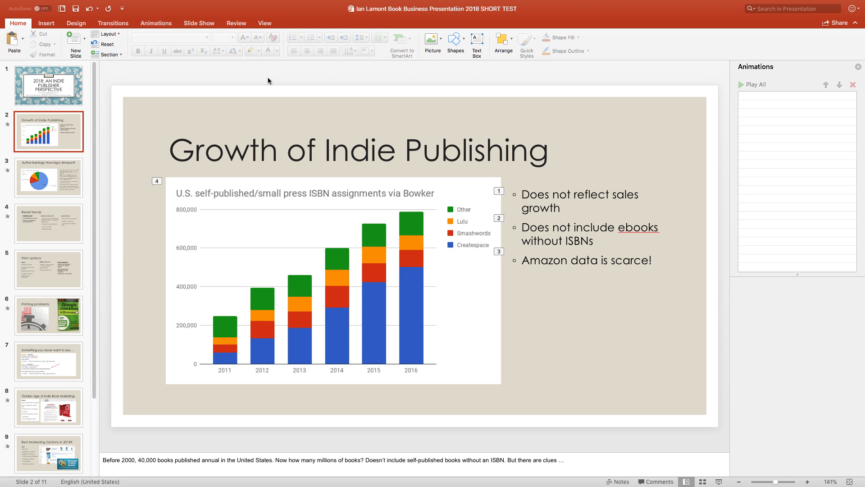
left_click(198, 22)
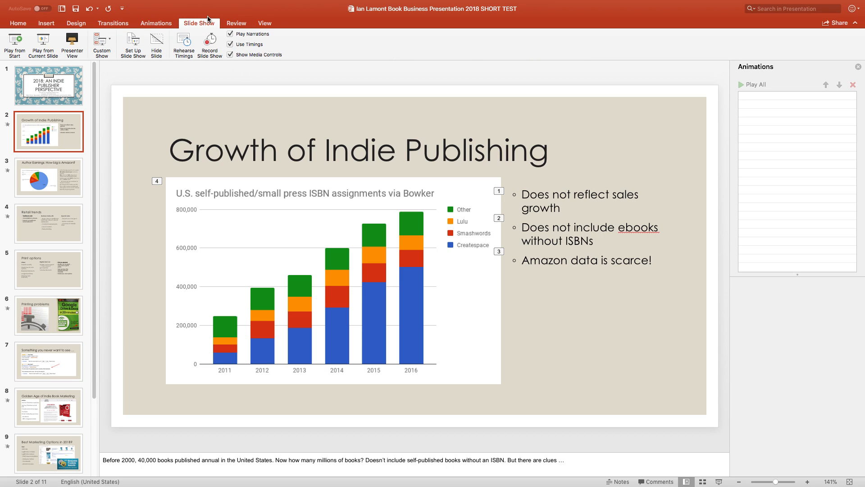
mouse_move(179, 80)
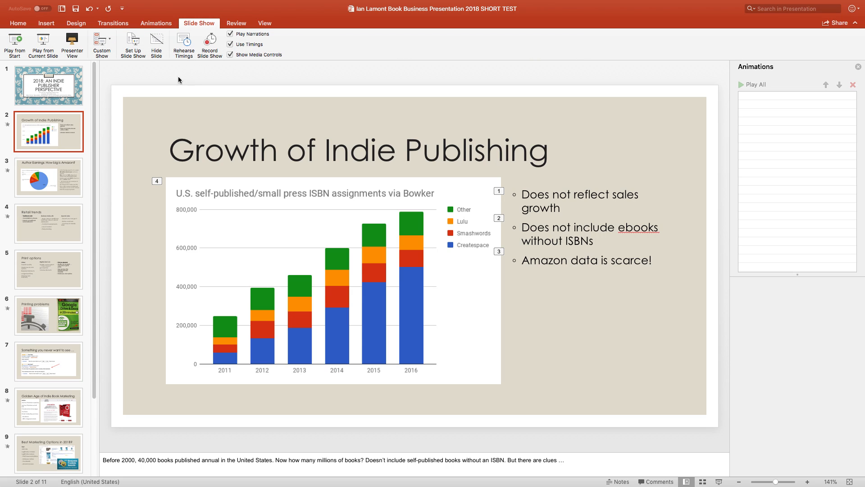
mouse_move(415, 82)
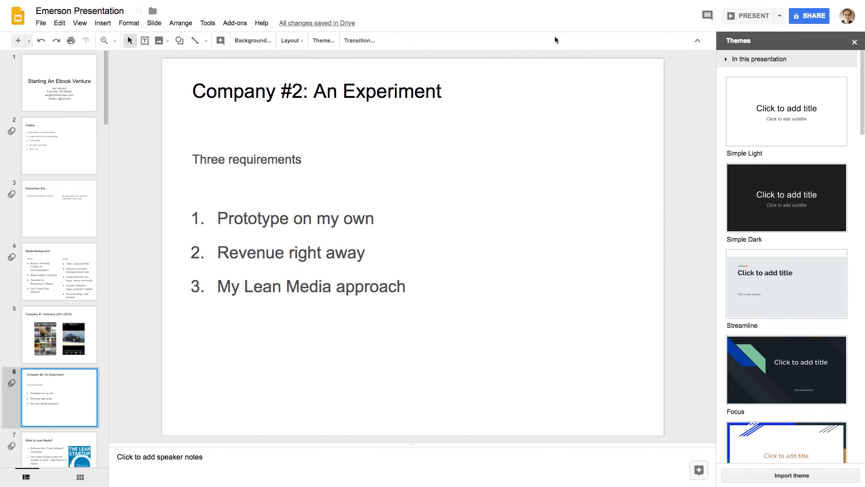
mouse_move(542, 40)
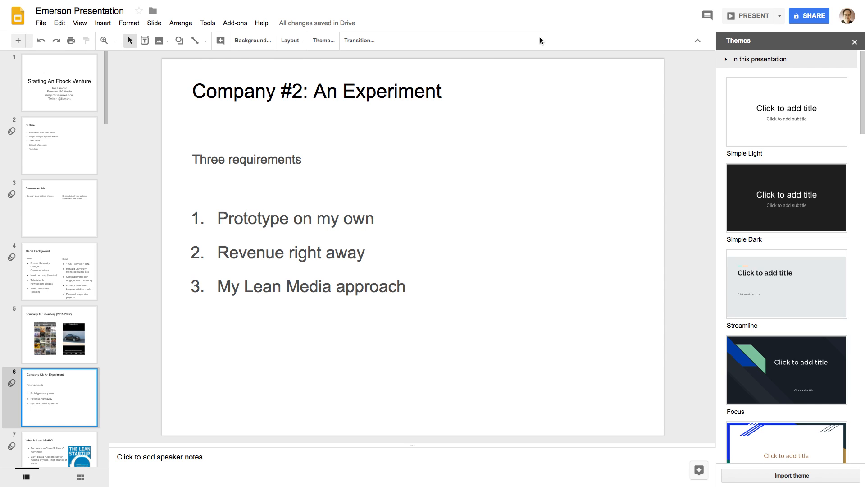
mouse_move(545, 41)
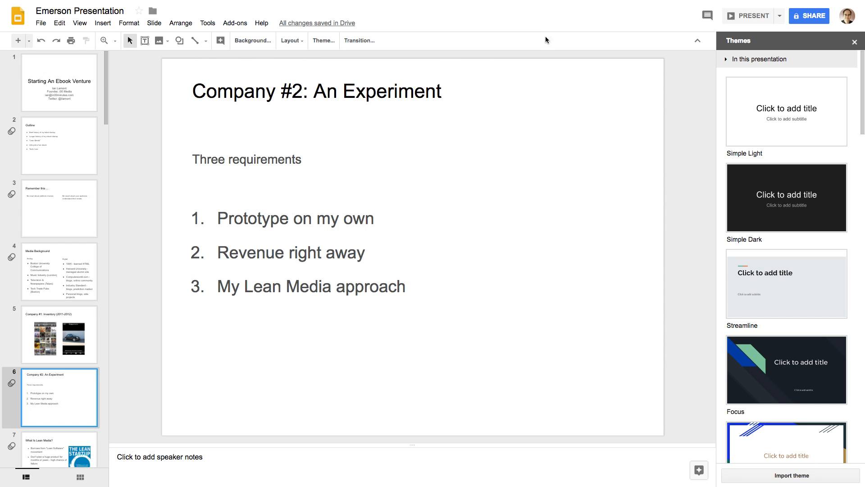
mouse_move(527, 36)
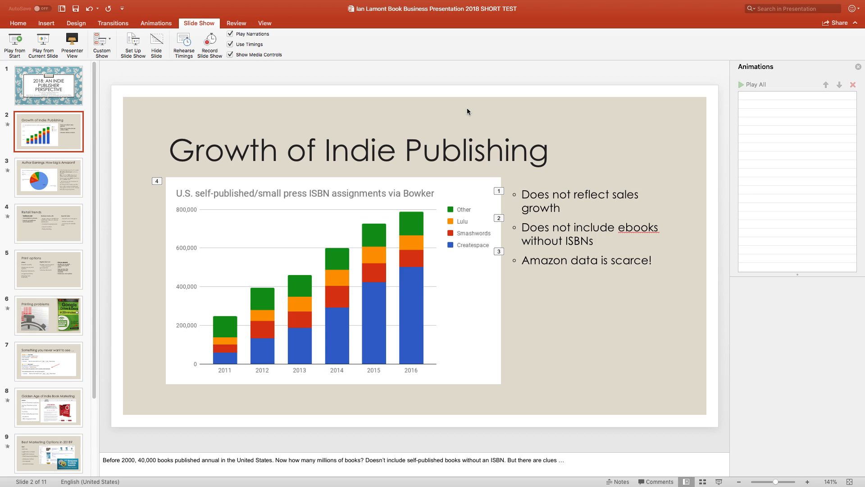
mouse_move(449, 114)
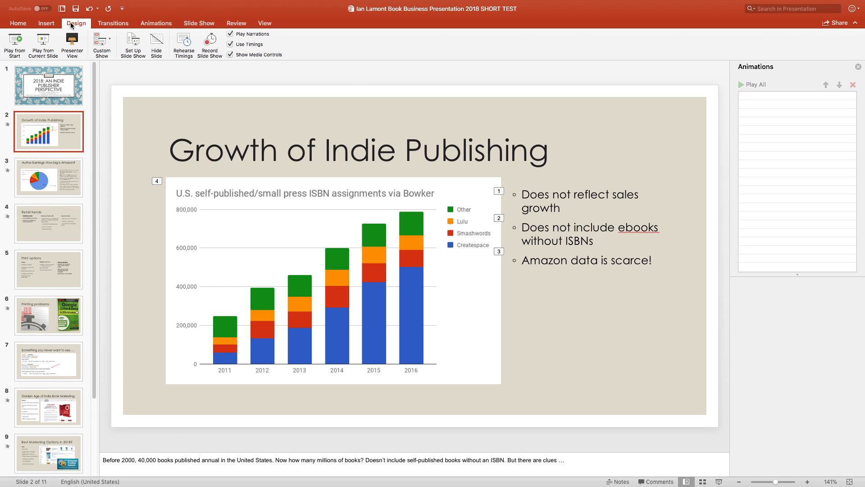
Step: Show the Design theme gallery for the Growth of Indie Publishing slide
left_click(76, 23)
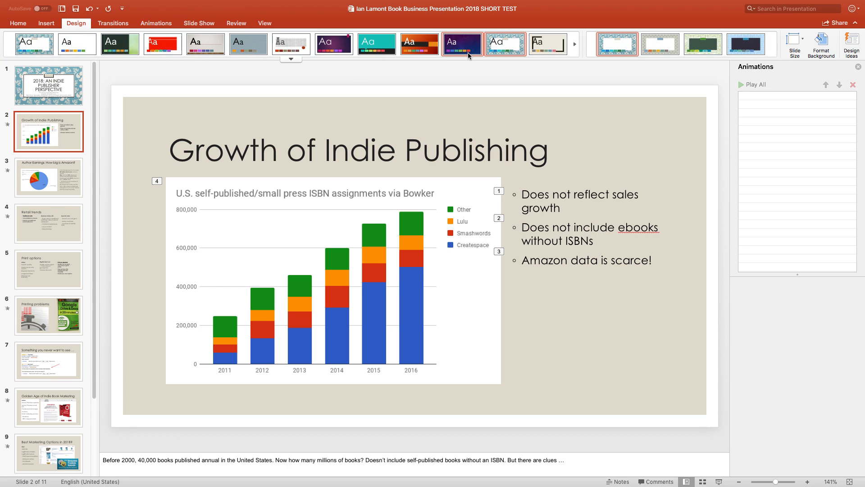
mouse_move(462, 44)
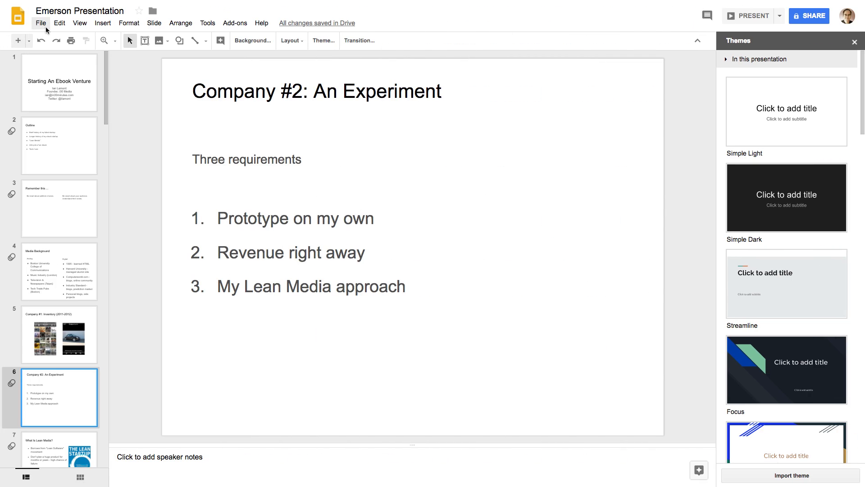
left_click(40, 24)
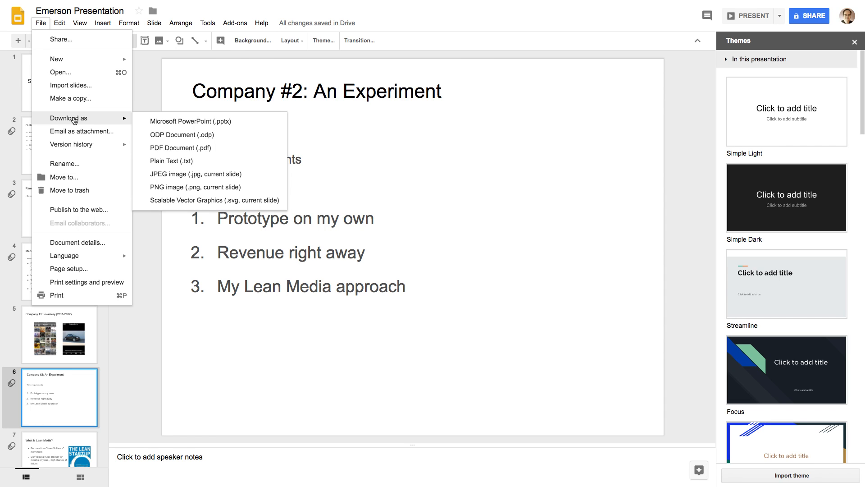
mouse_move(235, 135)
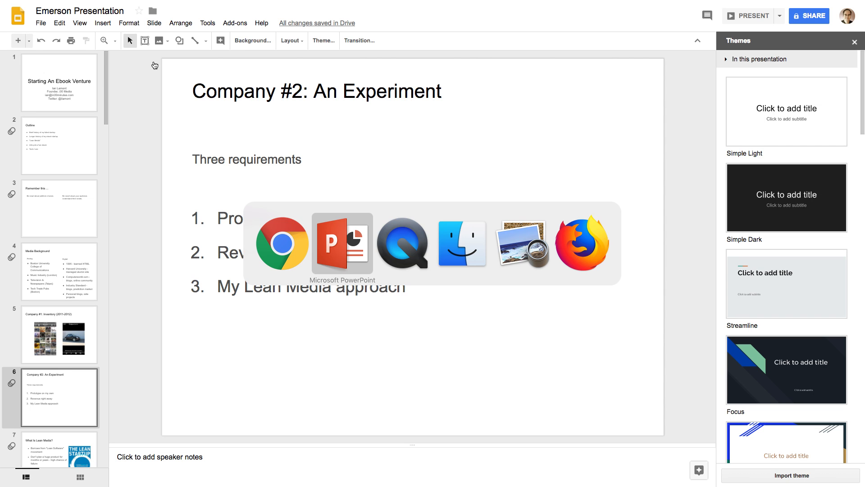
left_click(342, 242)
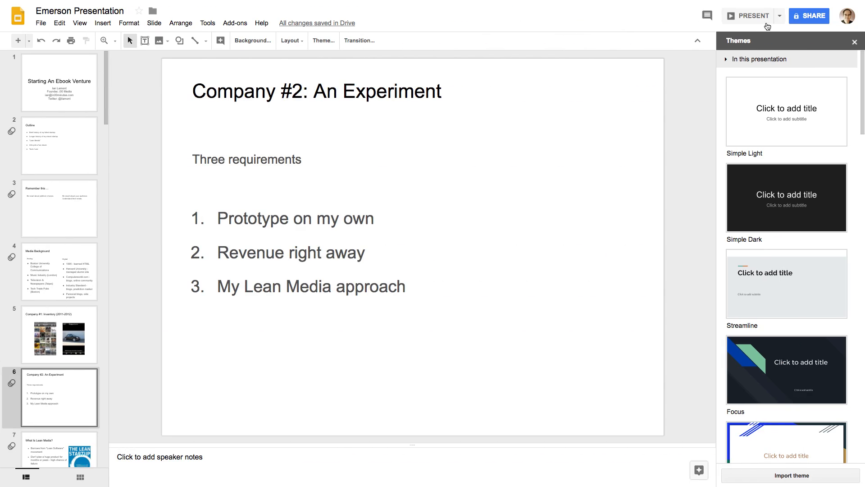
mouse_move(809, 15)
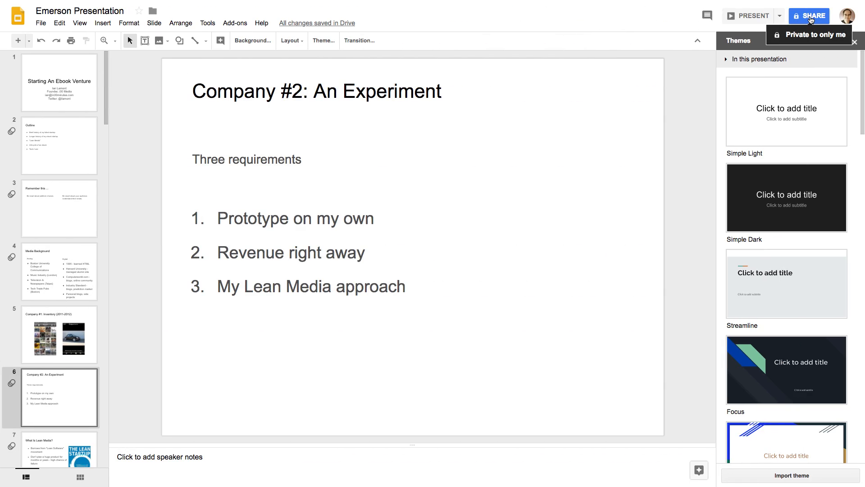
mouse_move(415, 215)
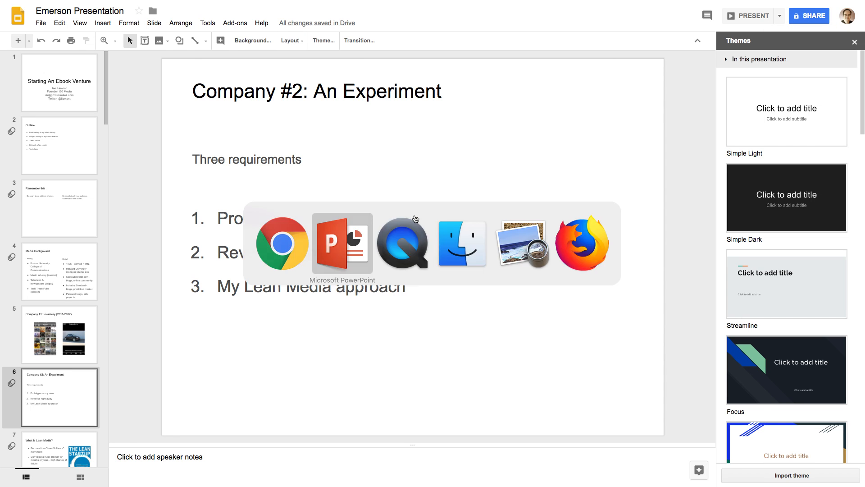
Step: Return to PowerPoint's title slide 2018: AN INDIE PUBLISHER PERSPECTIVE with Home commands showing
left_click(343, 243)
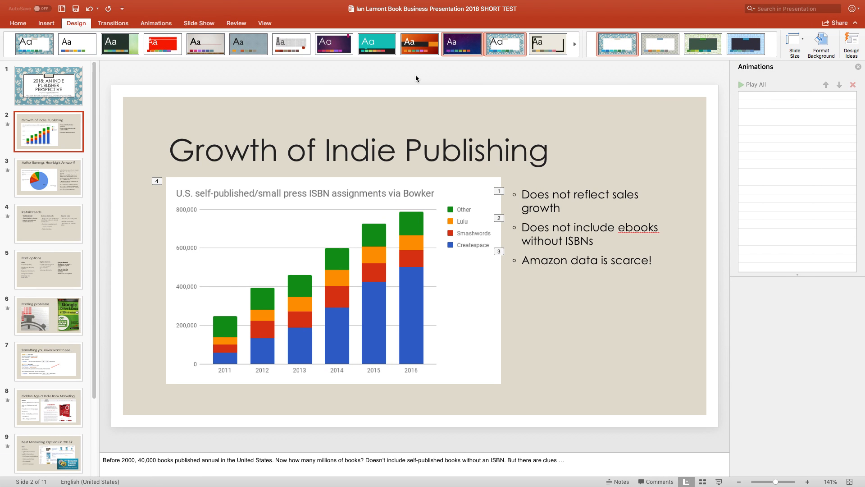
mouse_move(402, 74)
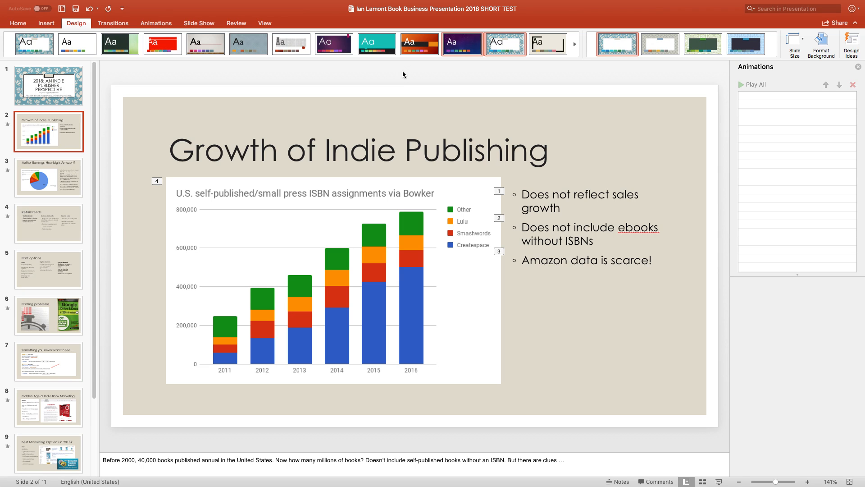
left_click(48, 85)
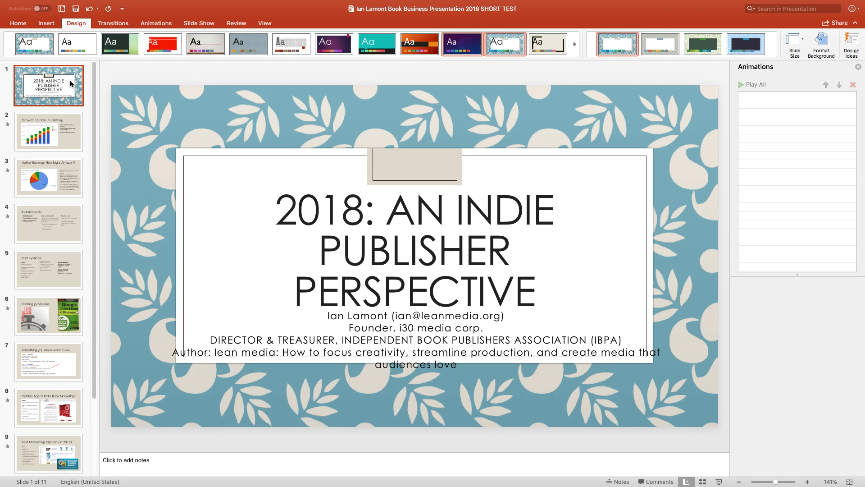
left_click(18, 24)
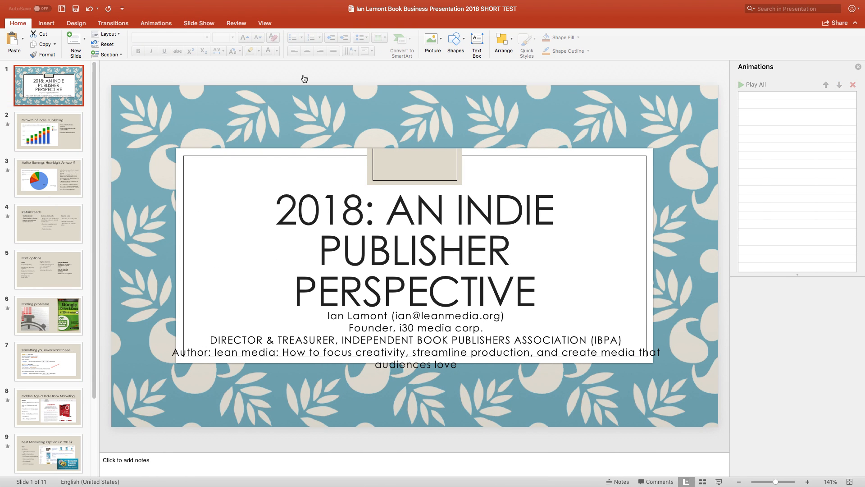
mouse_move(301, 79)
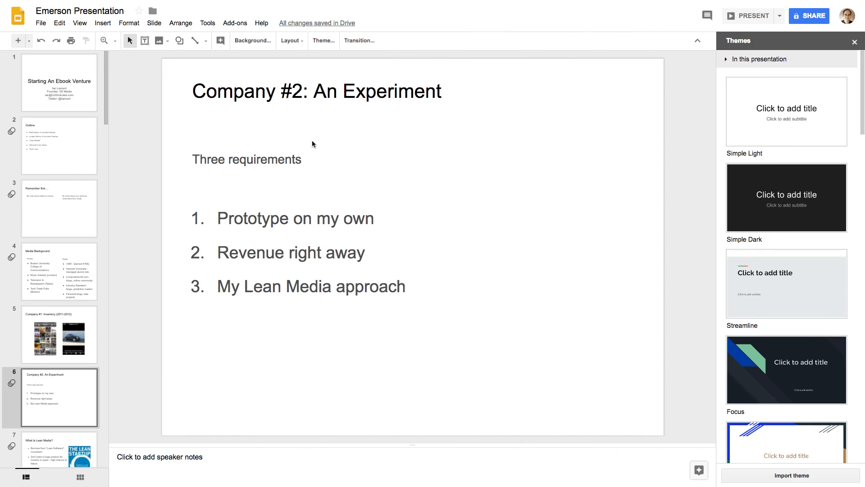
mouse_move(748, 366)
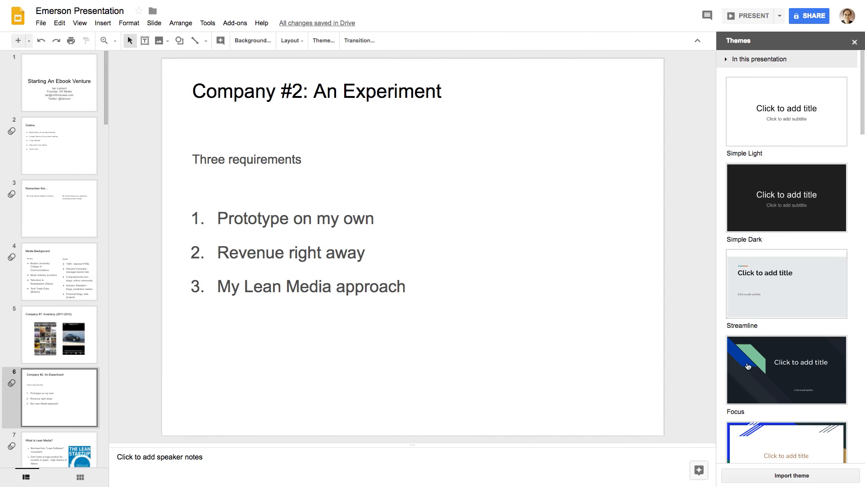
mouse_move(692, 243)
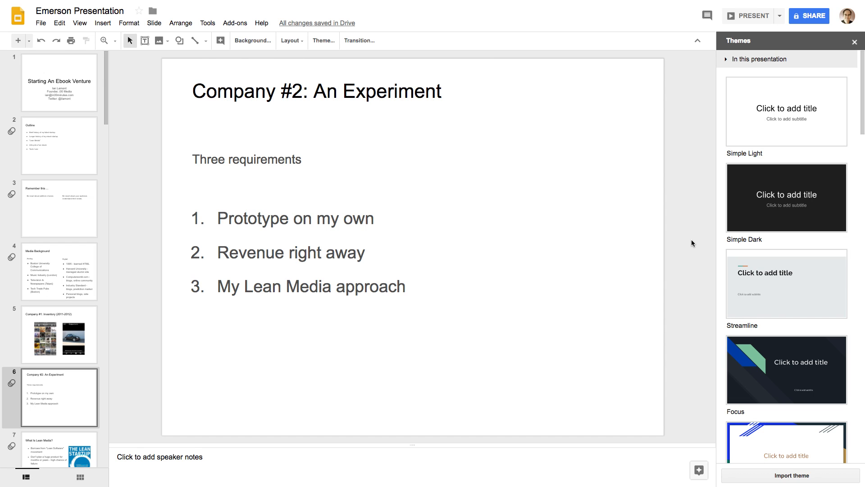
mouse_move(783, 293)
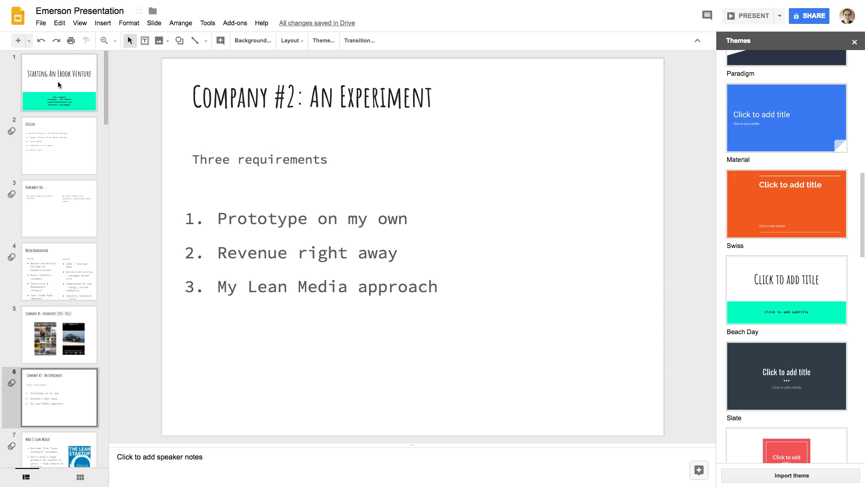
mouse_move(410, 55)
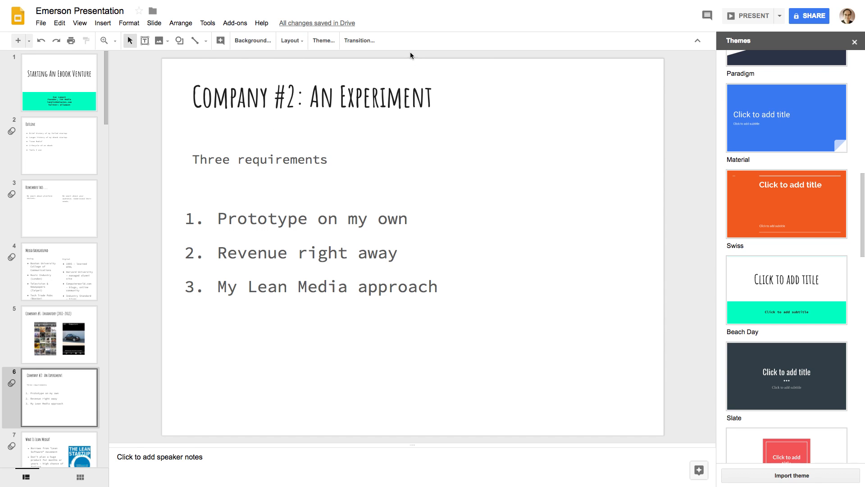
mouse_move(370, 78)
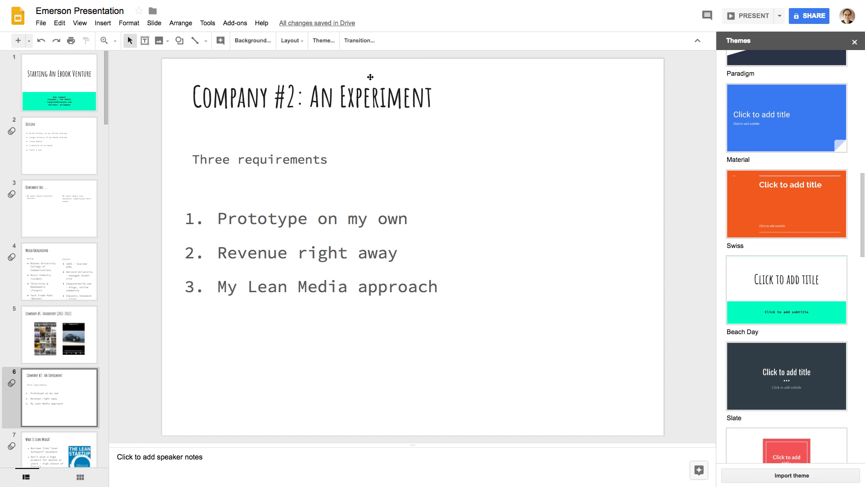
mouse_move(666, 184)
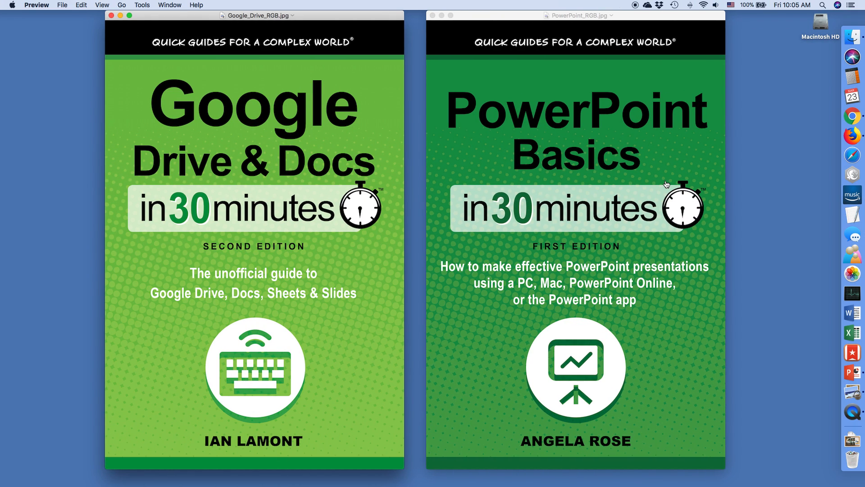
mouse_move(772, 220)
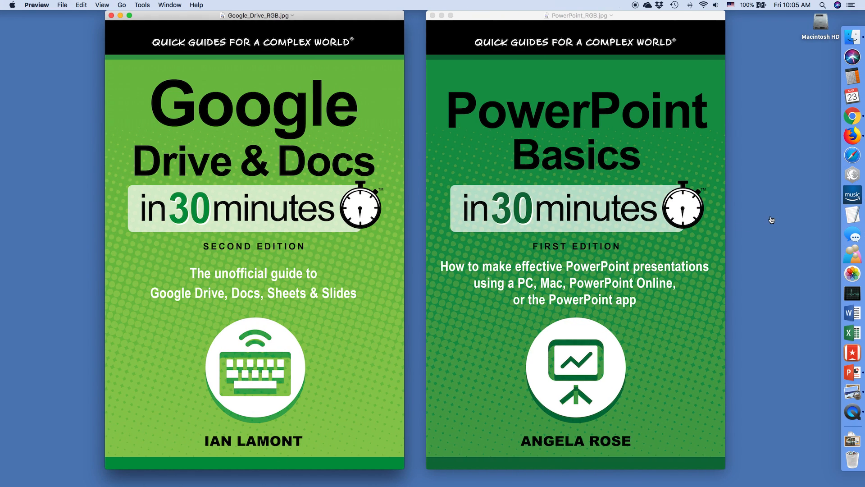
mouse_move(775, 219)
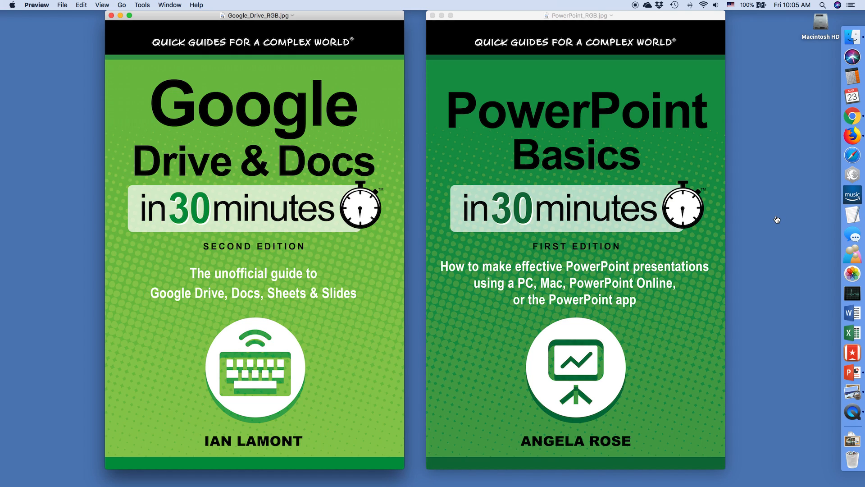